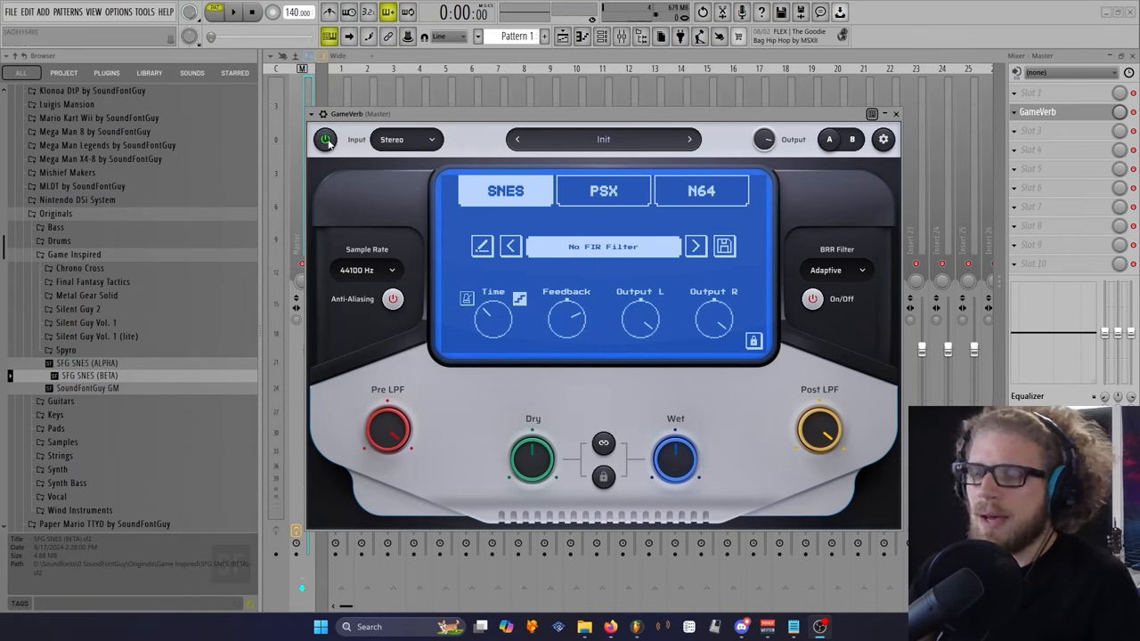
Step: Toggle GameVerb's bypass to compare, then check its input mode and preset lists
{"action": "left_click", "coordinate": [326, 139]}
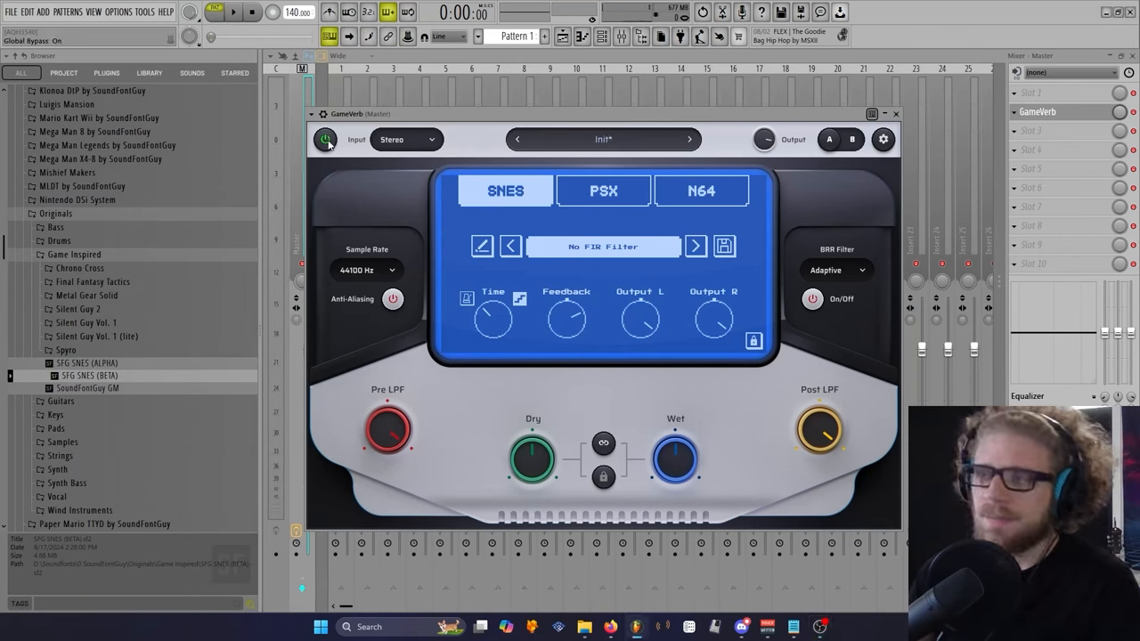
{"action": "left_click", "coordinate": [405, 139]}
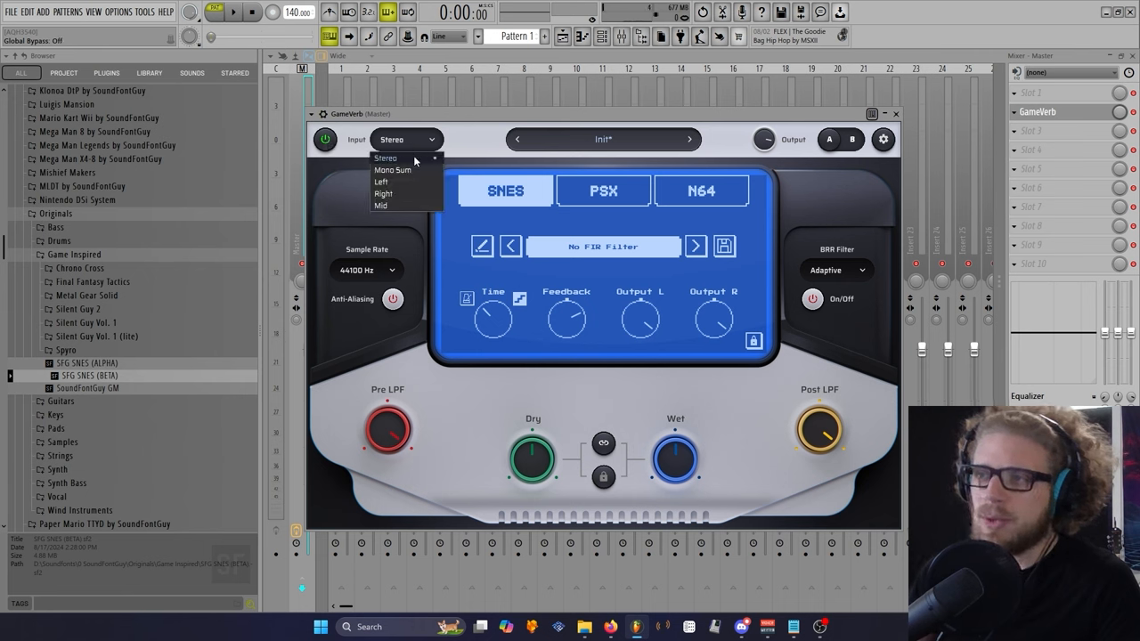
{"action": "mouse_move", "coordinate": [392, 170]}
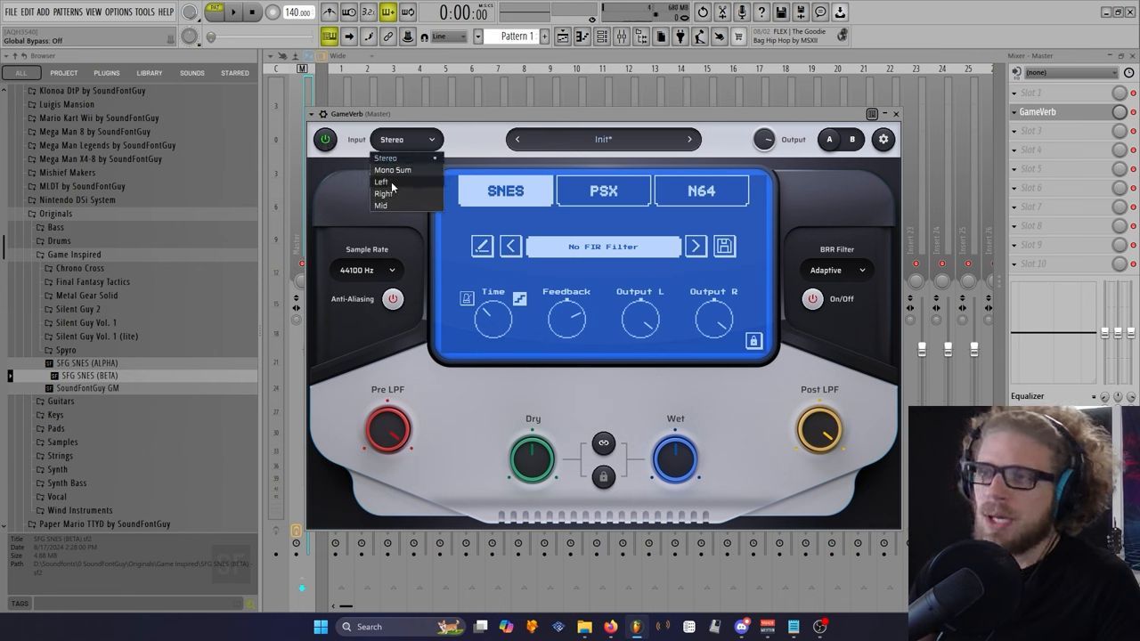
{"action": "mouse_move", "coordinate": [382, 206]}
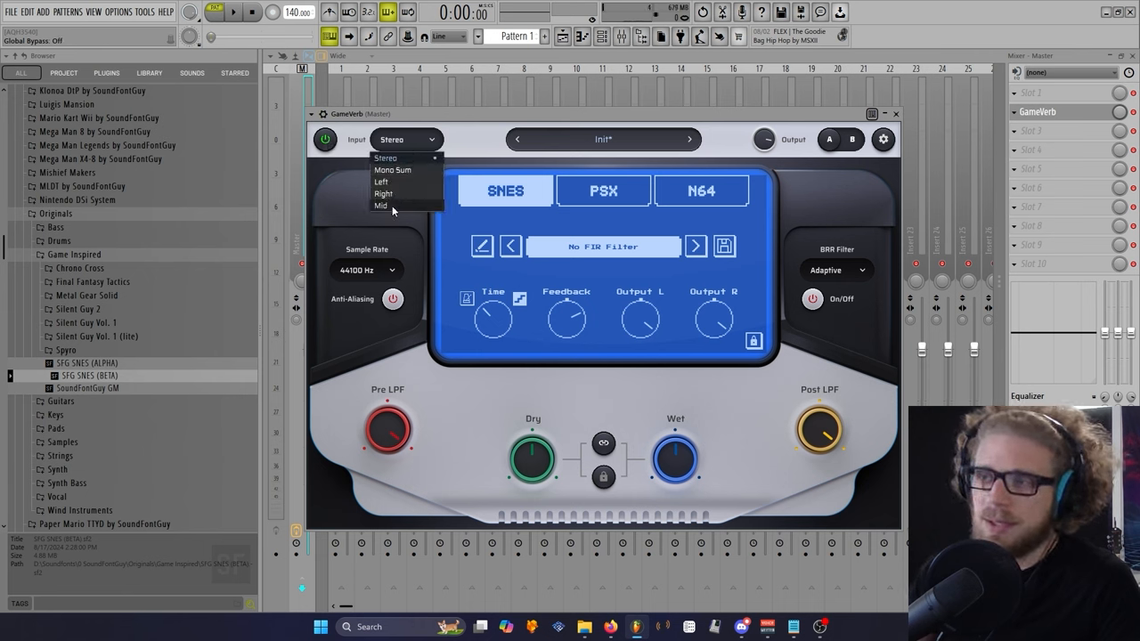
{"action": "mouse_move", "coordinate": [384, 181]}
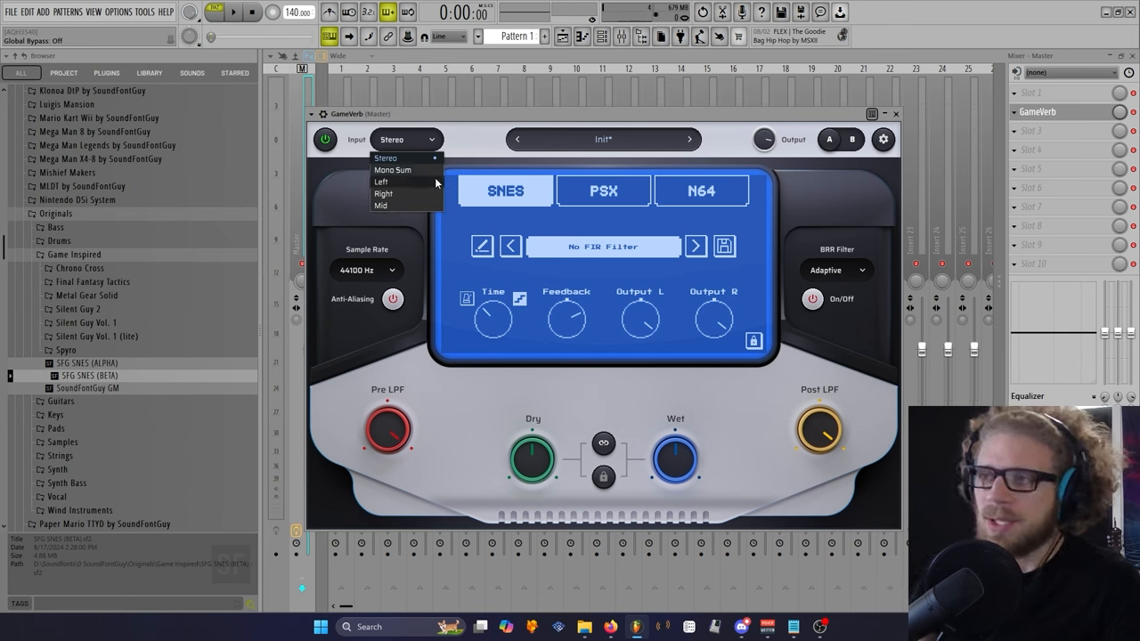
{"action": "left_click", "coordinate": [603, 139]}
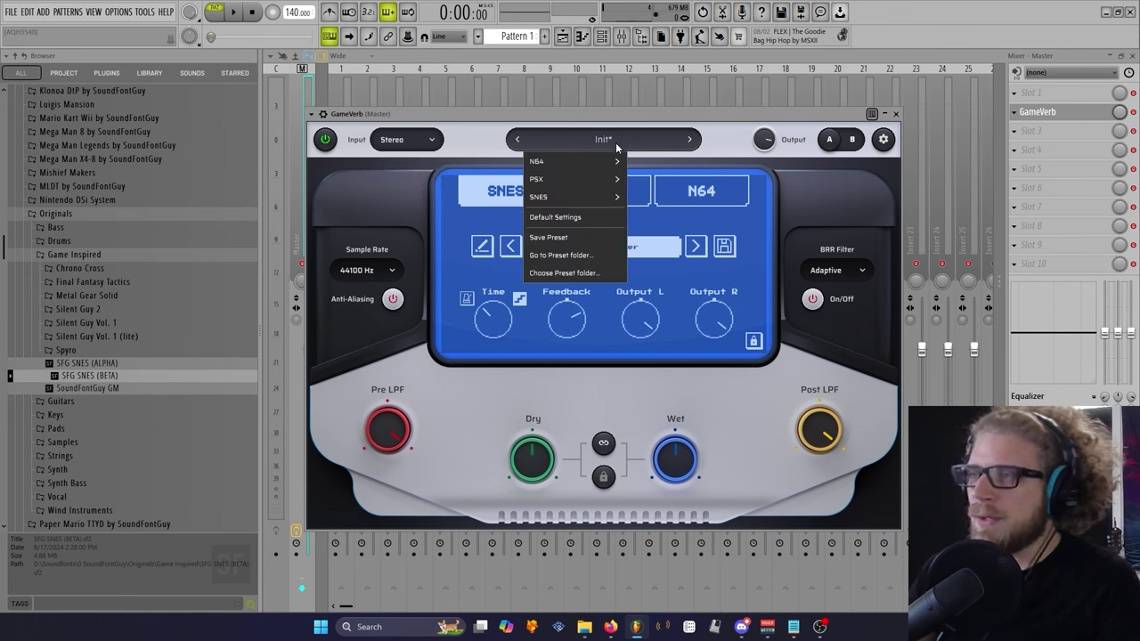
{"action": "mouse_move", "coordinate": [725, 136]}
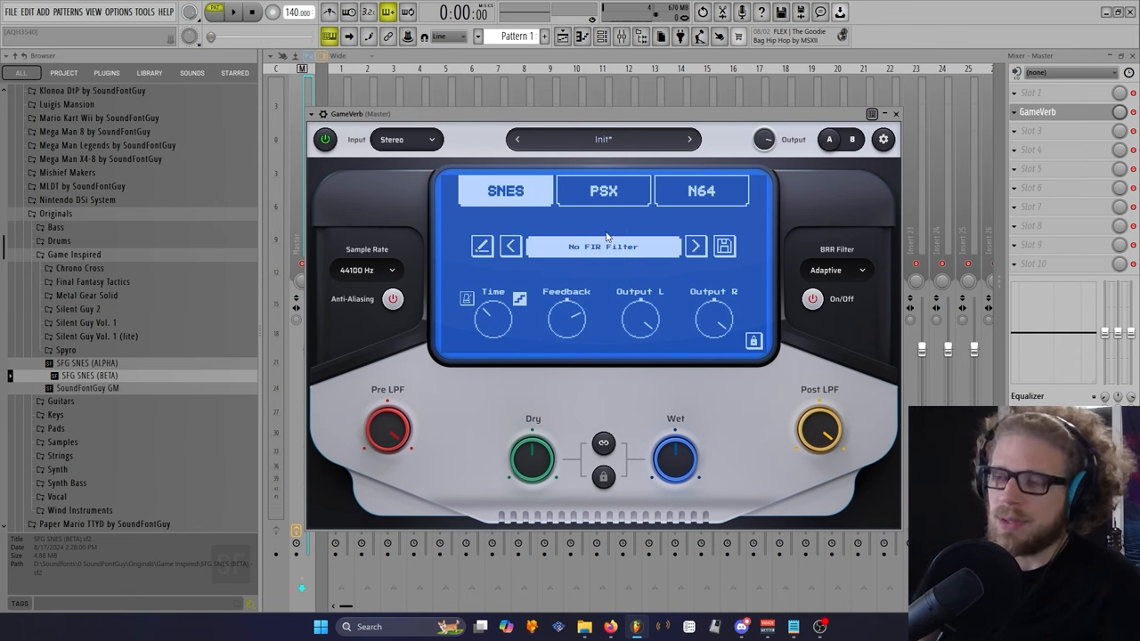
{"action": "mouse_move", "coordinate": [372, 276]}
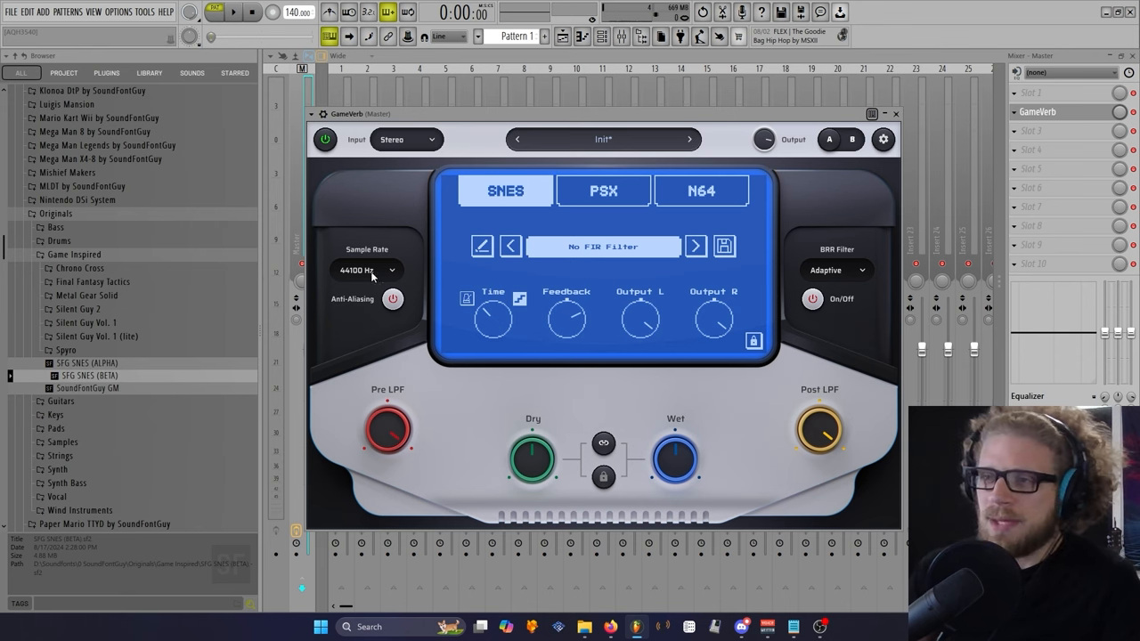
Step: Keep GameVerb's sample rate at 44100 Hz and load SFG SNES (BETA) from the browser
{"action": "left_click", "coordinate": [366, 270]}
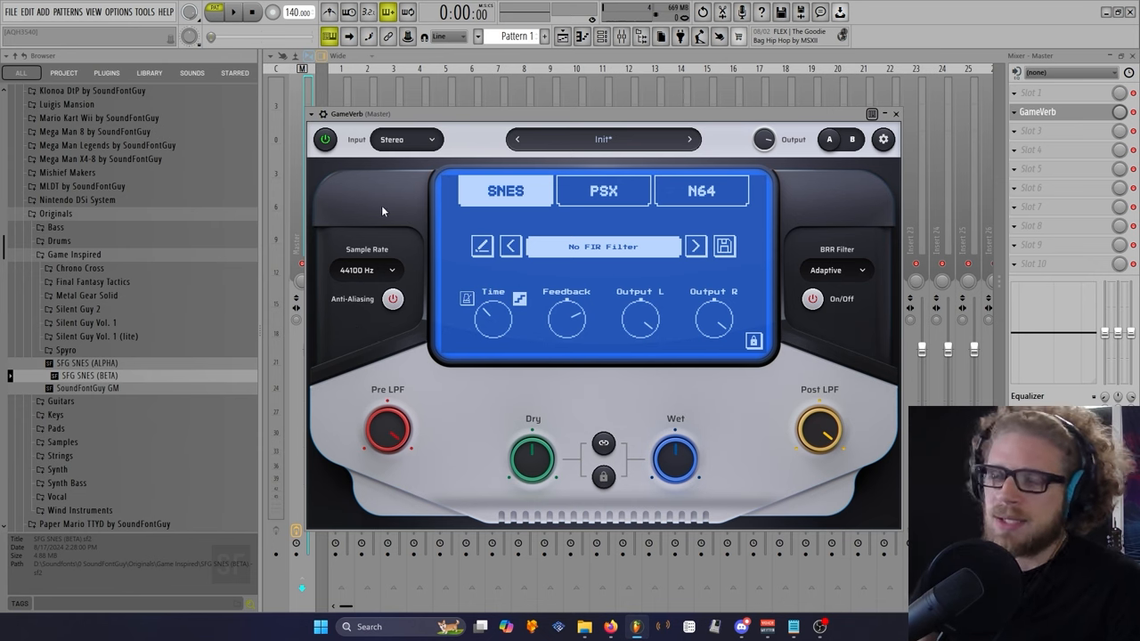
{"action": "mouse_move", "coordinate": [390, 242]}
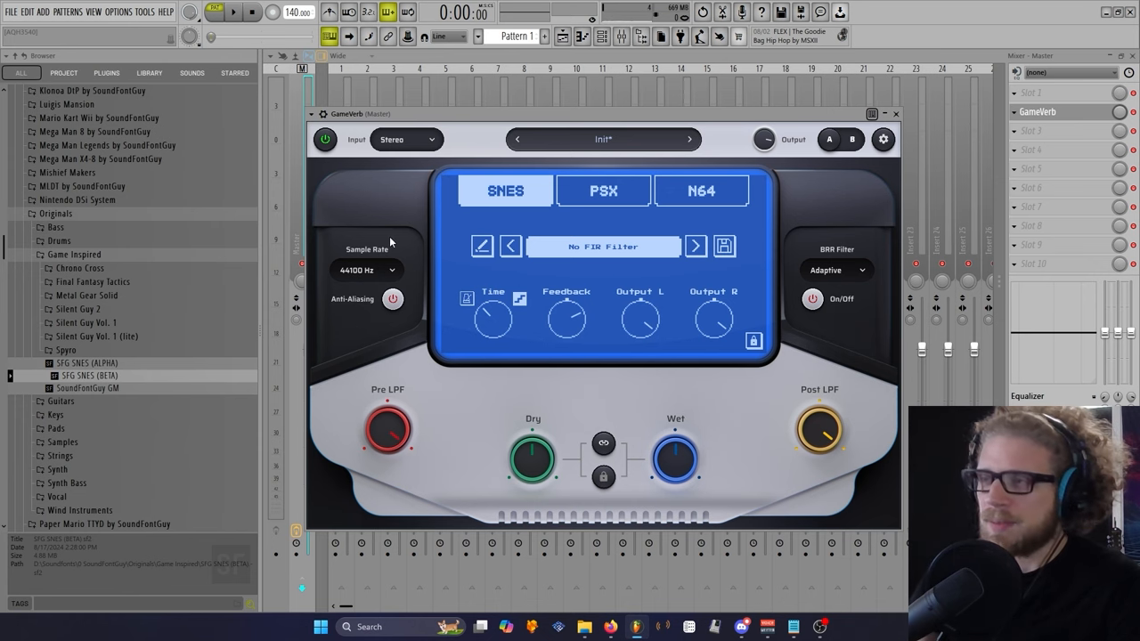
{"action": "left_click", "coordinate": [366, 270]}
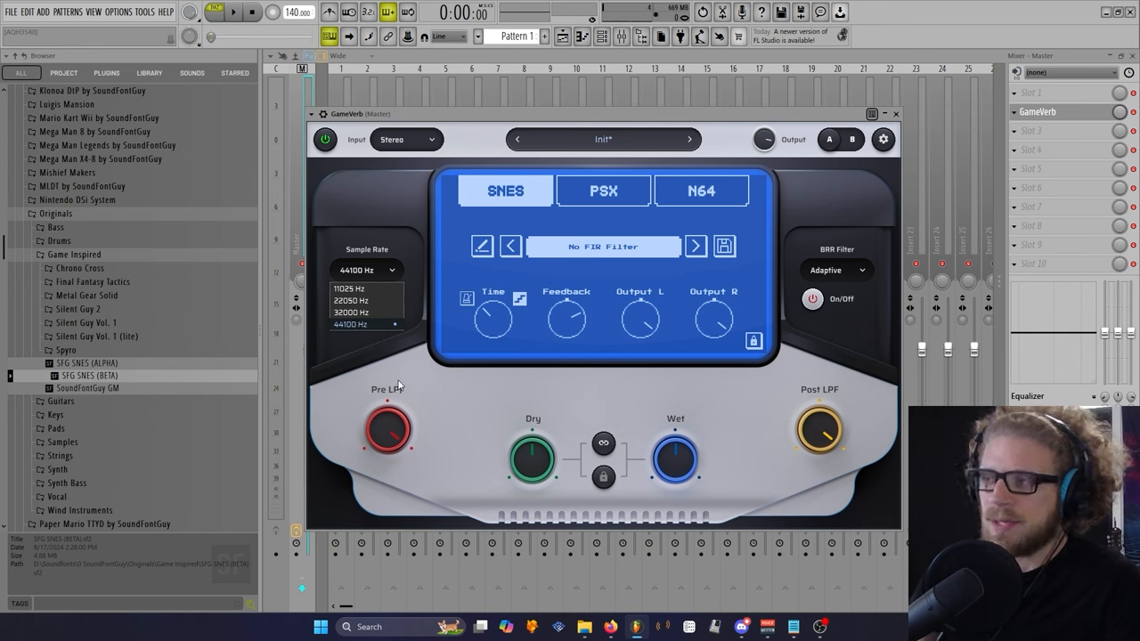
{"action": "mouse_move", "coordinate": [348, 331]}
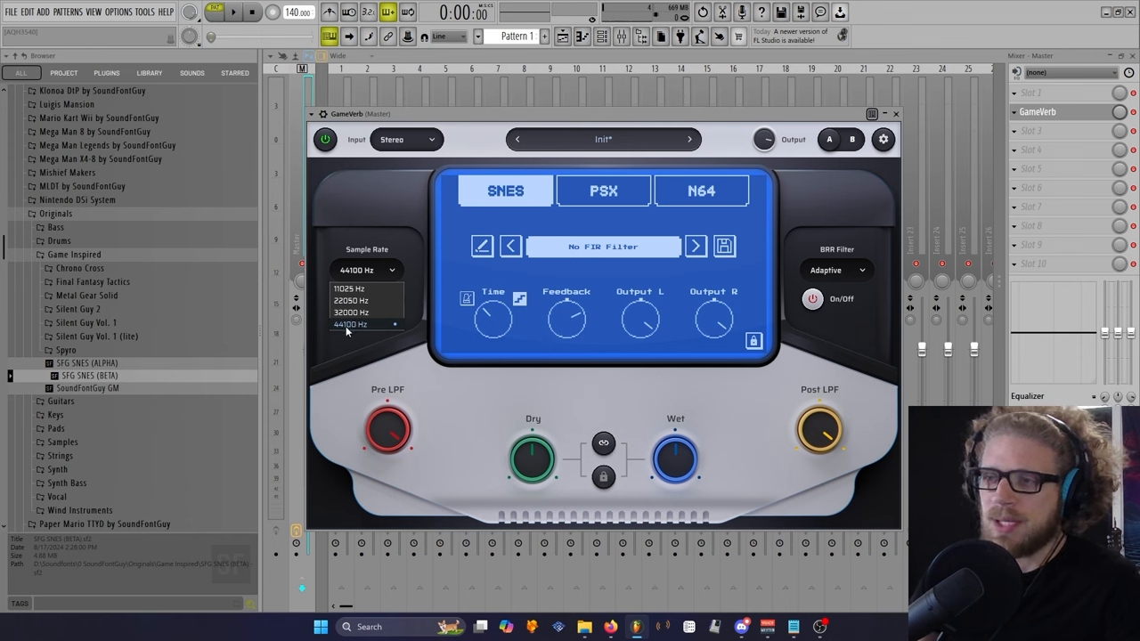
{"action": "left_click", "coordinate": [350, 324]}
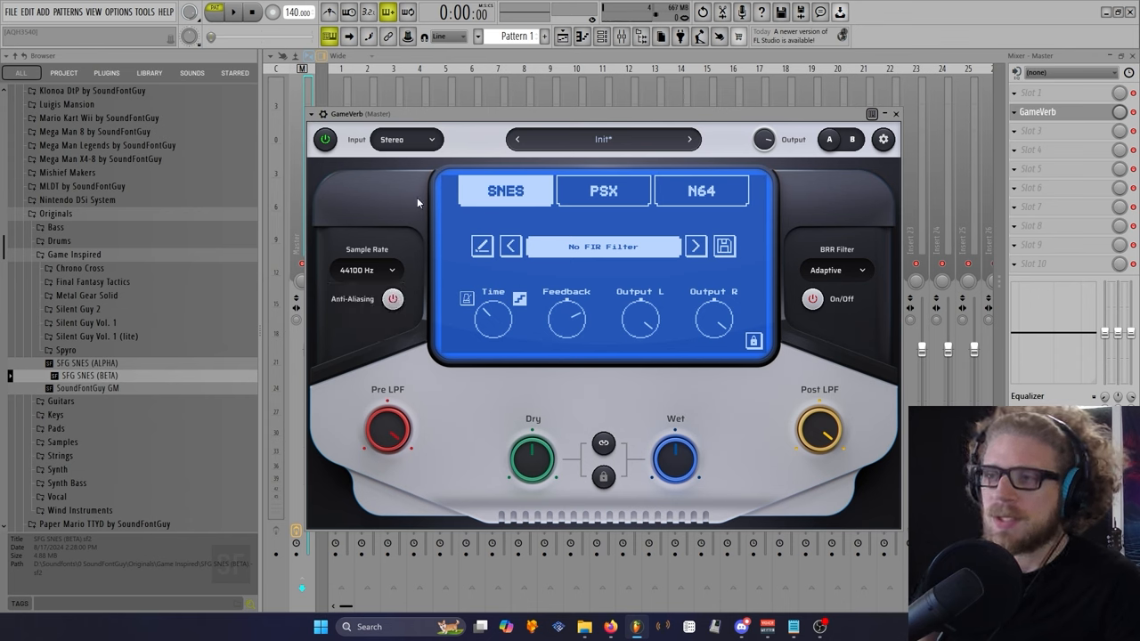
{"action": "mouse_move", "coordinate": [393, 299]}
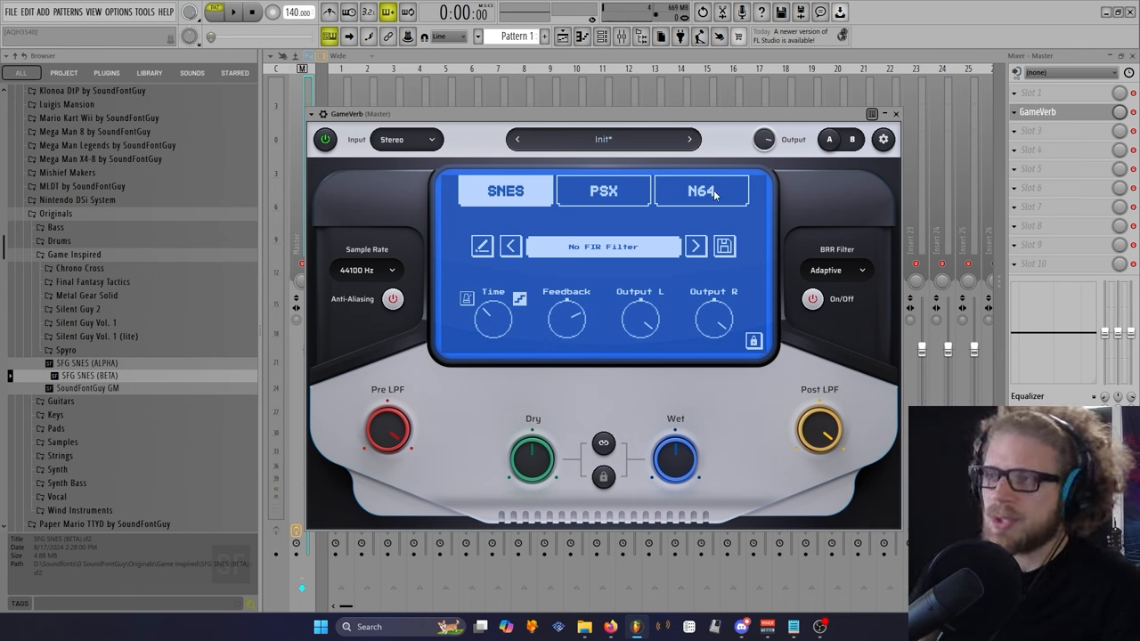
{"action": "mouse_move", "coordinate": [761, 373]}
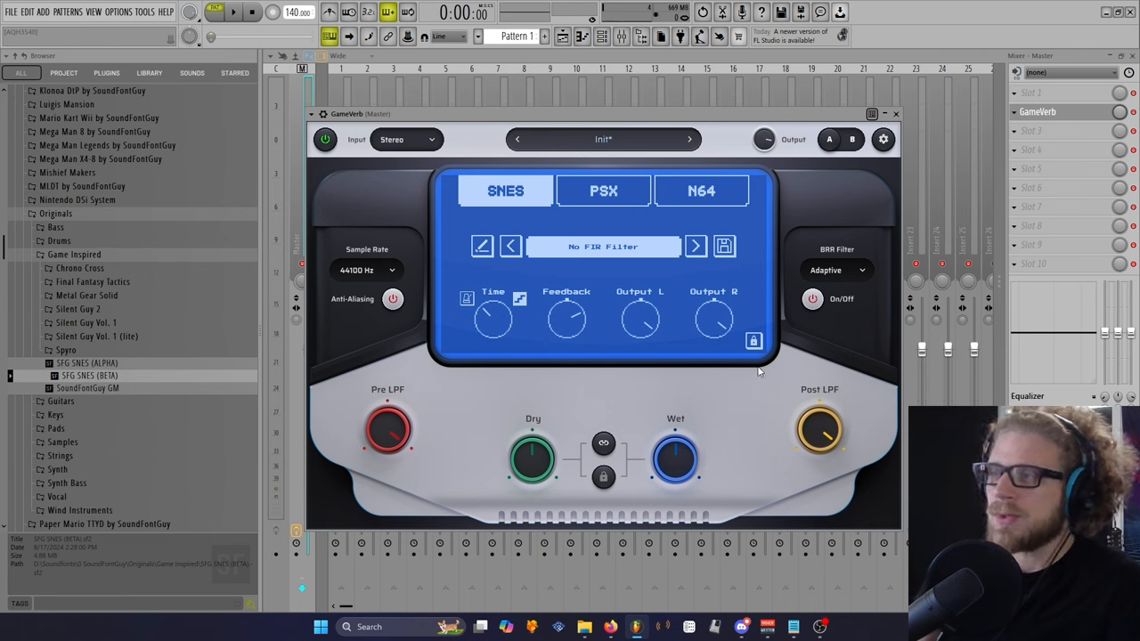
{"action": "mouse_move", "coordinate": [854, 254]}
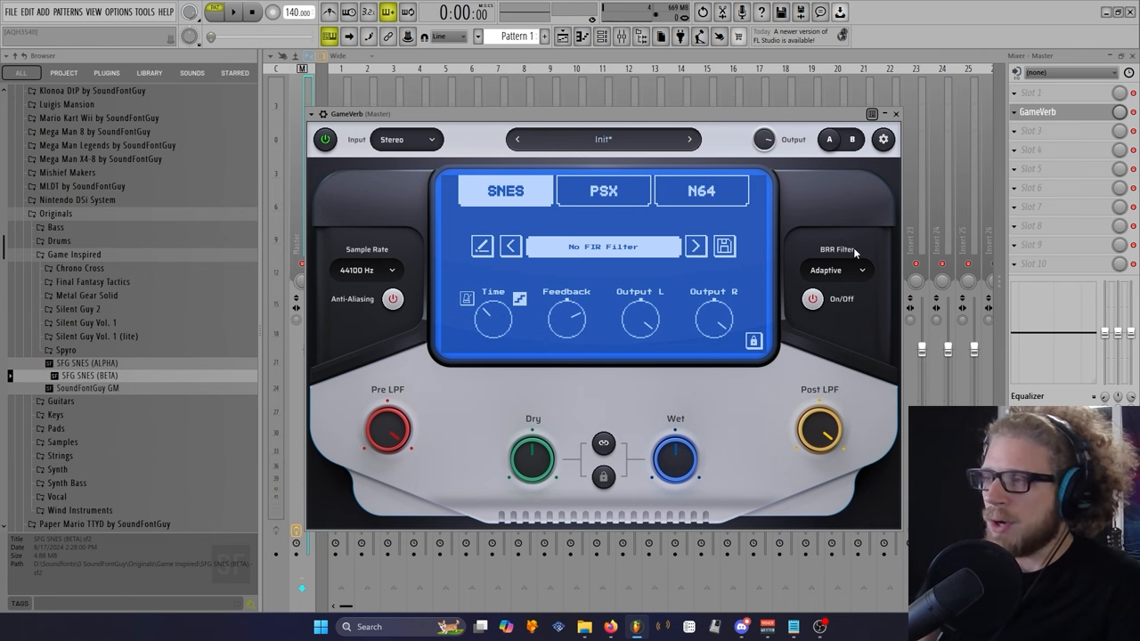
{"action": "mouse_move", "coordinate": [841, 242]}
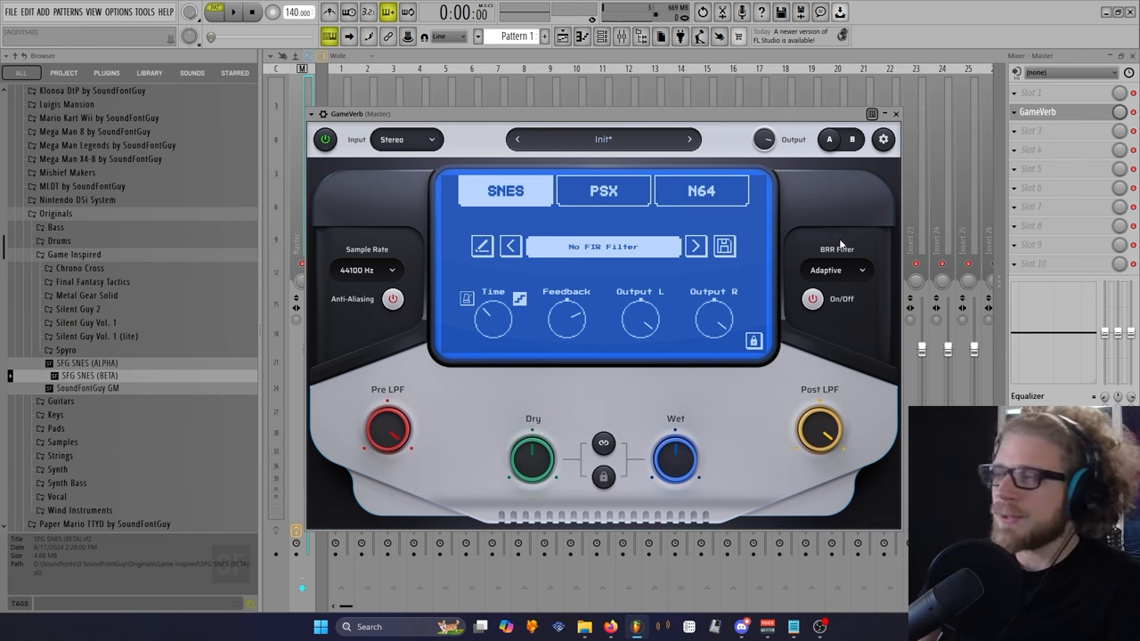
{"action": "left_click", "coordinate": [835, 270]}
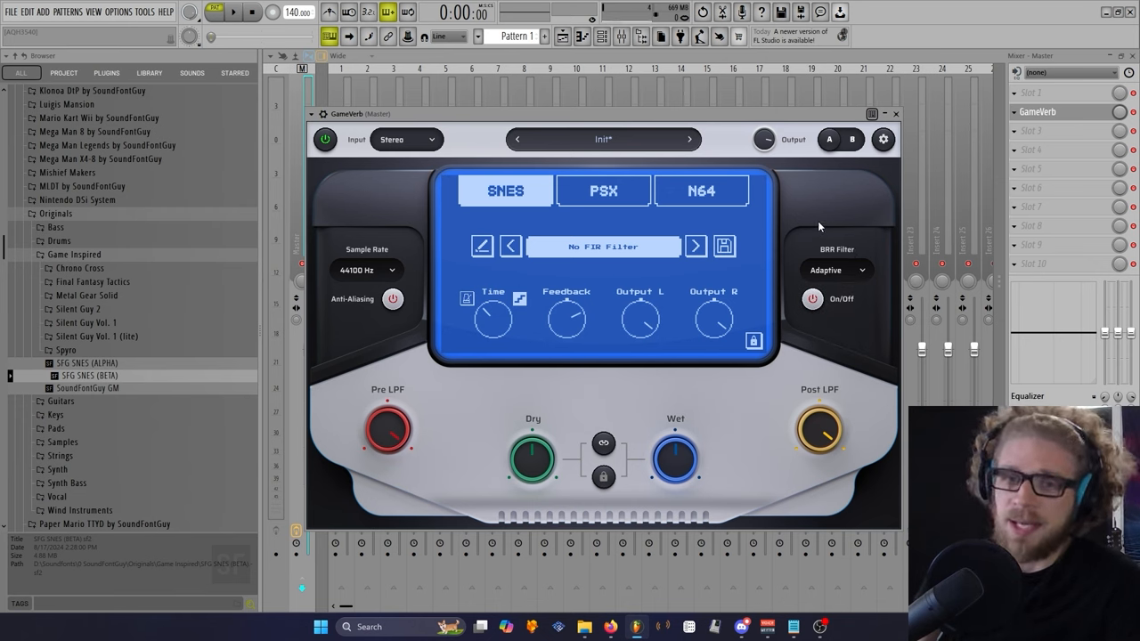
{"action": "mouse_move", "coordinate": [846, 237]}
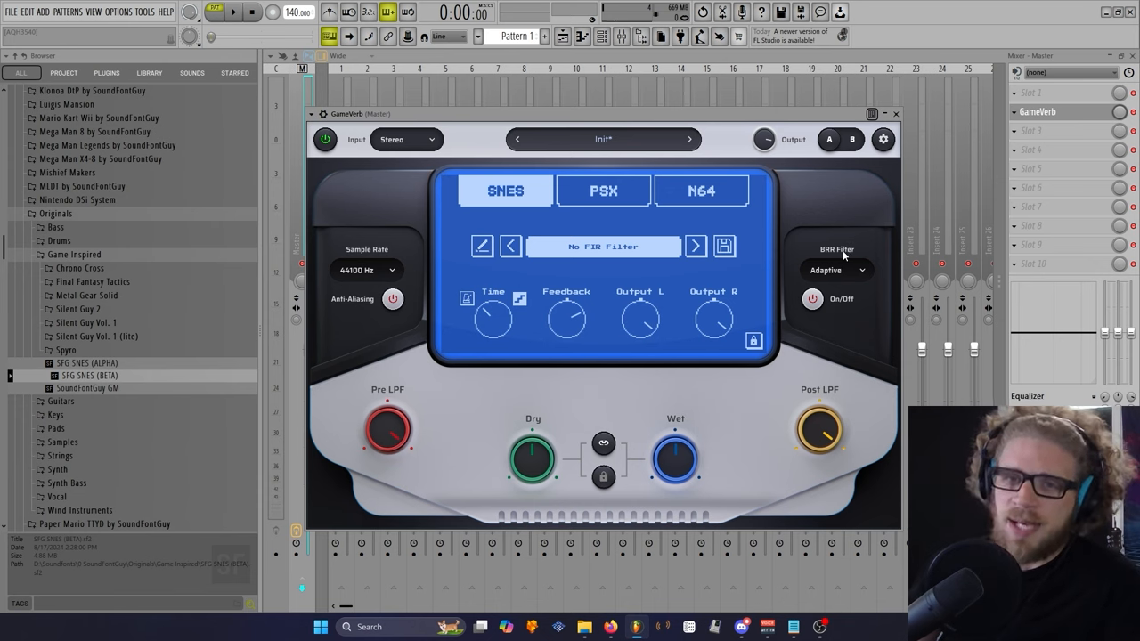
{"action": "mouse_move", "coordinate": [850, 325]}
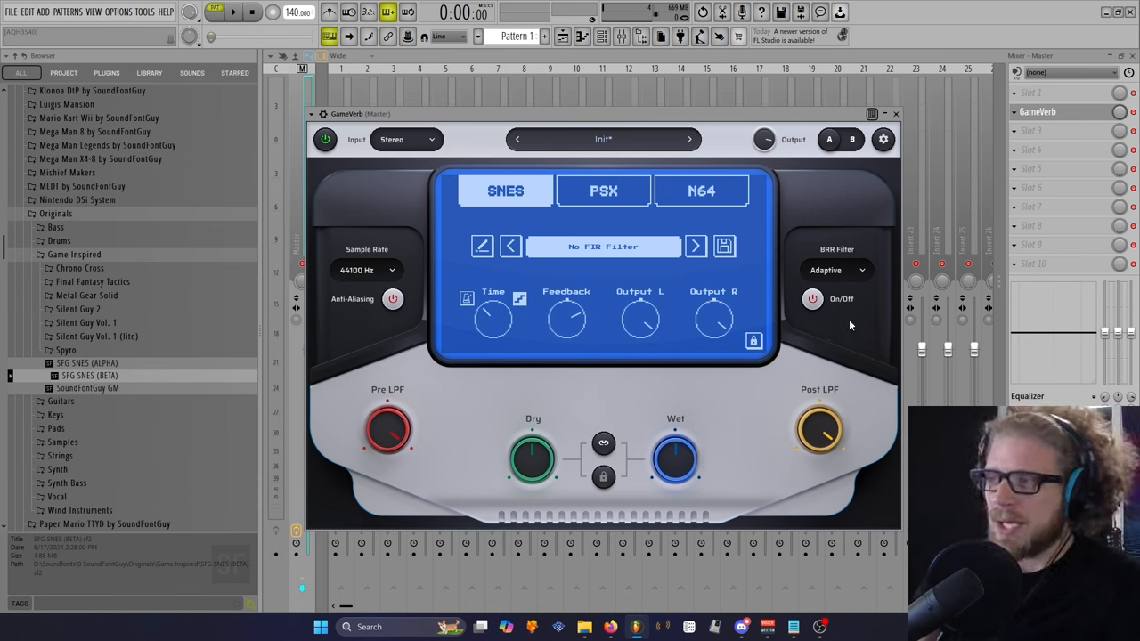
{"action": "mouse_move", "coordinate": [821, 208]}
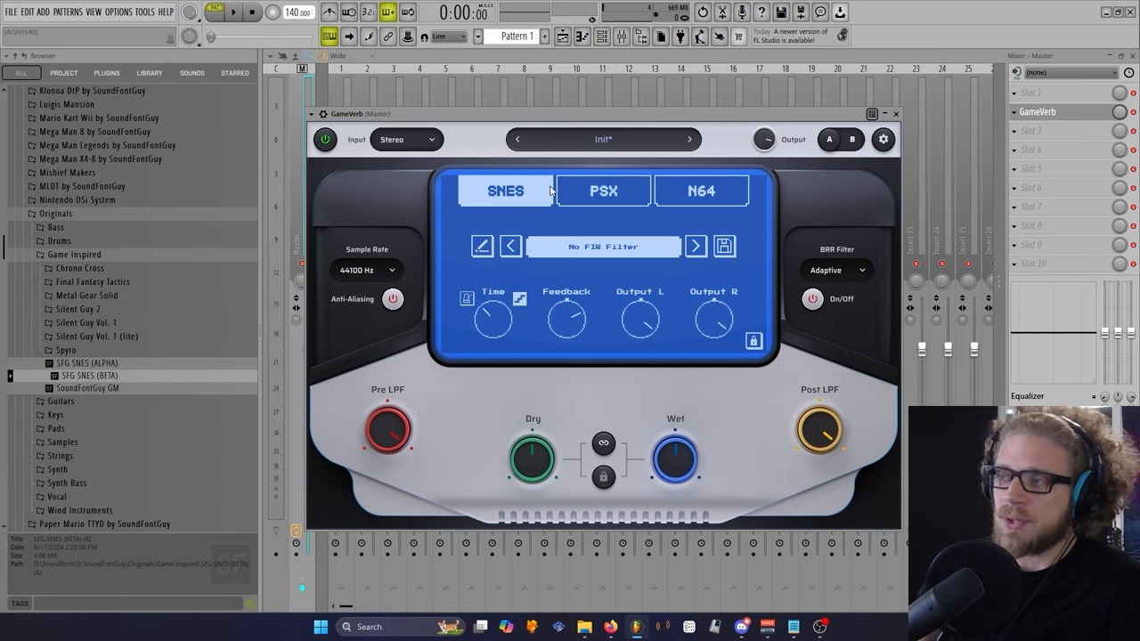
{"action": "mouse_move", "coordinate": [704, 198]}
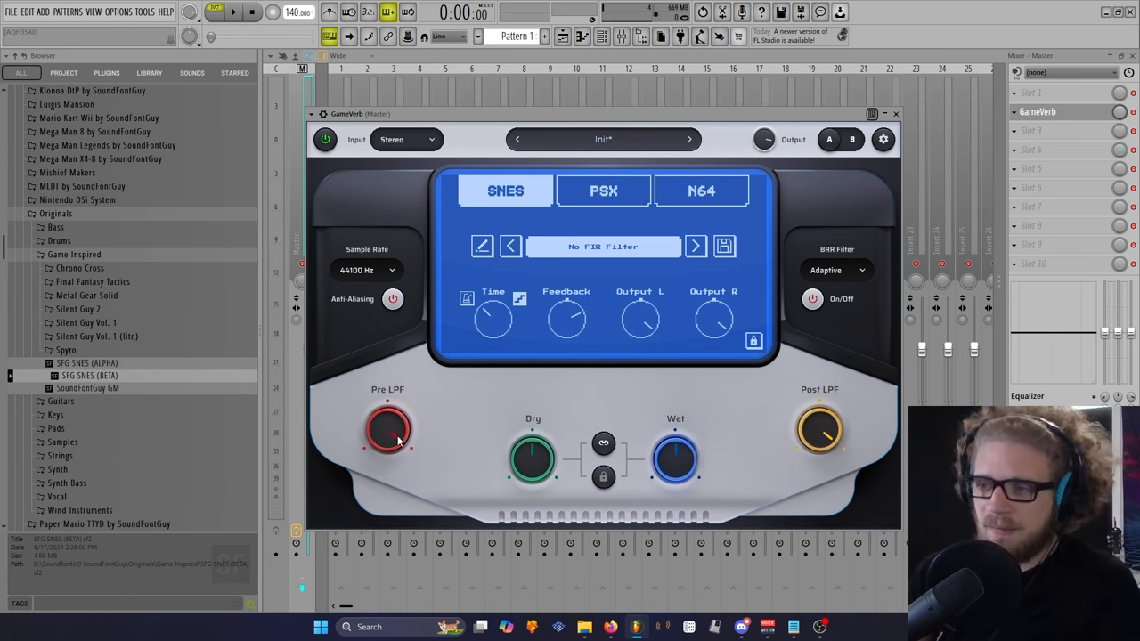
{"action": "mouse_move", "coordinate": [675, 459]}
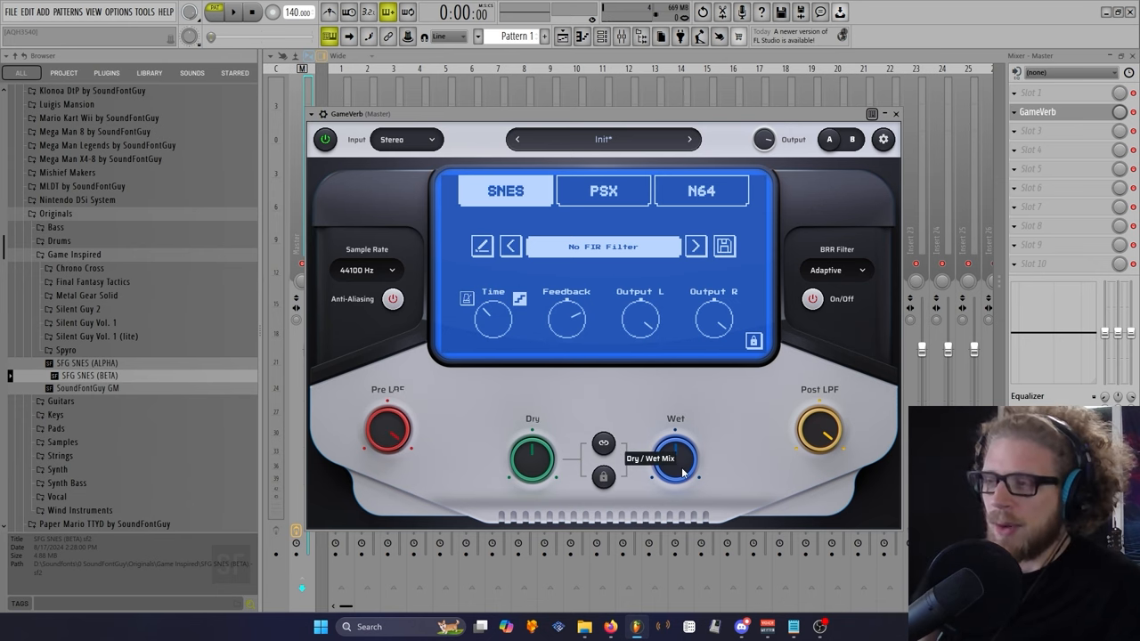
{"action": "mouse_move", "coordinate": [819, 436]}
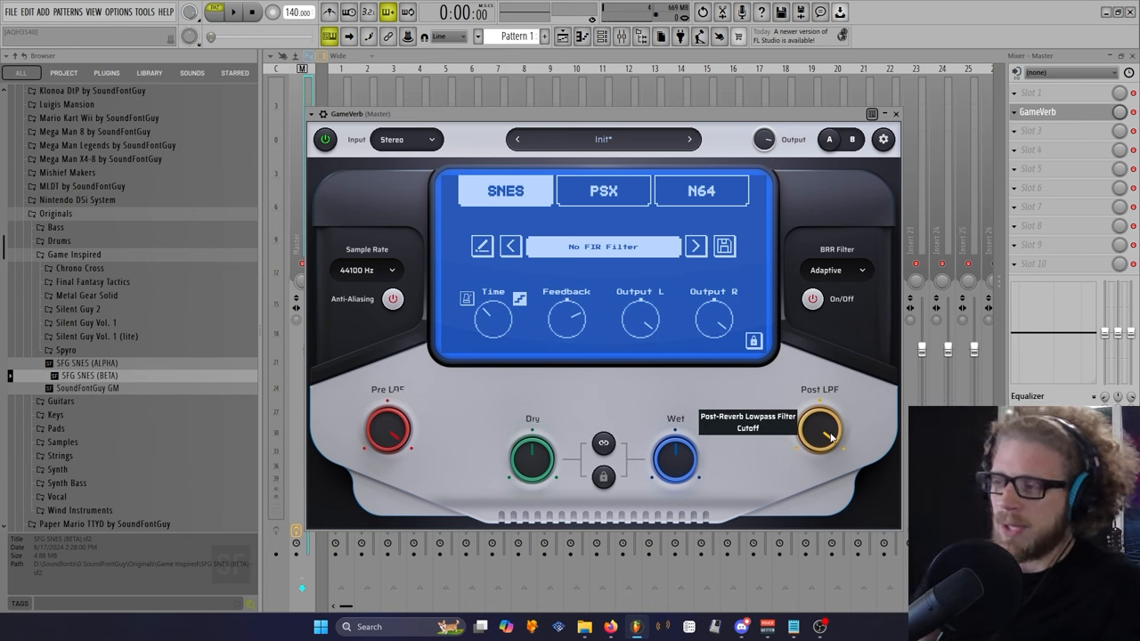
{"action": "mouse_move", "coordinate": [735, 459]}
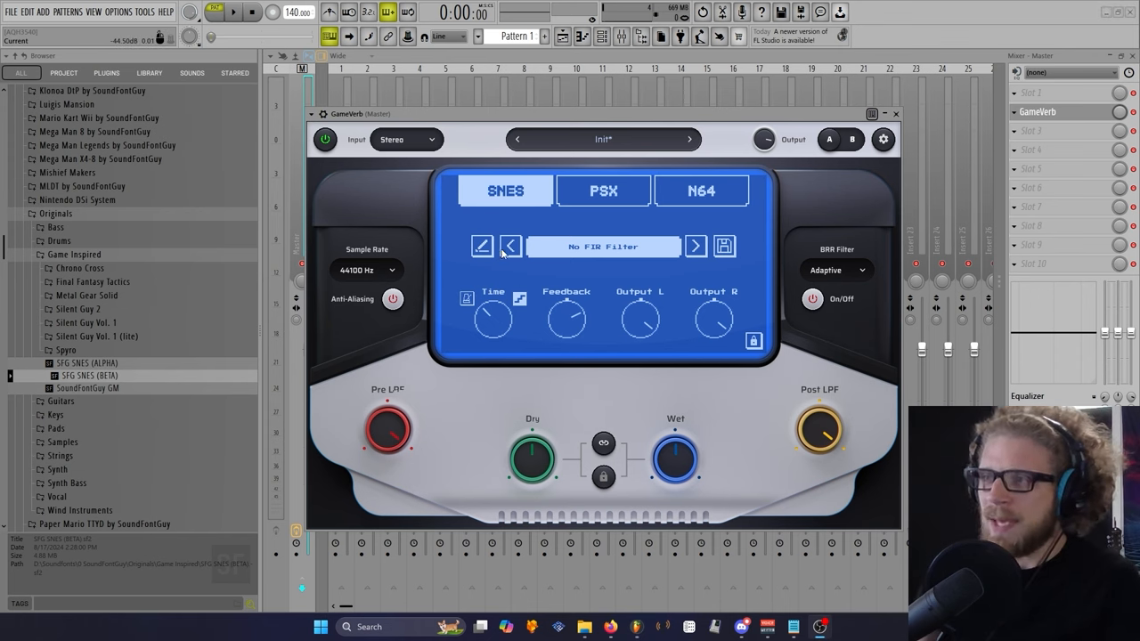
{"action": "mouse_move", "coordinate": [597, 242]}
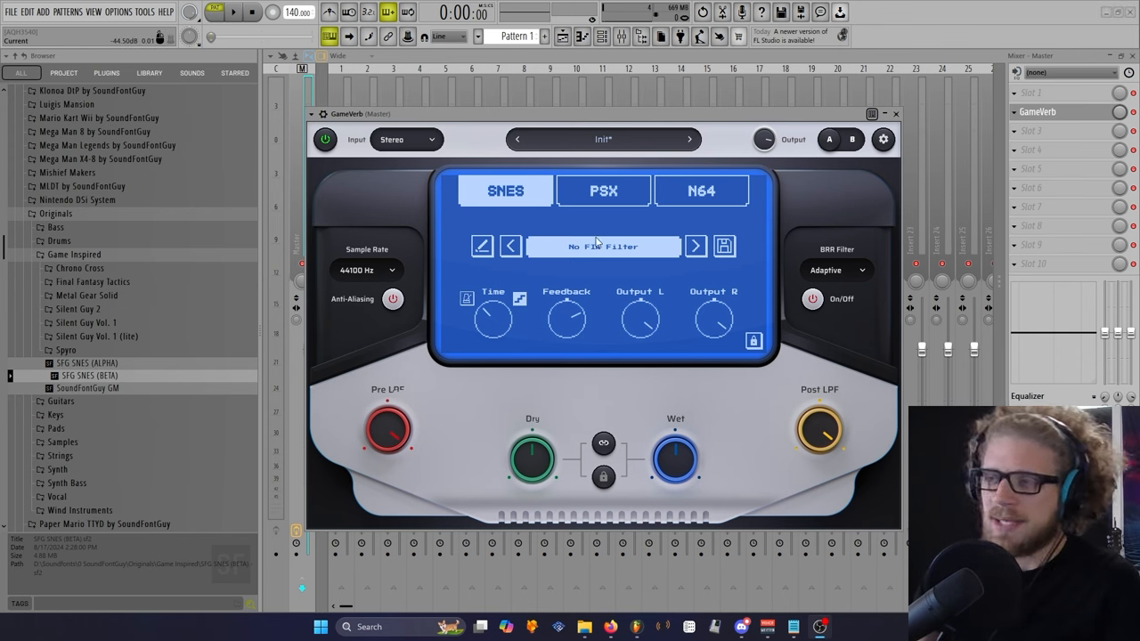
{"action": "mouse_move", "coordinate": [706, 207]}
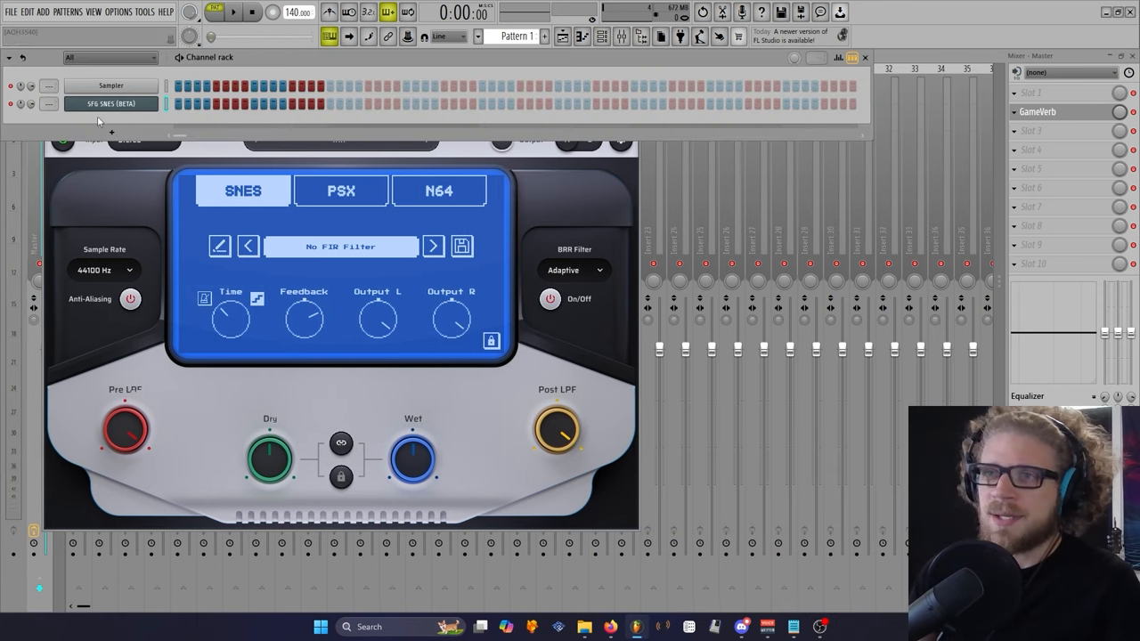
Step: Raise the GameVerb window above the channel rack holding Sampler and SFG SNES (BETA)
{"action": "left_click", "coordinate": [110, 103]}
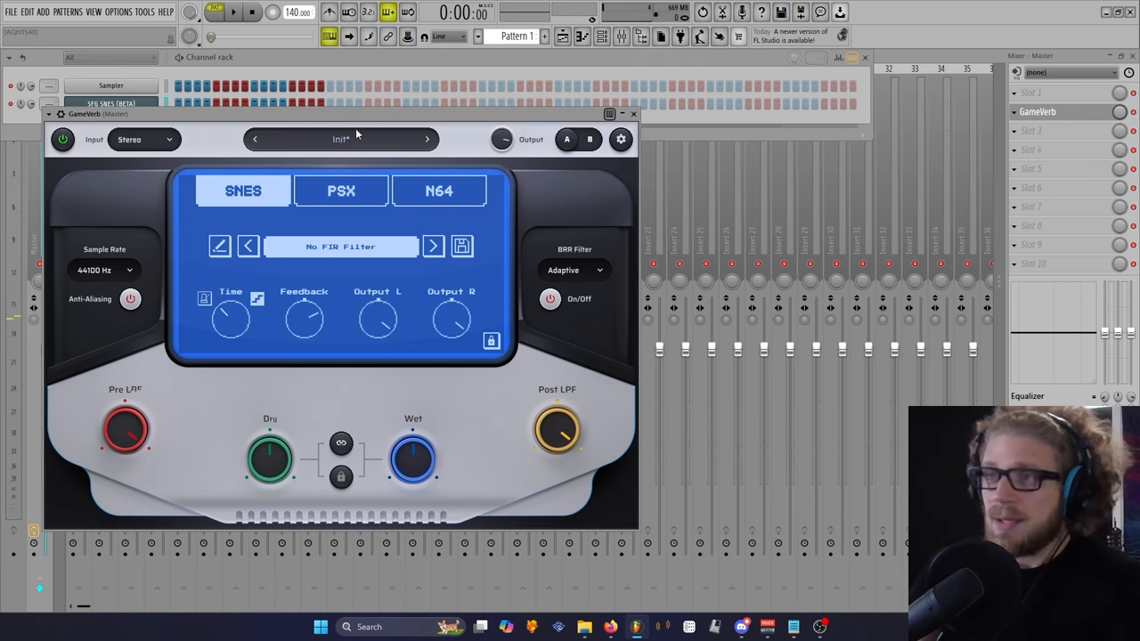
Step: Load Mega Man X from GameVerb's SNES Subpresets > Games Ma - Meg category
{"action": "left_click", "coordinate": [340, 139]}
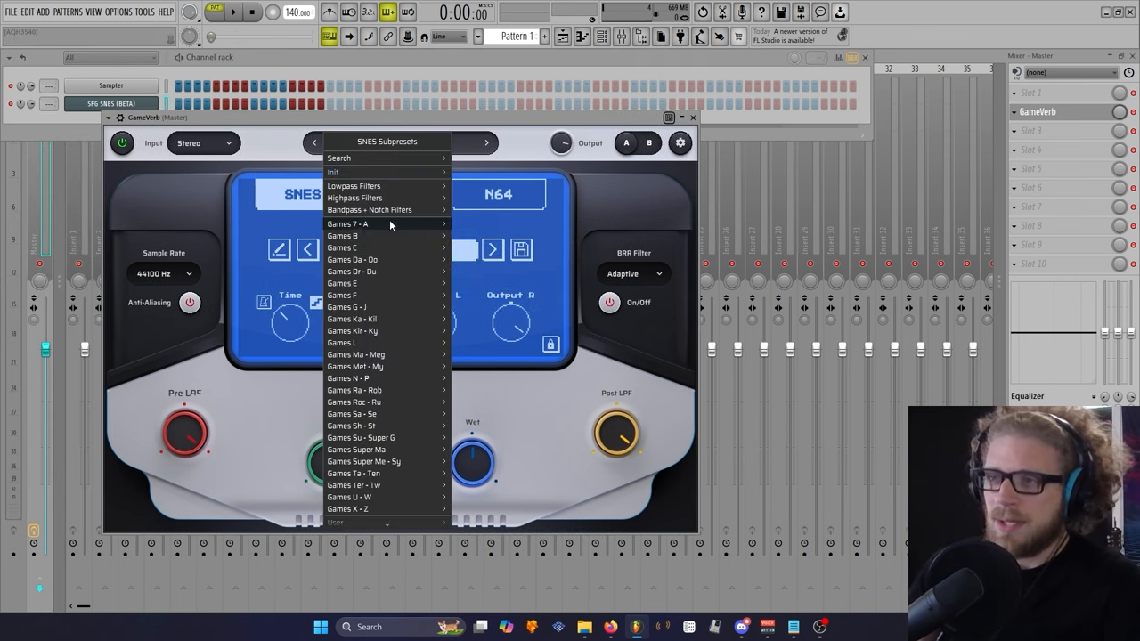
{"action": "left_click", "coordinate": [347, 223]}
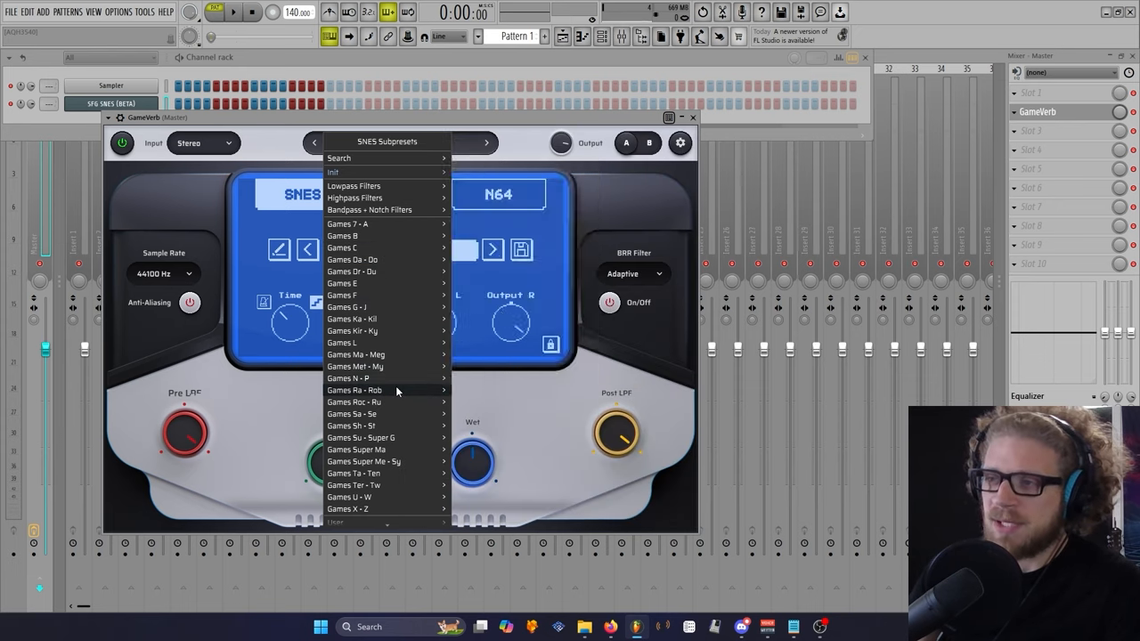
{"action": "left_click", "coordinate": [374, 390]}
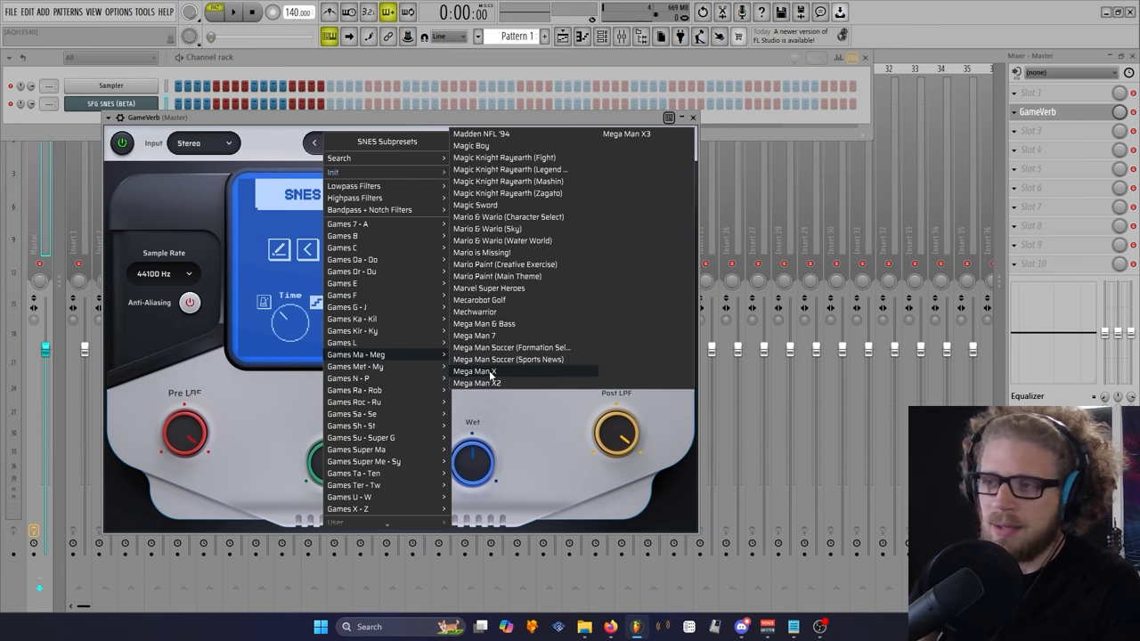
{"action": "left_click", "coordinate": [474, 371]}
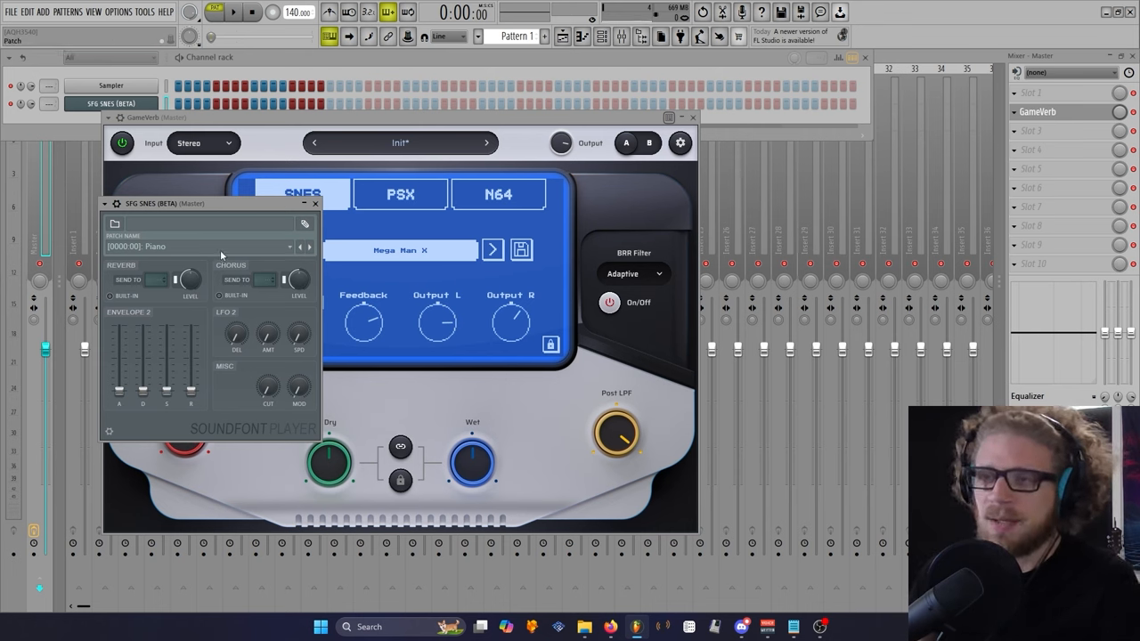
Step: Set the SFG SNES patch to Distortion Guitar and load GameVerb's DKC2 (Stickerbrush Symphony) preset
{"action": "left_click", "coordinate": [196, 246]}
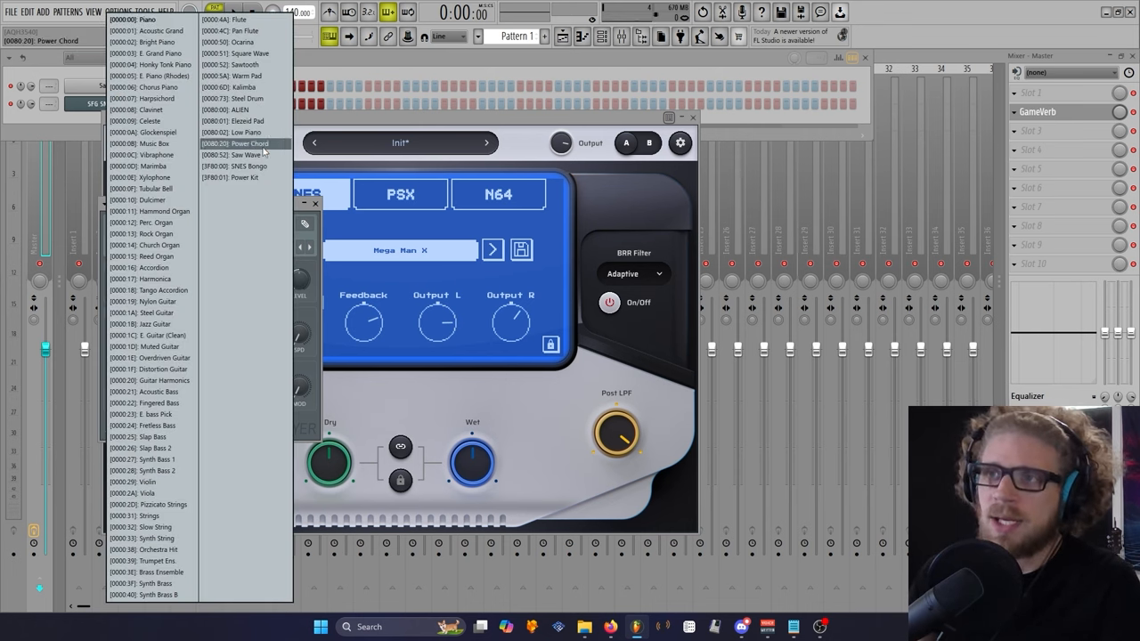
{"action": "left_click", "coordinate": [163, 368]}
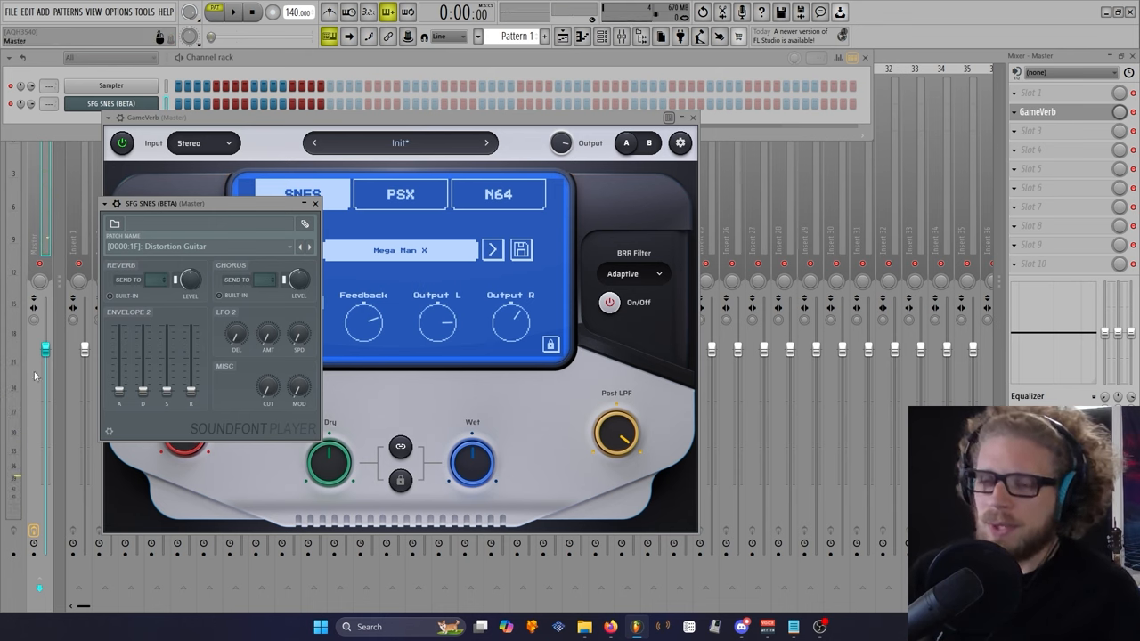
{"action": "left_click", "coordinate": [400, 142]}
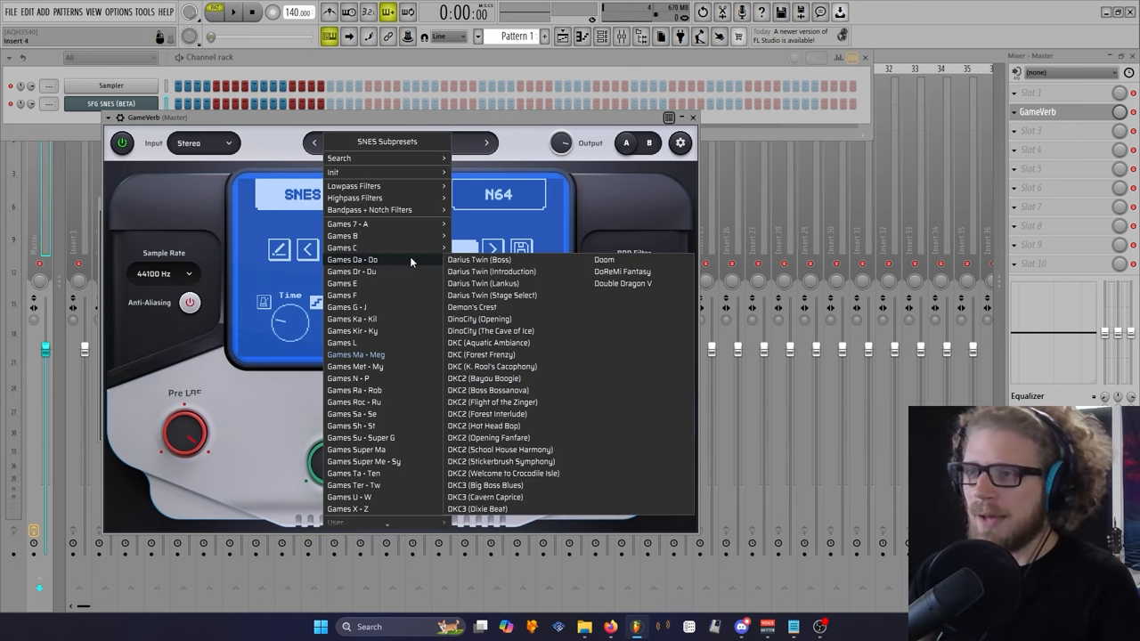
{"action": "mouse_move", "coordinate": [508, 449]}
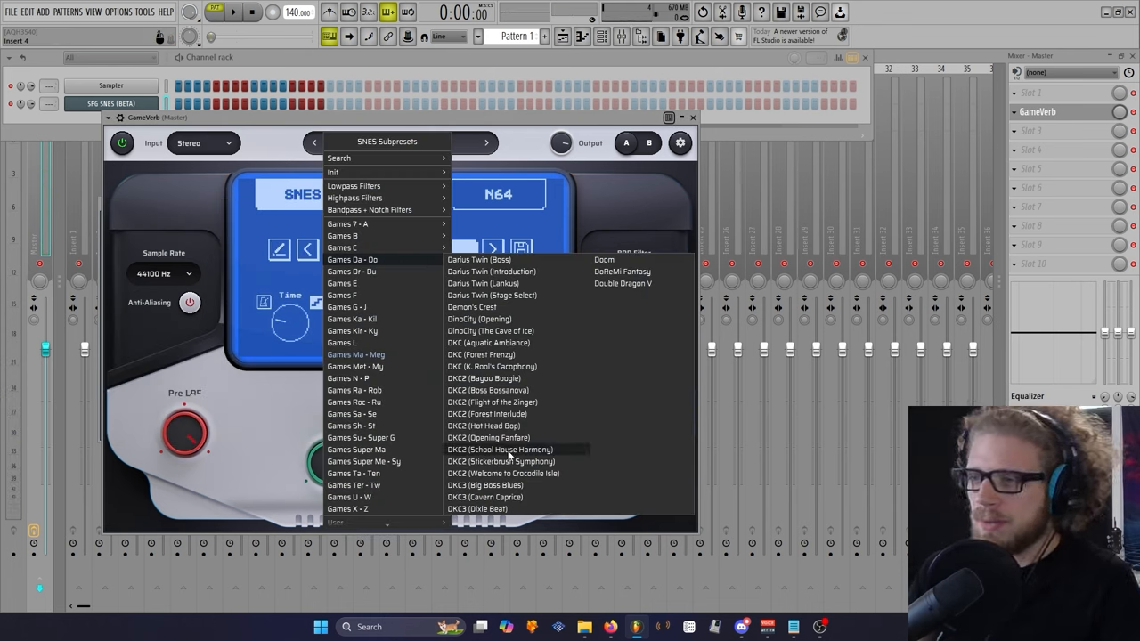
{"action": "mouse_move", "coordinate": [500, 377]}
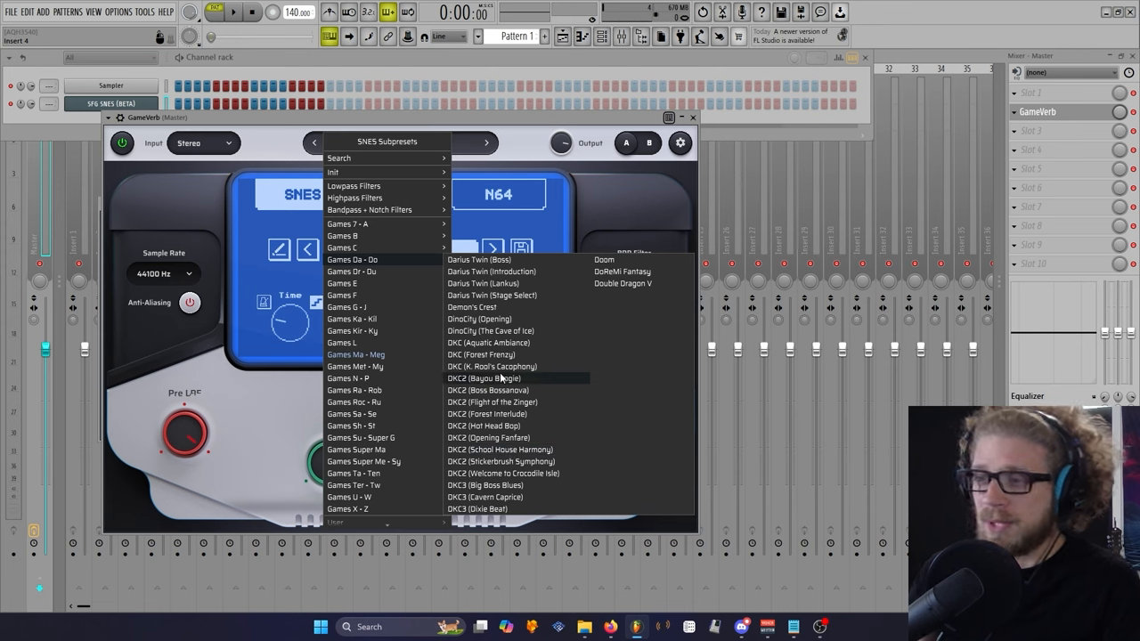
{"action": "mouse_move", "coordinate": [515, 461]}
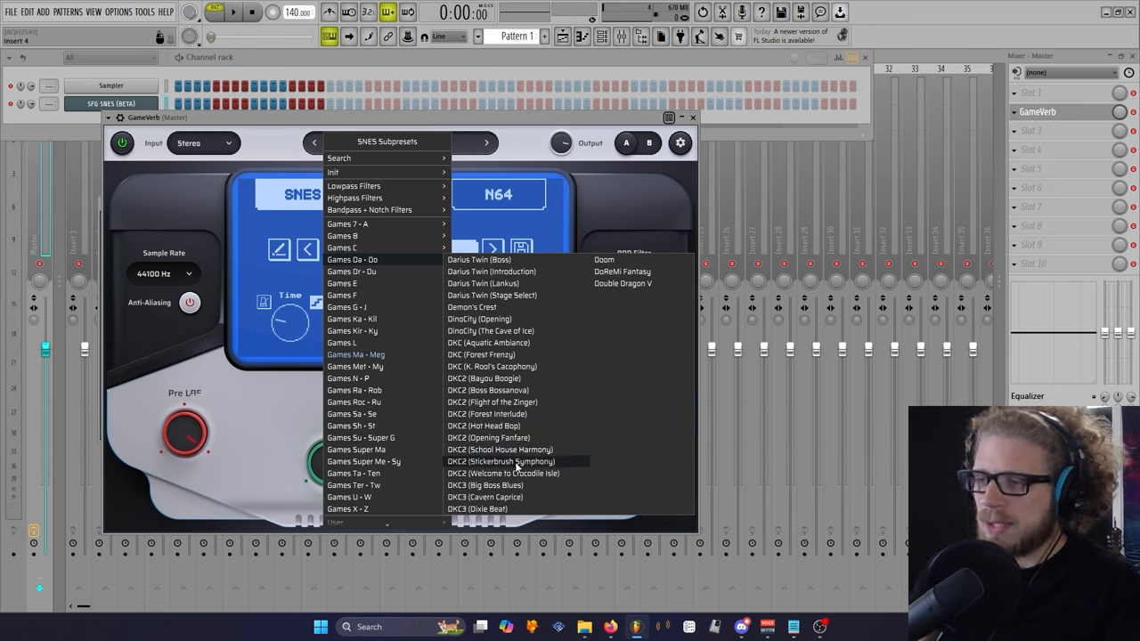
{"action": "left_click", "coordinate": [499, 461]}
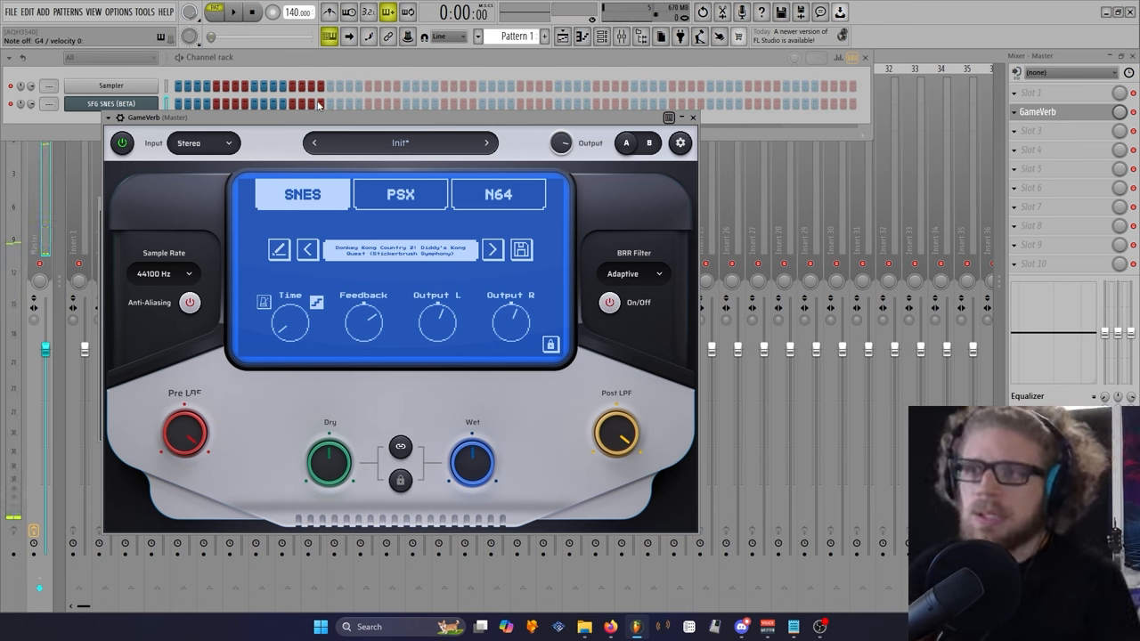
{"action": "mouse_move", "coordinate": [472, 461]}
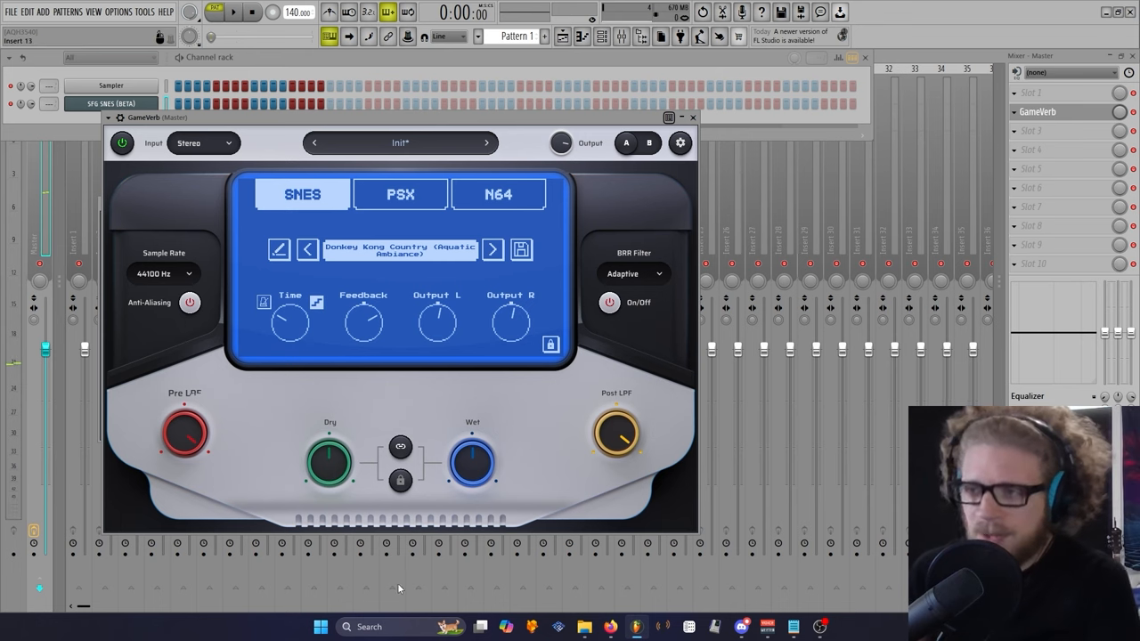
Step: Load GameVerb's Donkey Kong Country (Aquatic Ambiance) SNES subpreset in place of Stickerbrush Symphony
{"action": "left_click_drag", "start_coordinate": [472, 463], "coordinate": [481, 450]}
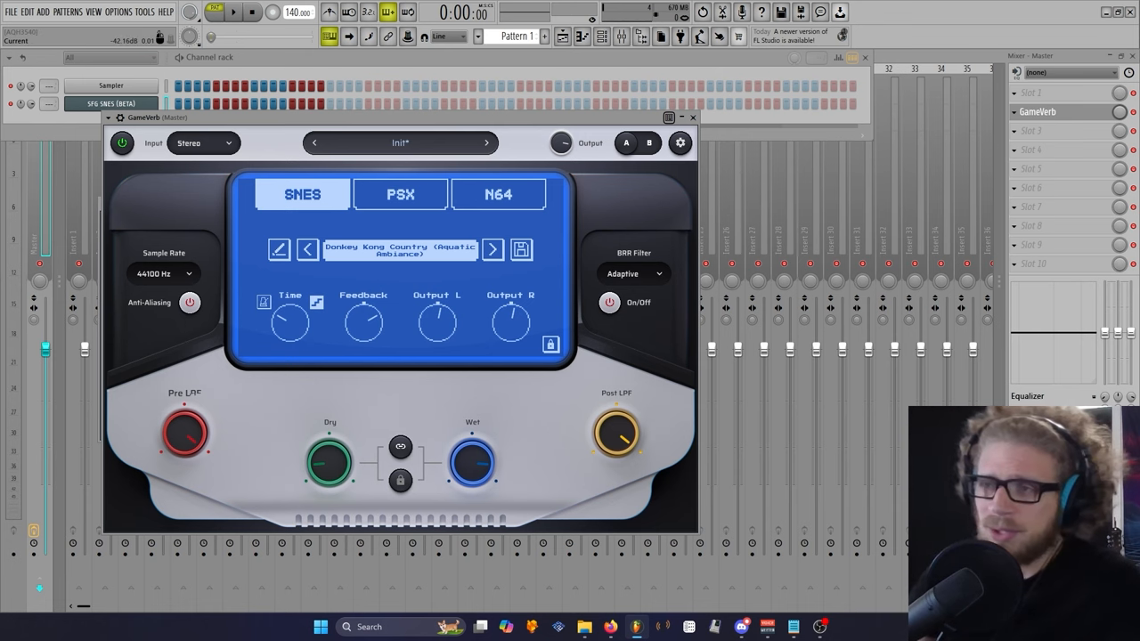
{"action": "mouse_move", "coordinate": [300, 229]}
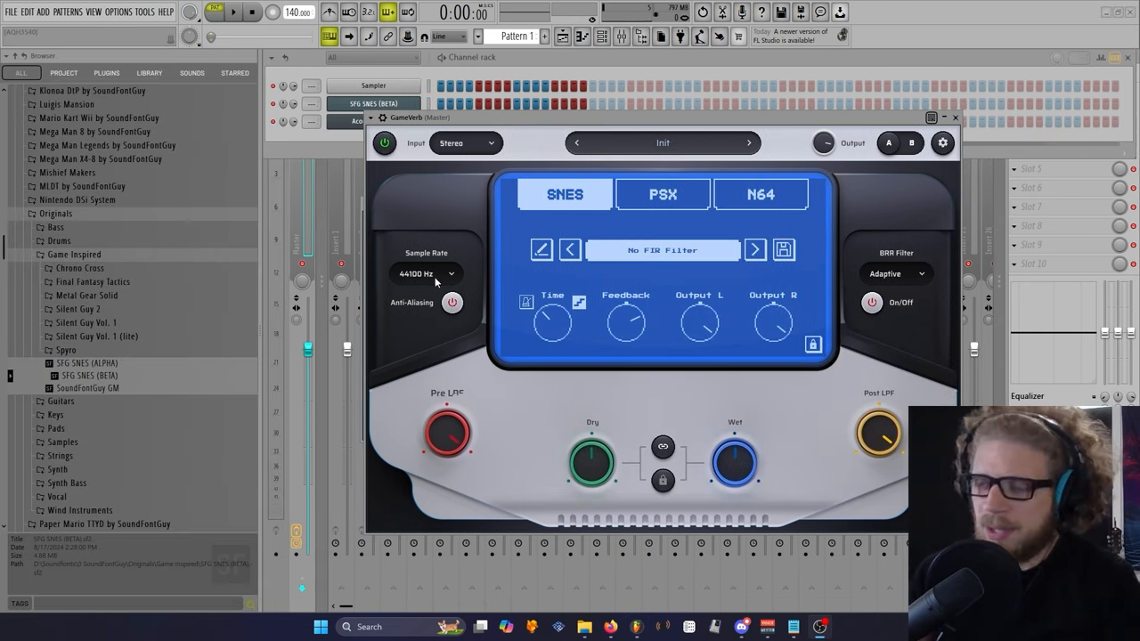
{"action": "mouse_move", "coordinate": [459, 225]}
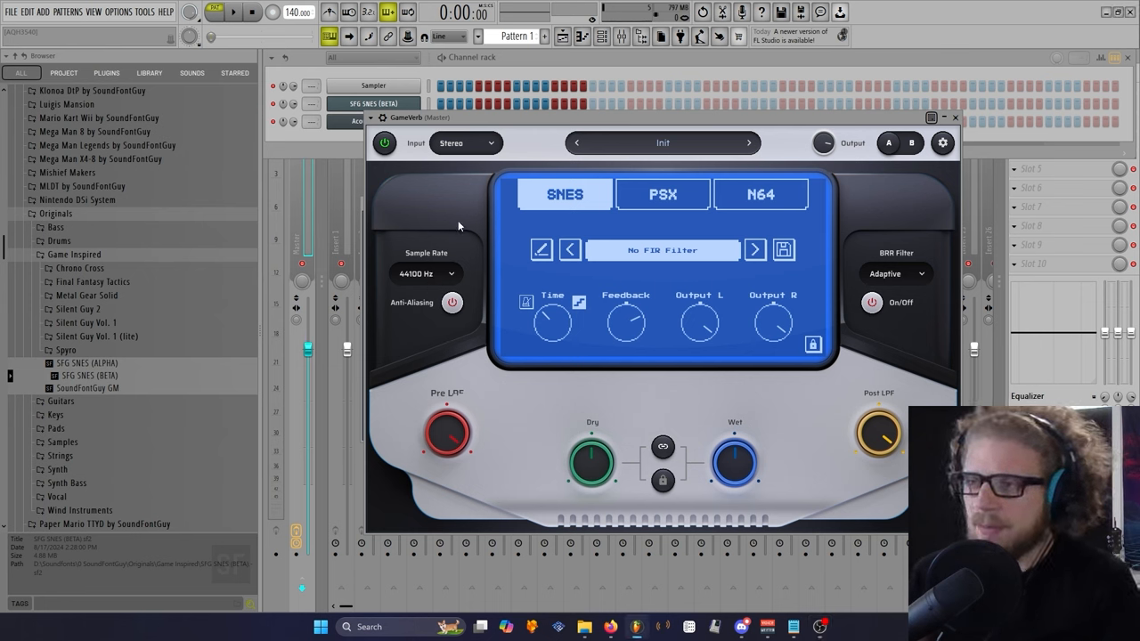
Step: Pick 11025 Hz in GameVerb's Sample Rate dropdown
{"action": "left_click", "coordinate": [425, 273]}
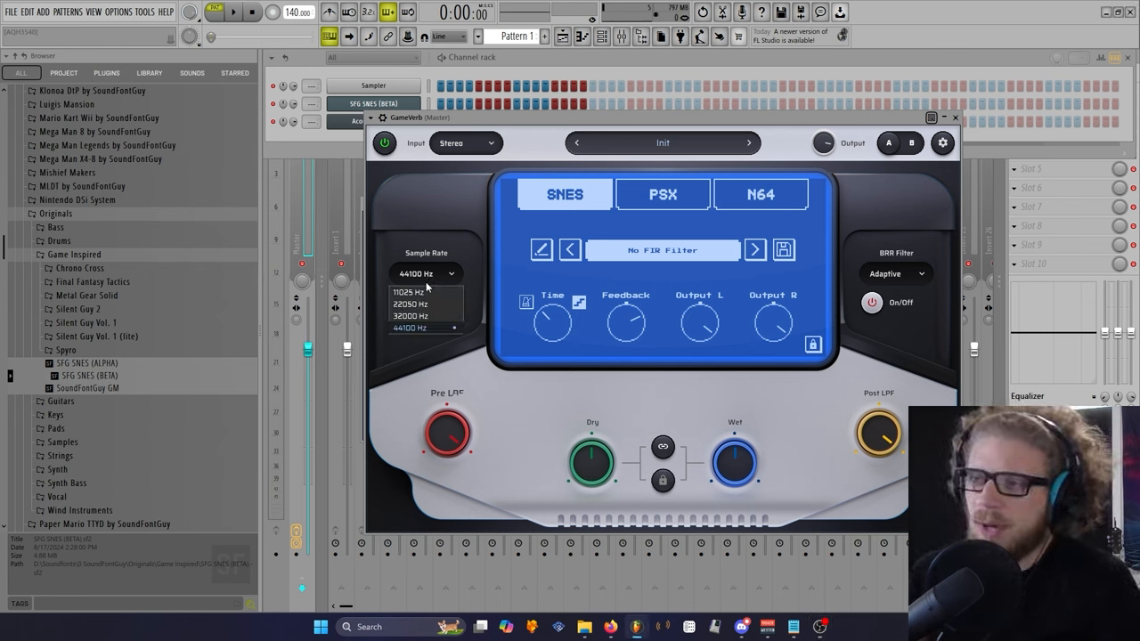
{"action": "left_click", "coordinate": [412, 291]}
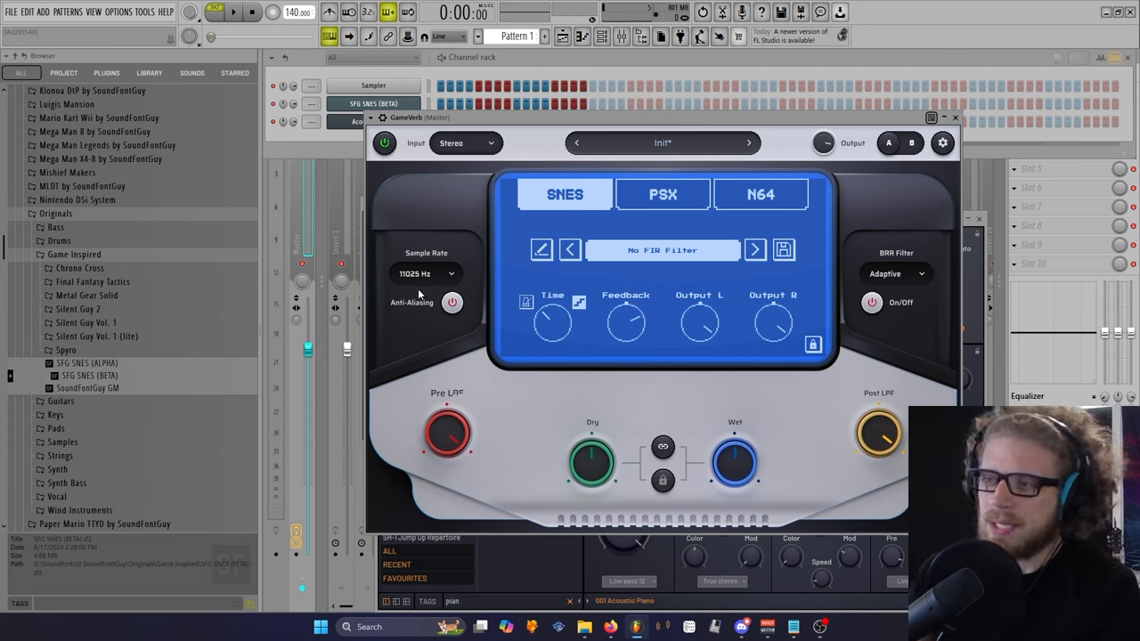
{"action": "mouse_move", "coordinate": [452, 303]}
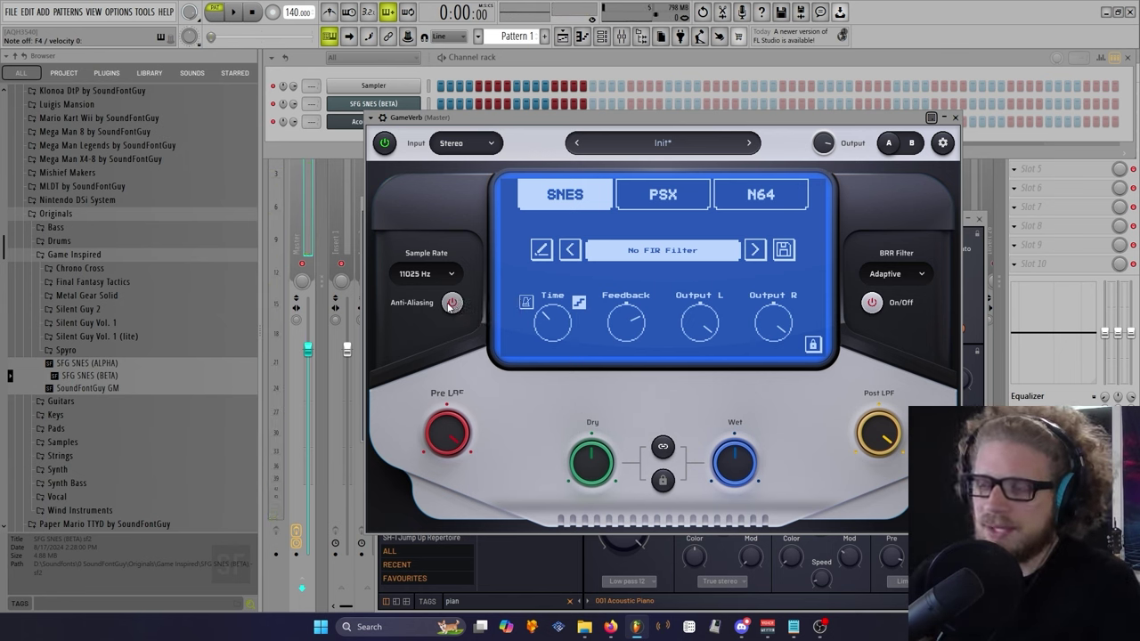
{"action": "mouse_move", "coordinate": [452, 303]}
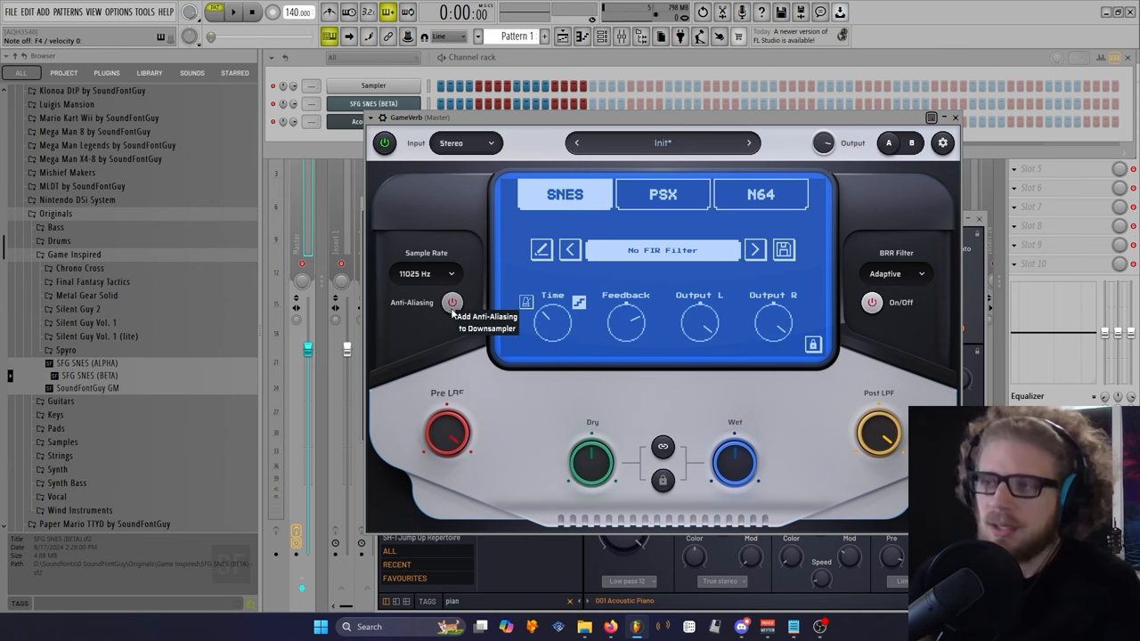
Step: Toggle GameVerb anti-aliasing off, keep 11025 Hz, then switch anti-aliasing back on
{"action": "left_click", "coordinate": [453, 303]}
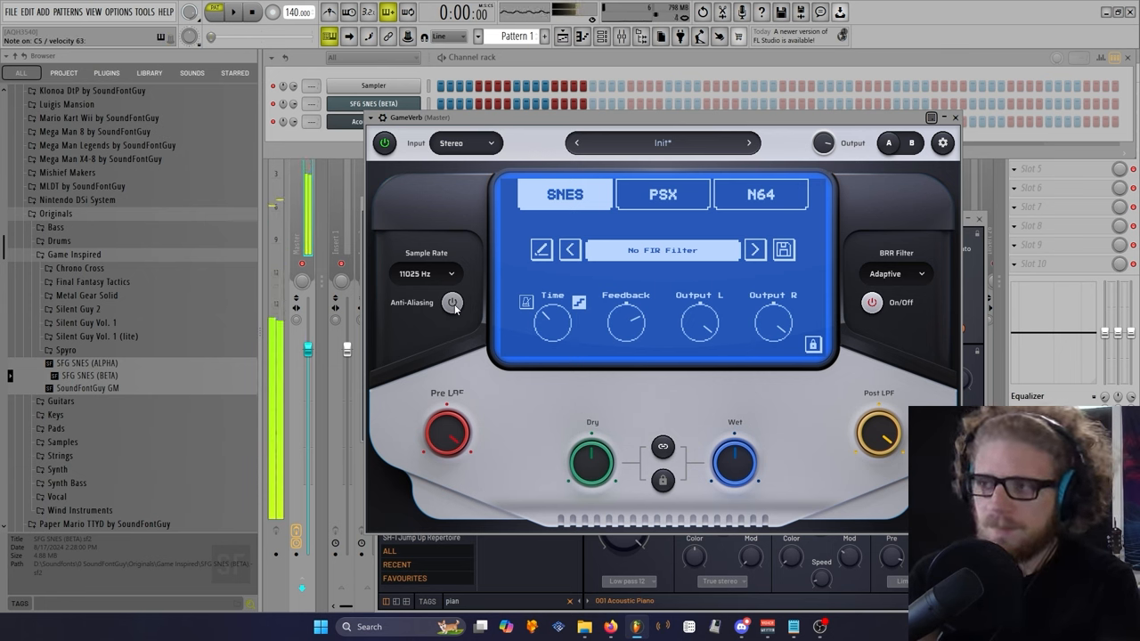
{"action": "mouse_move", "coordinate": [452, 303]}
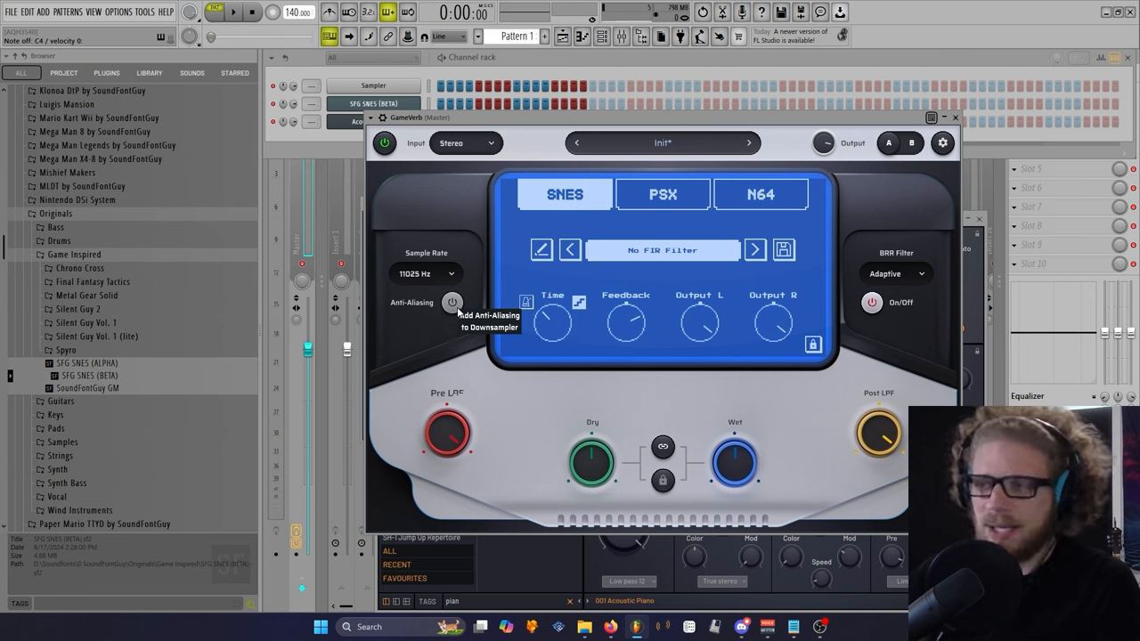
{"action": "left_click", "coordinate": [425, 273]}
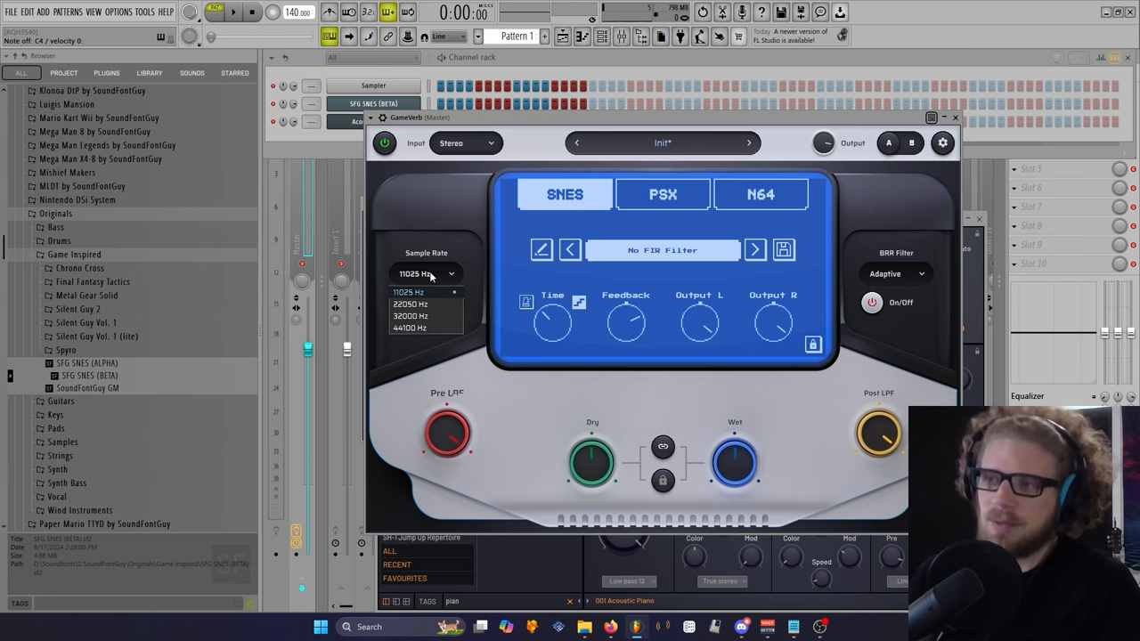
{"action": "mouse_move", "coordinate": [436, 303]}
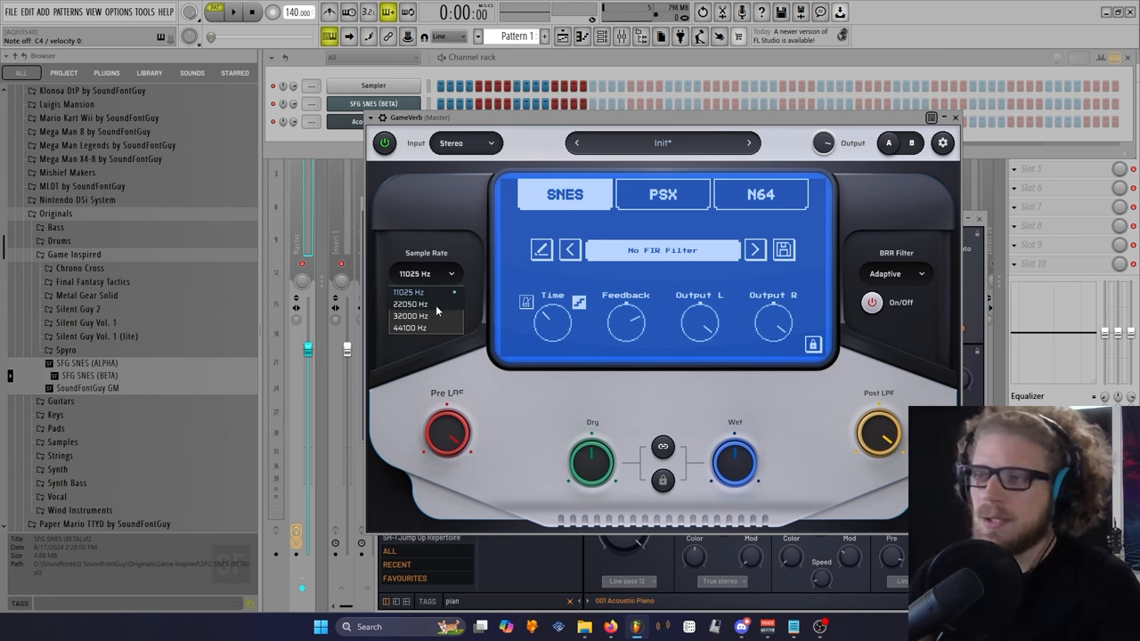
{"action": "mouse_move", "coordinate": [430, 307]}
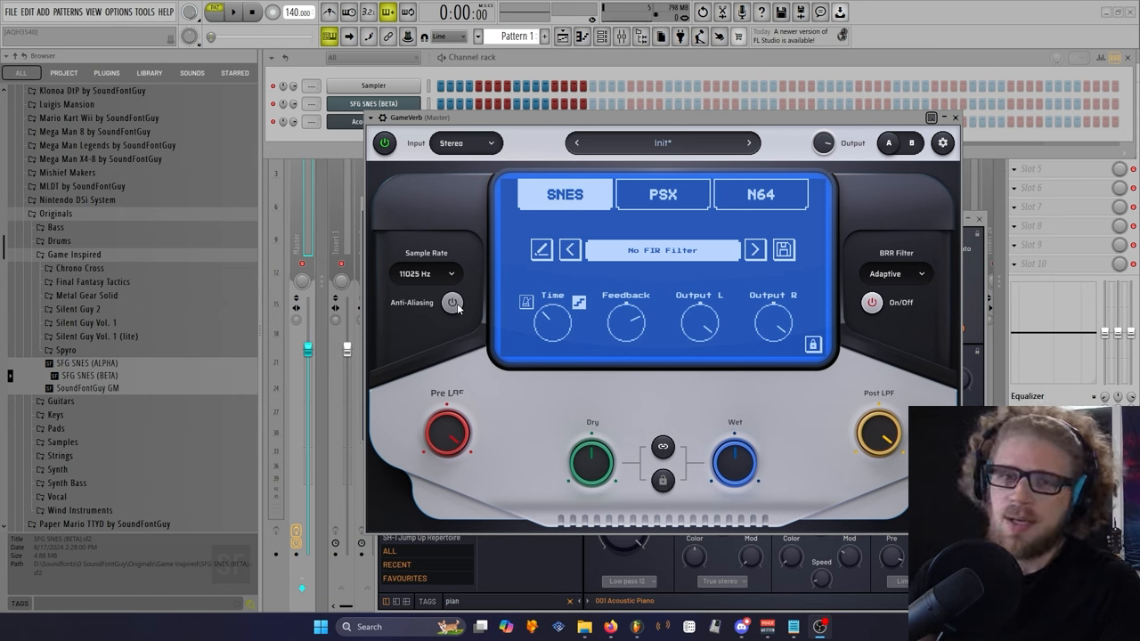
{"action": "left_click", "coordinate": [451, 303]}
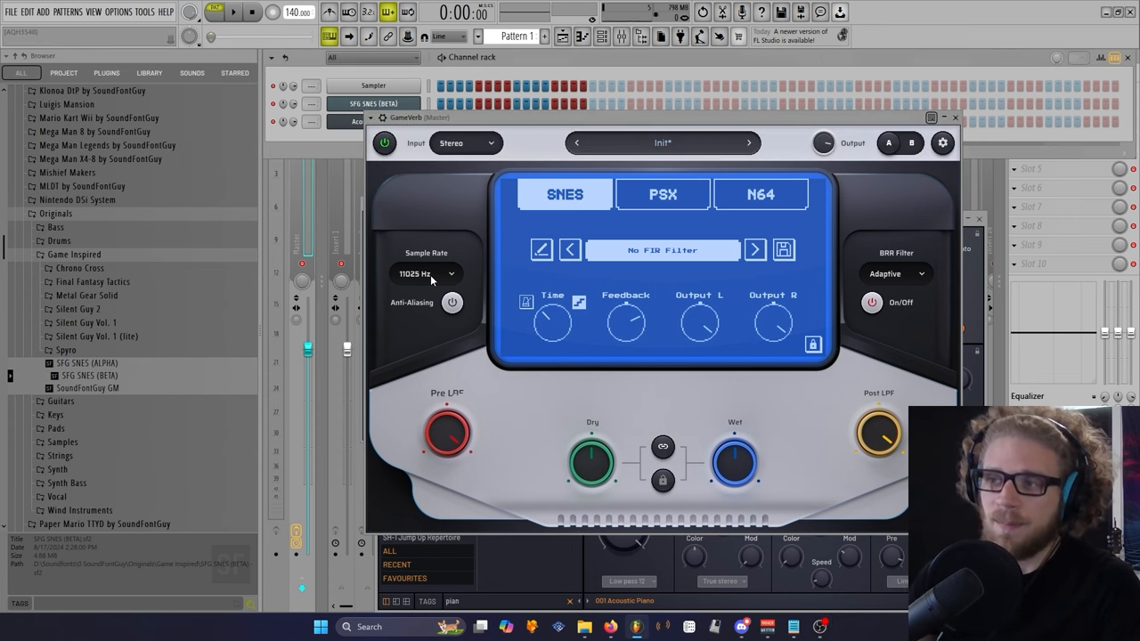
{"action": "mouse_move", "coordinate": [440, 229]}
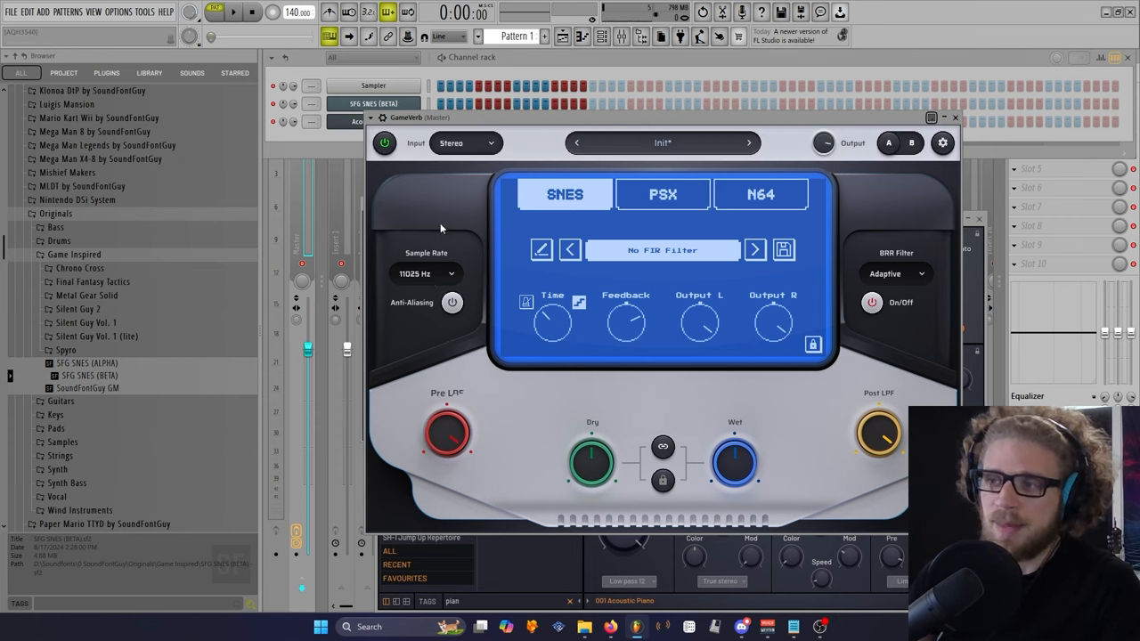
{"action": "mouse_move", "coordinate": [451, 302]}
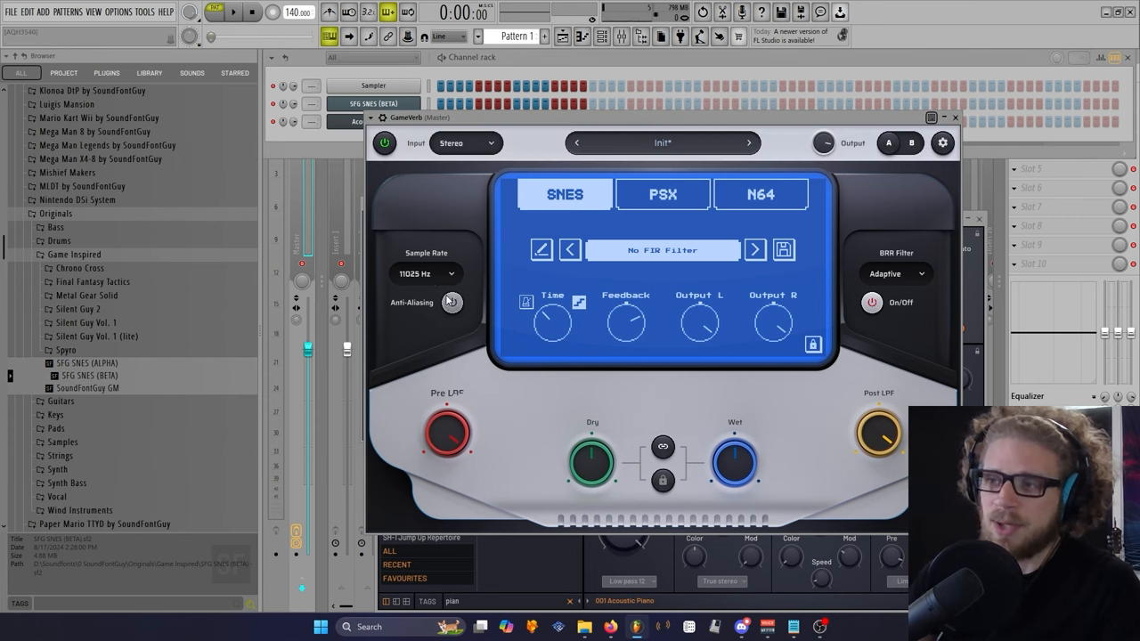
{"action": "left_click", "coordinate": [452, 302]}
{"action": "type", "text": "flute"}
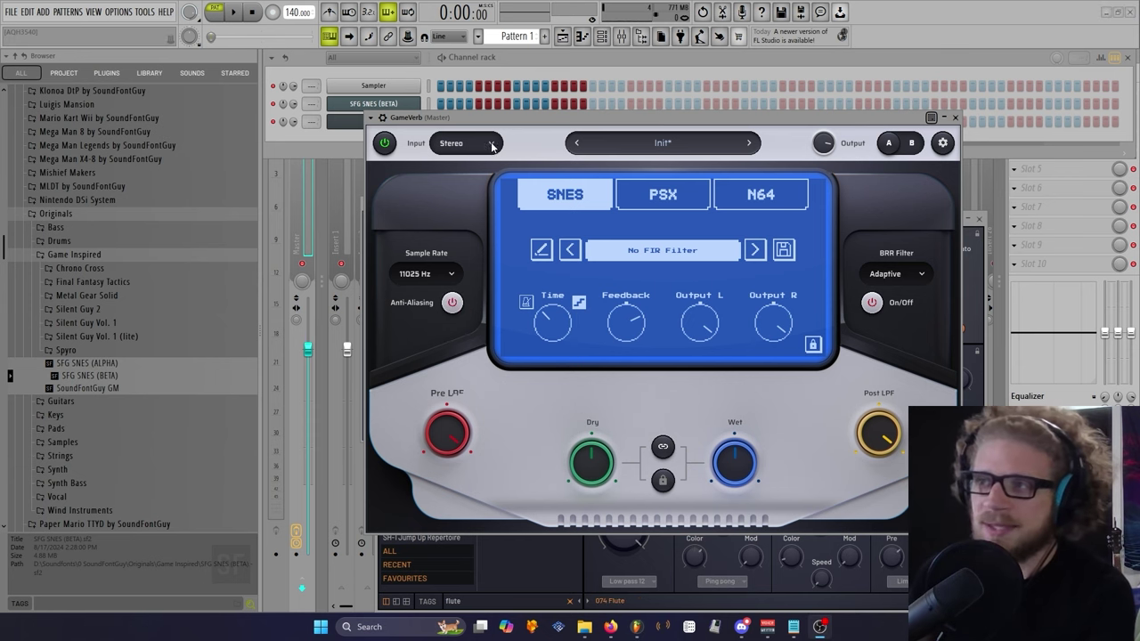
Step: Set GameVerb's input to Right and pick the SoundFontGuy GM soundfont
{"action": "left_click", "coordinate": [466, 142]}
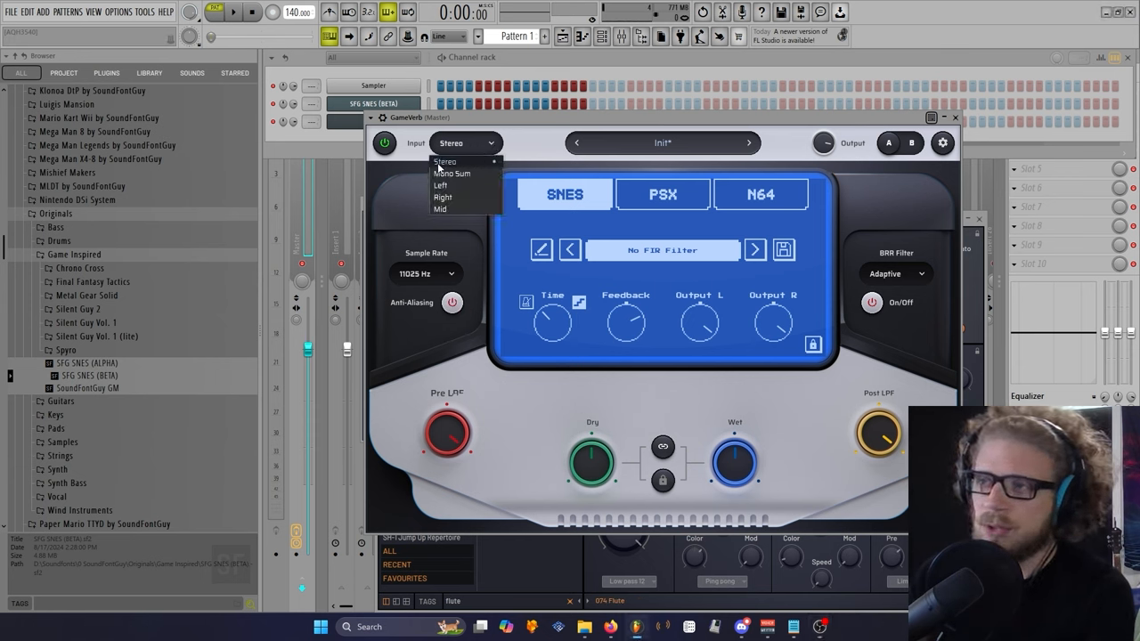
{"action": "mouse_move", "coordinate": [461, 209]}
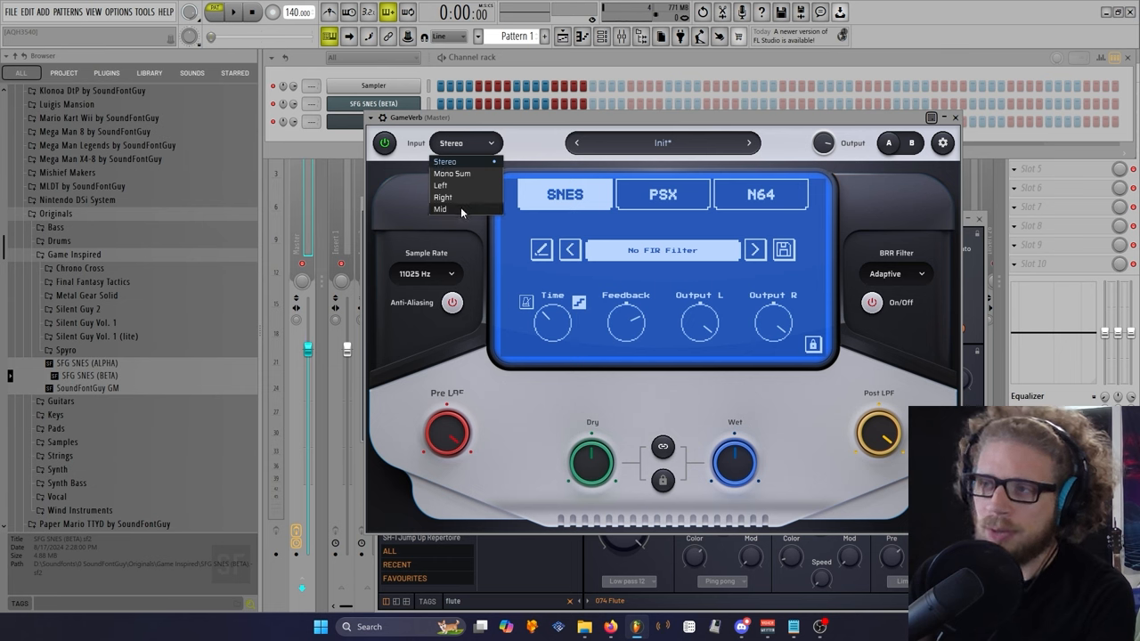
{"action": "mouse_move", "coordinate": [455, 216]}
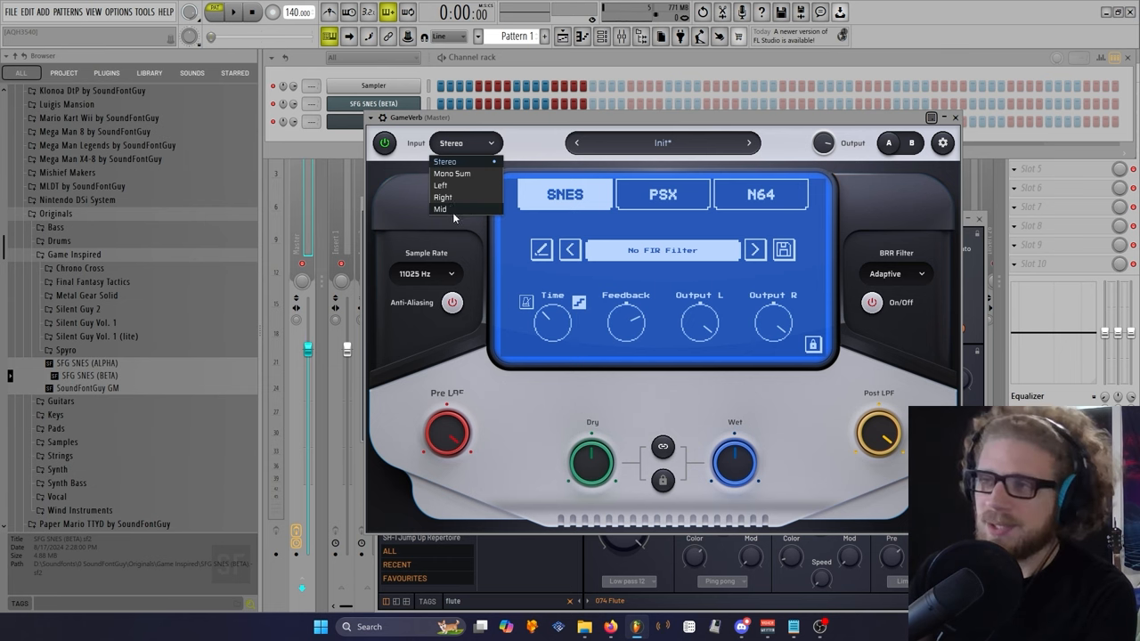
{"action": "left_click", "coordinate": [442, 197]}
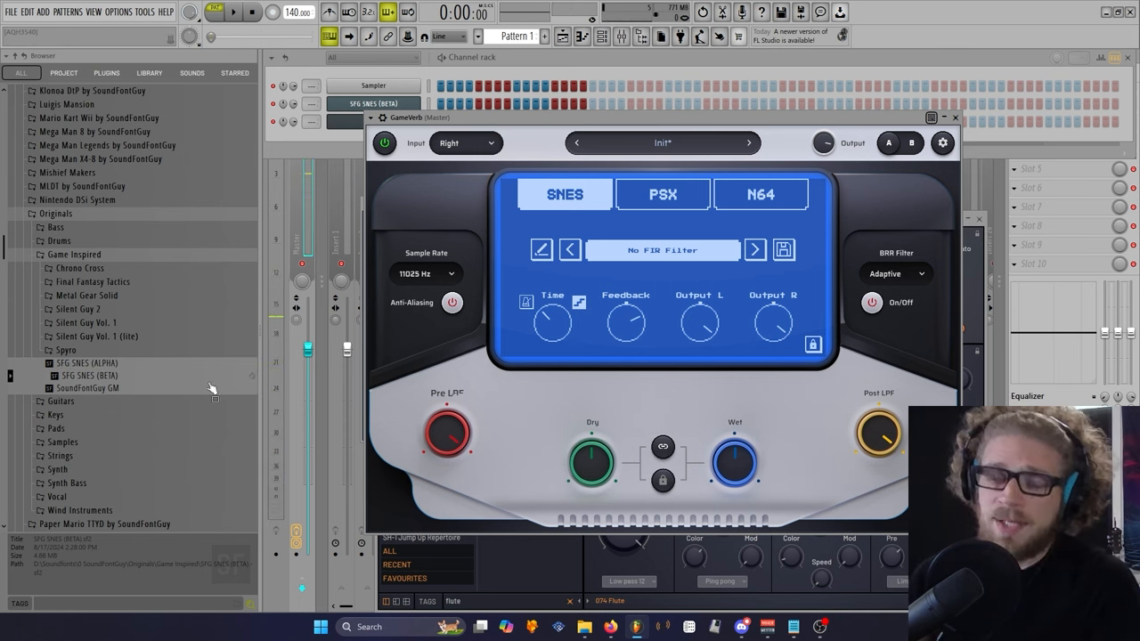
{"action": "left_click", "coordinate": [760, 194]}
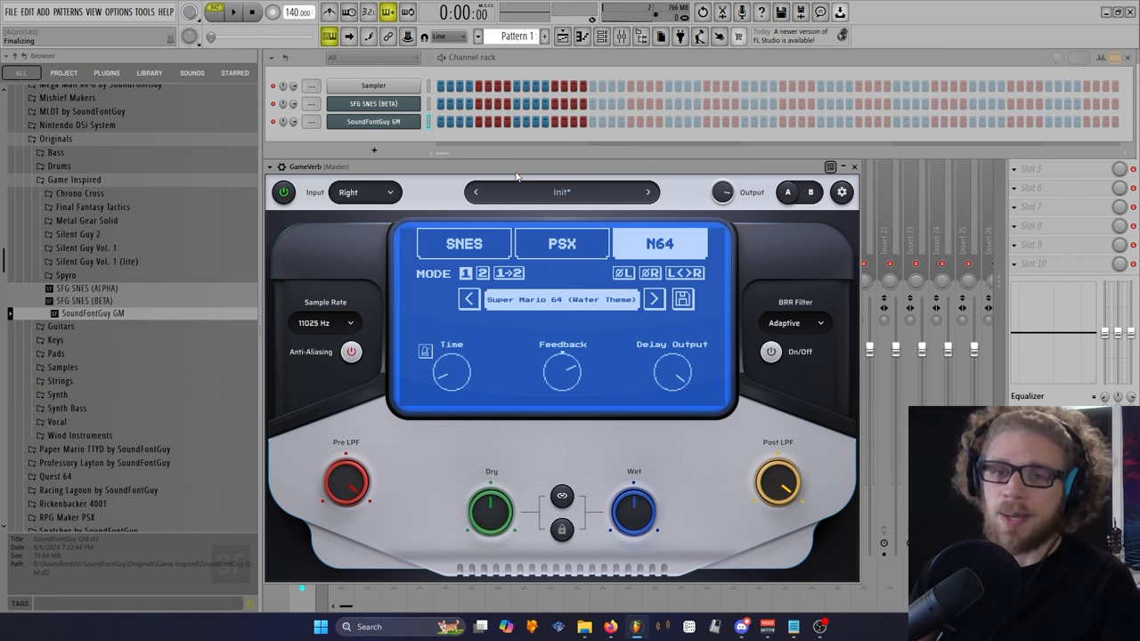
{"action": "mouse_move", "coordinate": [783, 292]}
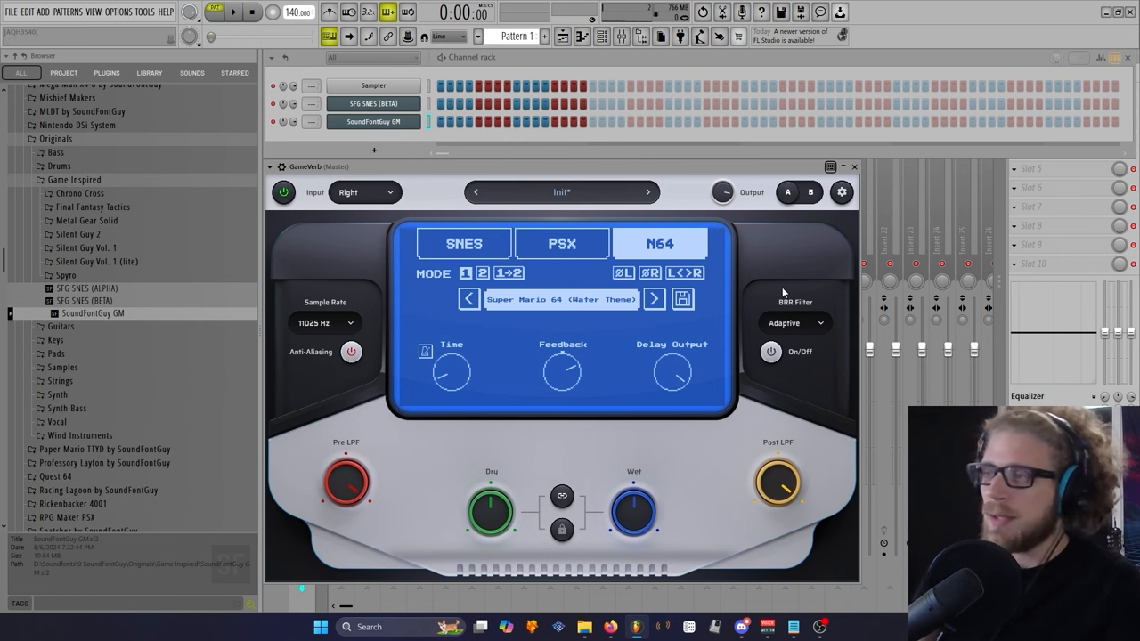
{"action": "mouse_move", "coordinate": [651, 187]}
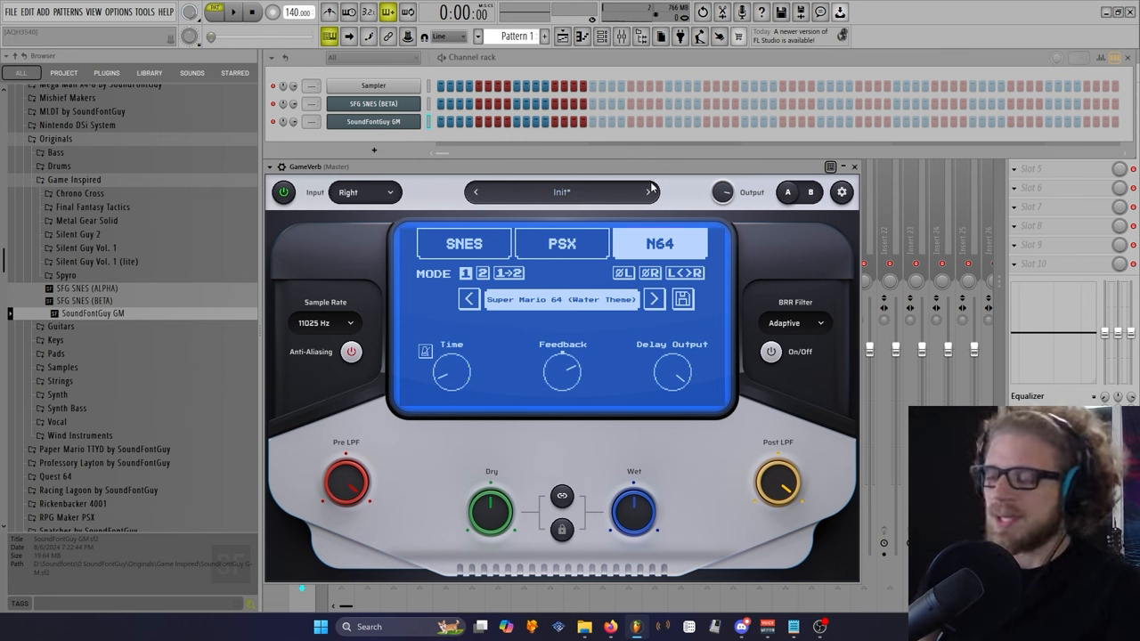
{"action": "mouse_move", "coordinate": [721, 273]}
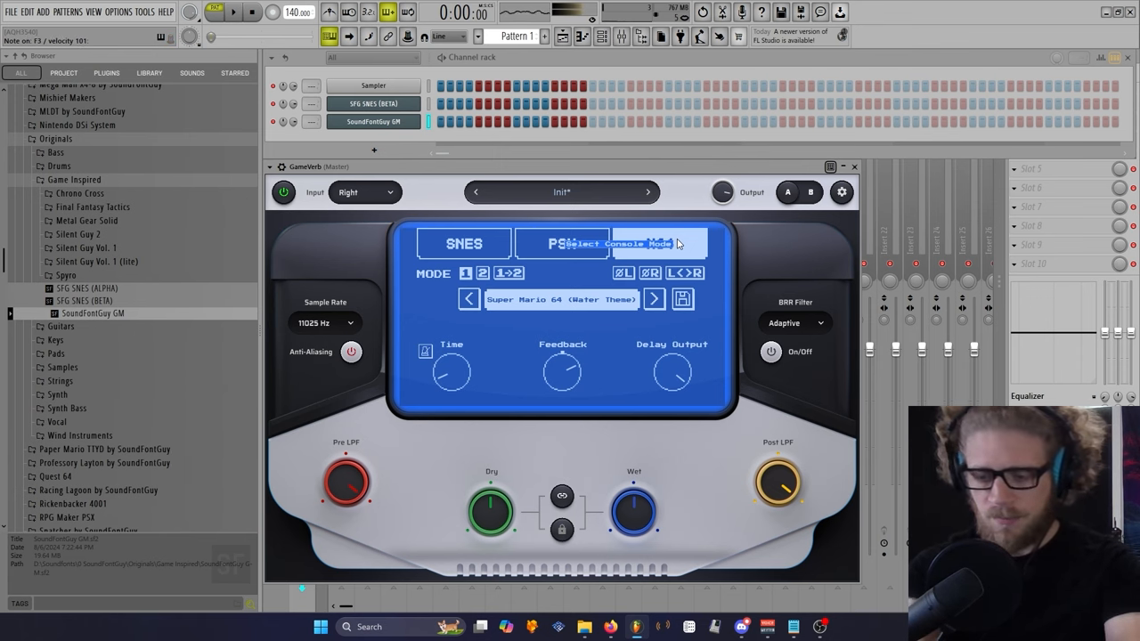
Step: Switch GameVerb to N64 mode, keeping the Super Mario 64 (Water Theme) preset on Right input
{"action": "left_click", "coordinate": [659, 243]}
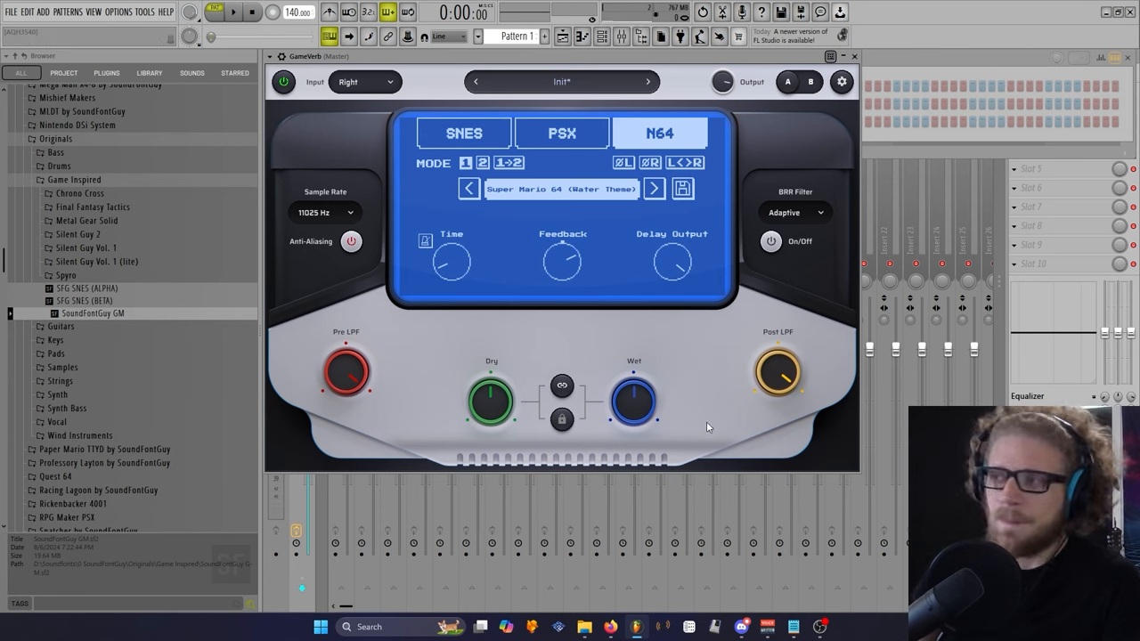
{"action": "mouse_move", "coordinate": [775, 444]}
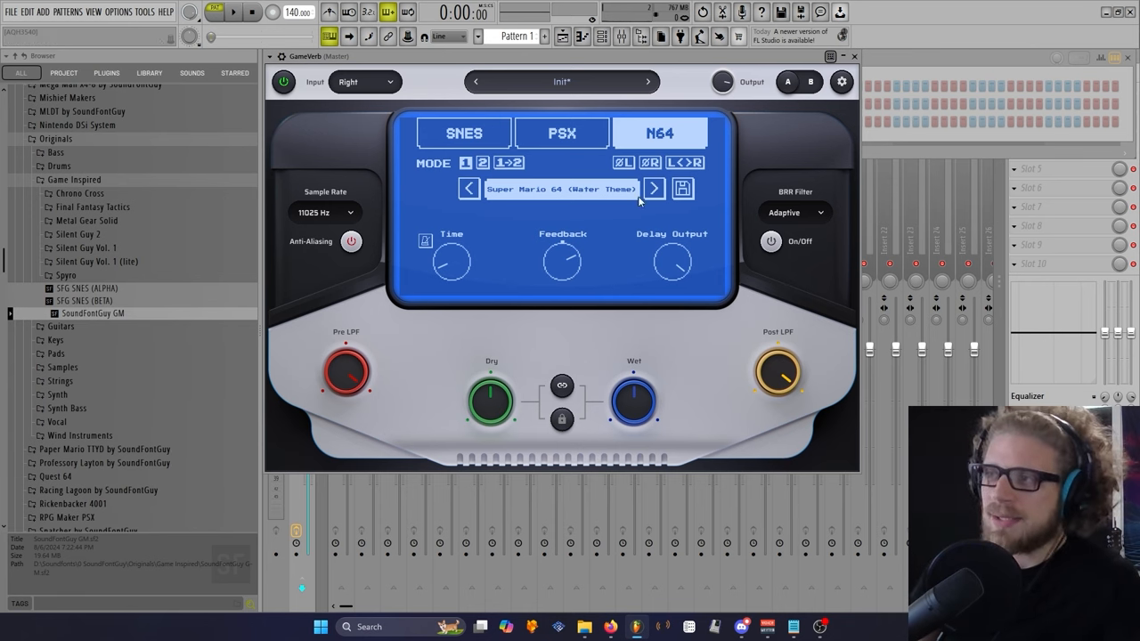
{"action": "mouse_move", "coordinate": [644, 345]}
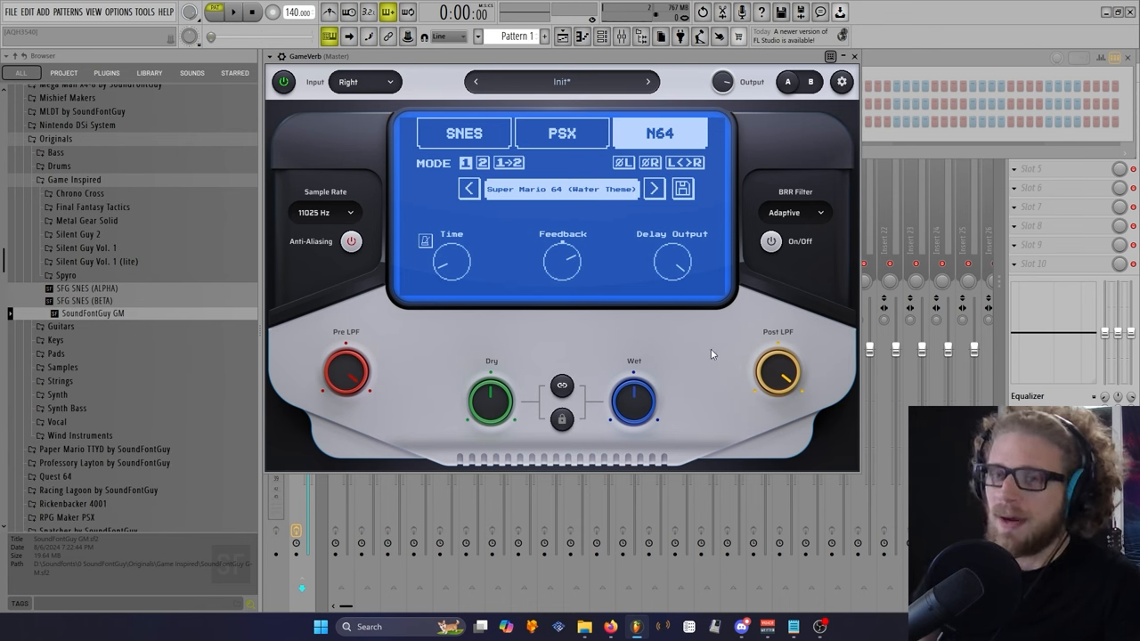
{"action": "mouse_move", "coordinate": [574, 218]}
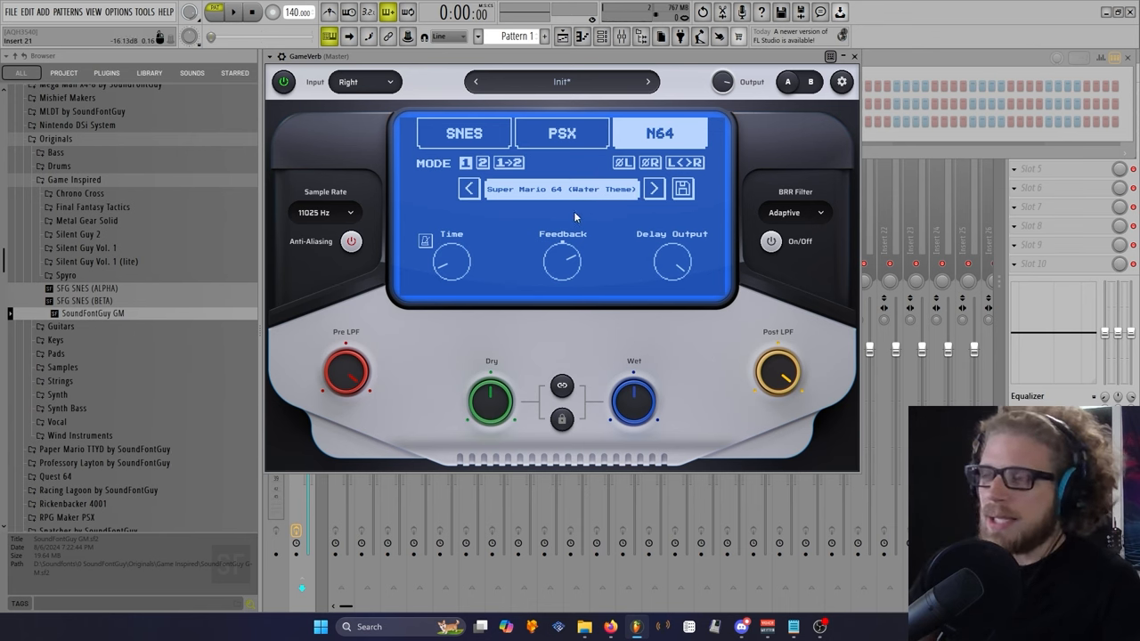
Step: Load the Legend of Zelda: Ocarina of Time N64 preset and set sample rate to 32000 Hz
{"action": "left_click", "coordinate": [561, 188]}
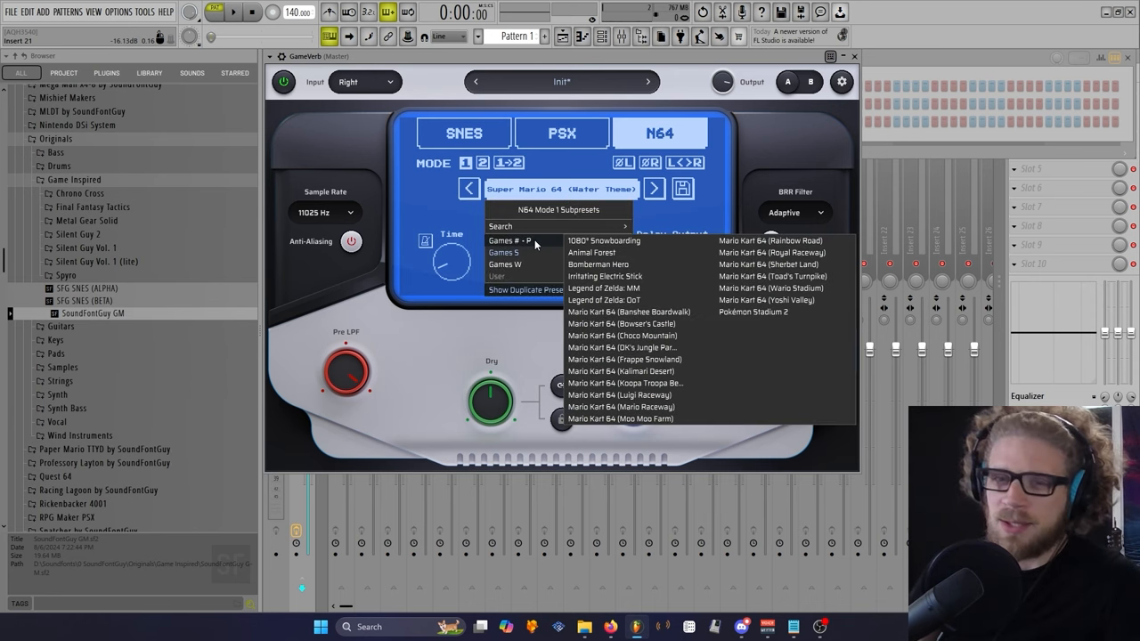
{"action": "mouse_move", "coordinate": [536, 251]}
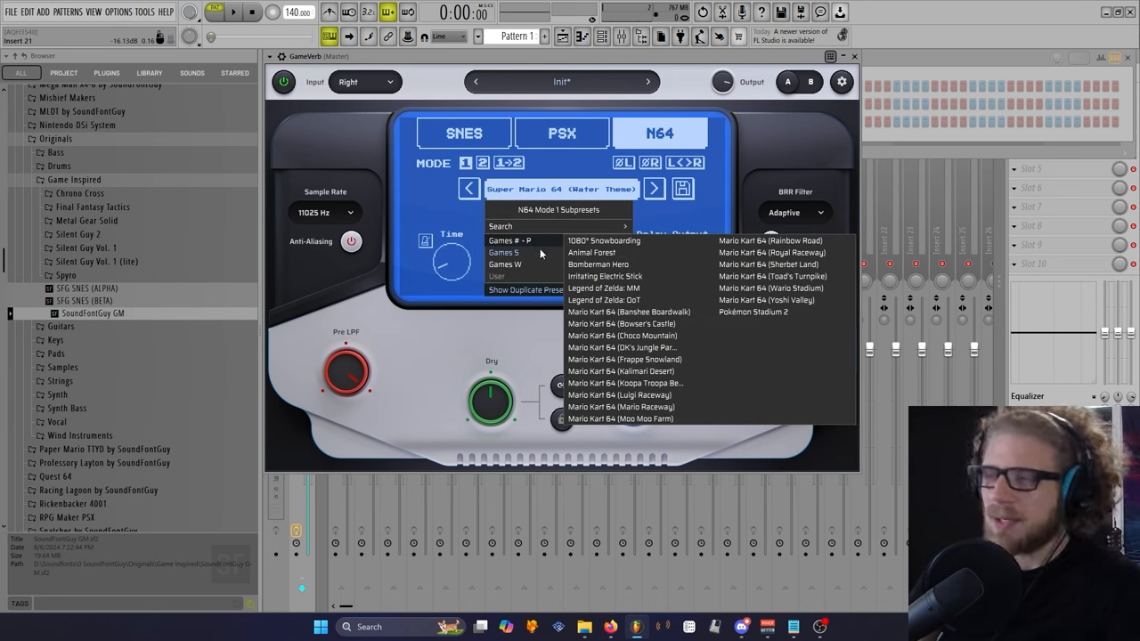
{"action": "mouse_move", "coordinate": [624, 300]}
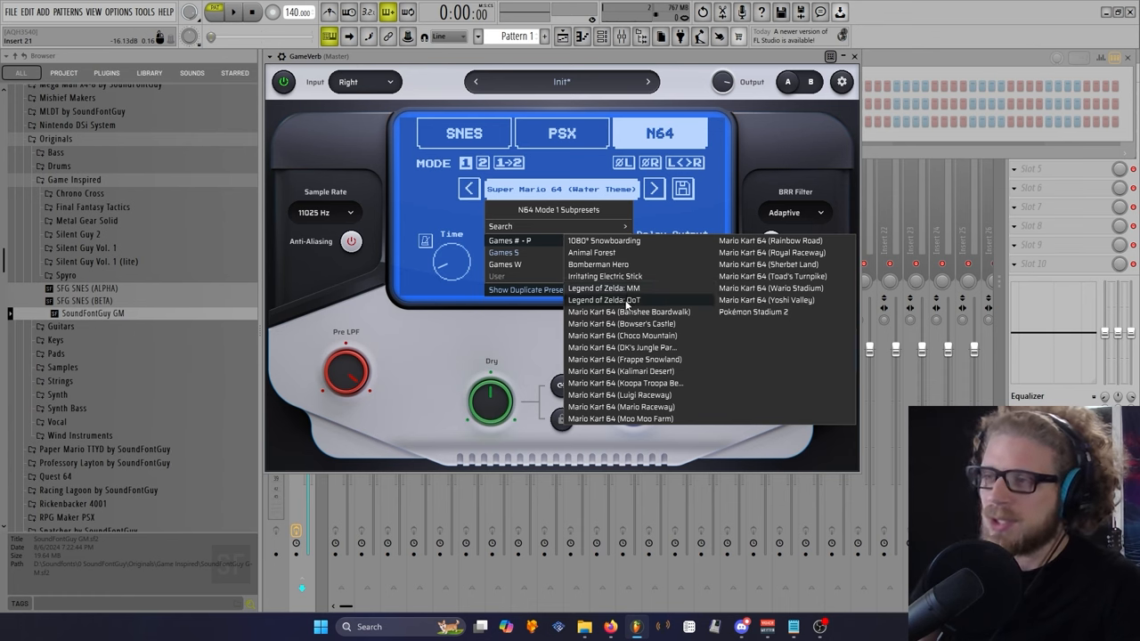
{"action": "left_click", "coordinate": [604, 300]}
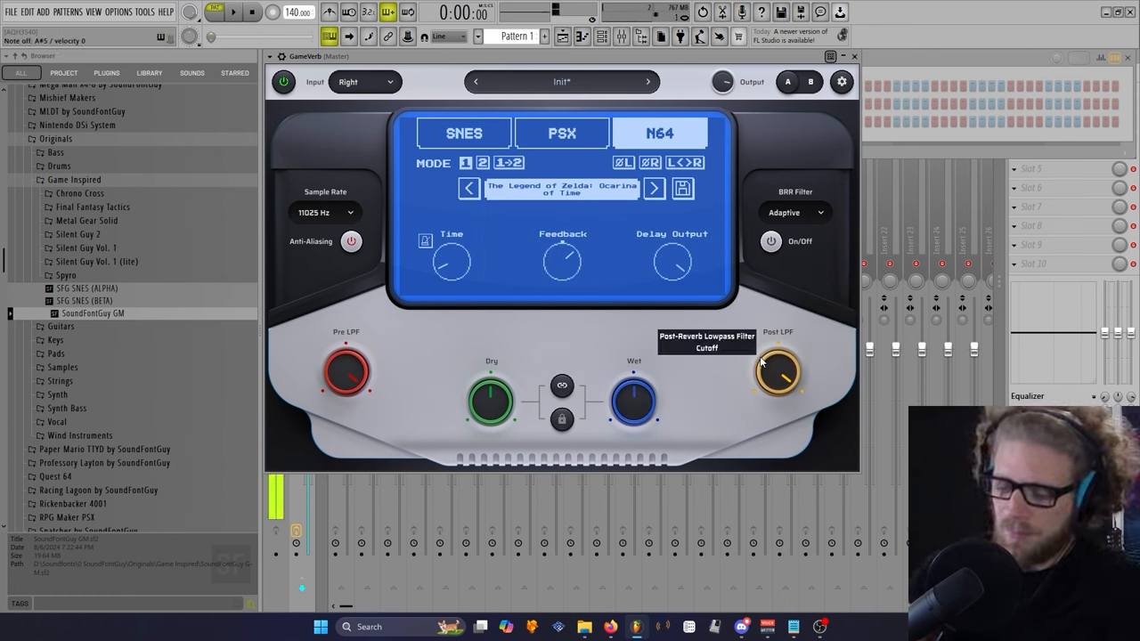
{"action": "mouse_move", "coordinate": [332, 258]}
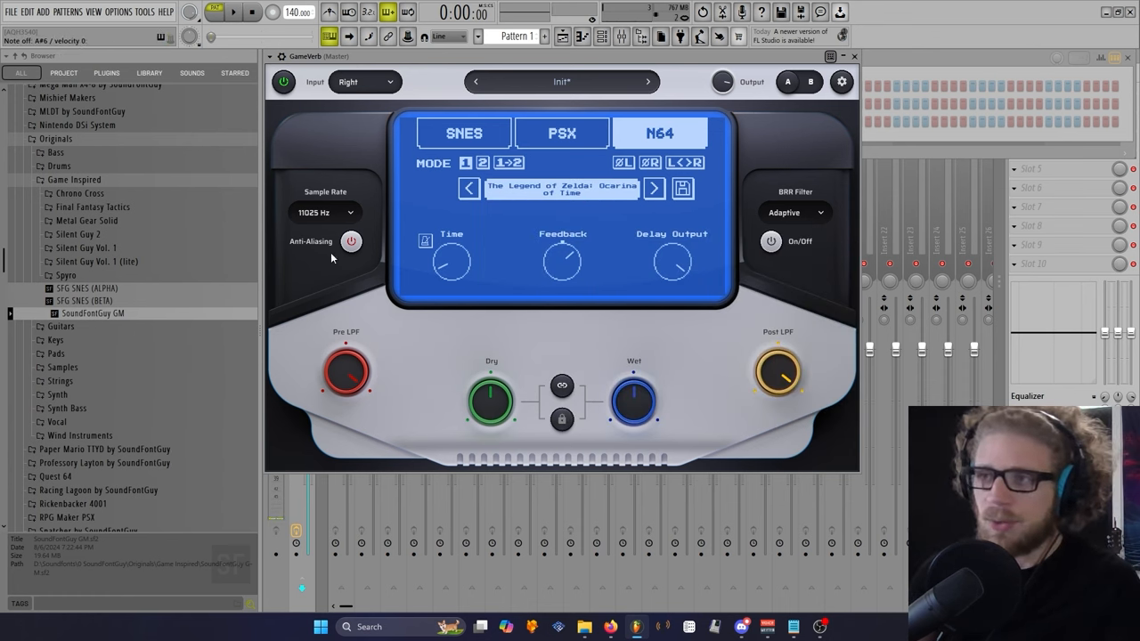
{"action": "left_click", "coordinate": [325, 212]}
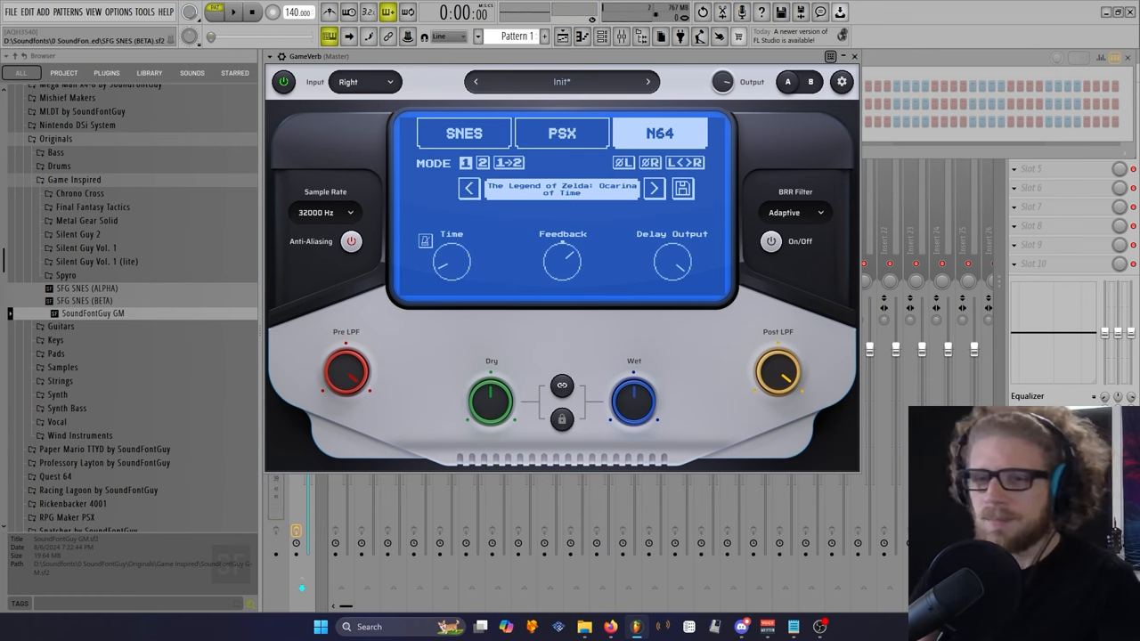
Step: Switch GameVerb to PSX mode on Room and expand Solid Guy Lite's instrument samples
{"action": "left_click", "coordinate": [50, 220]}
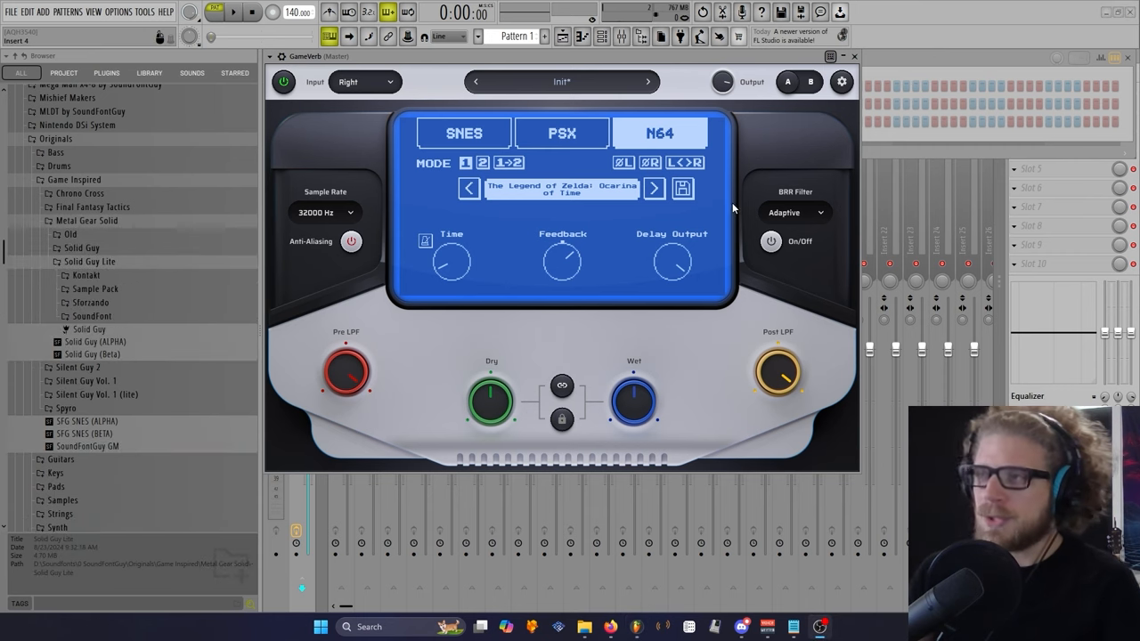
{"action": "left_click", "coordinate": [562, 133]}
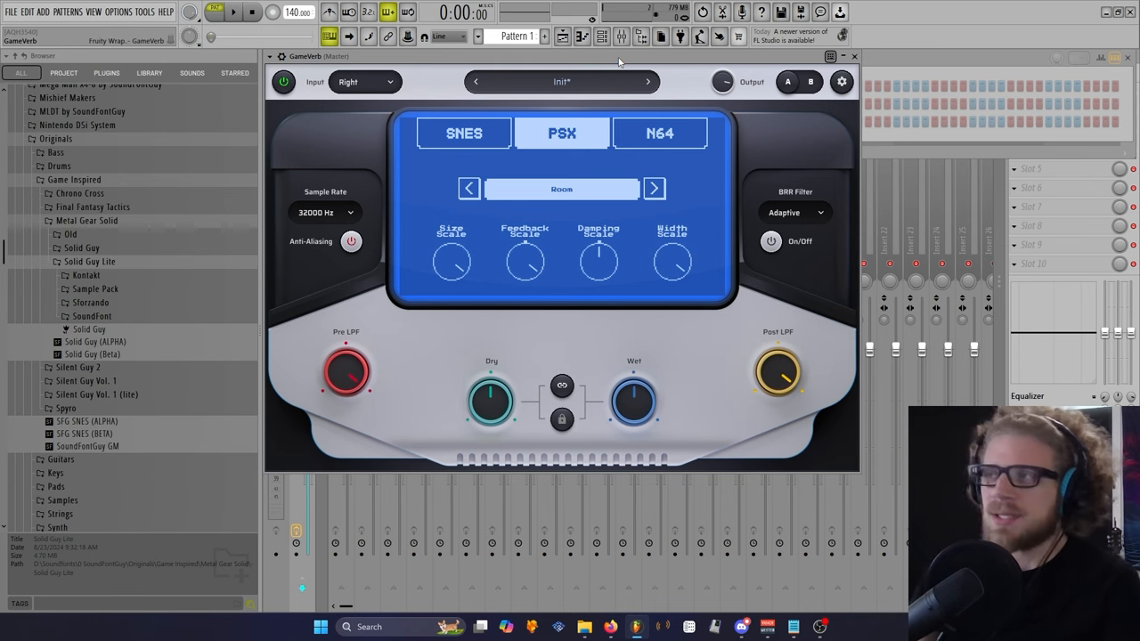
{"action": "mouse_move", "coordinate": [870, 72]}
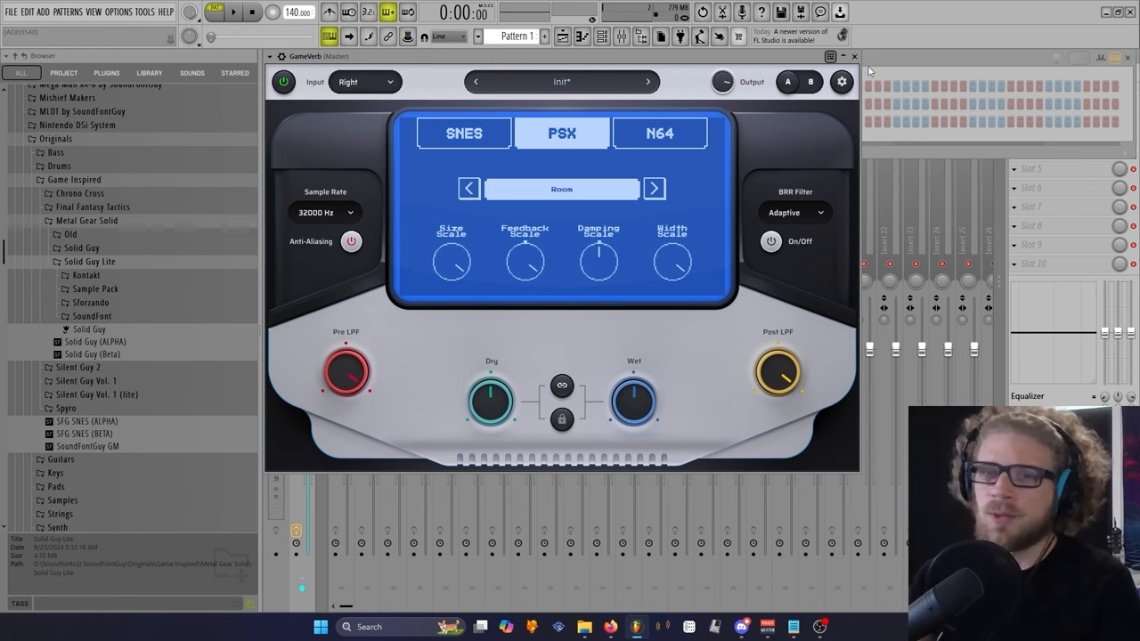
{"action": "mouse_move", "coordinate": [592, 179]}
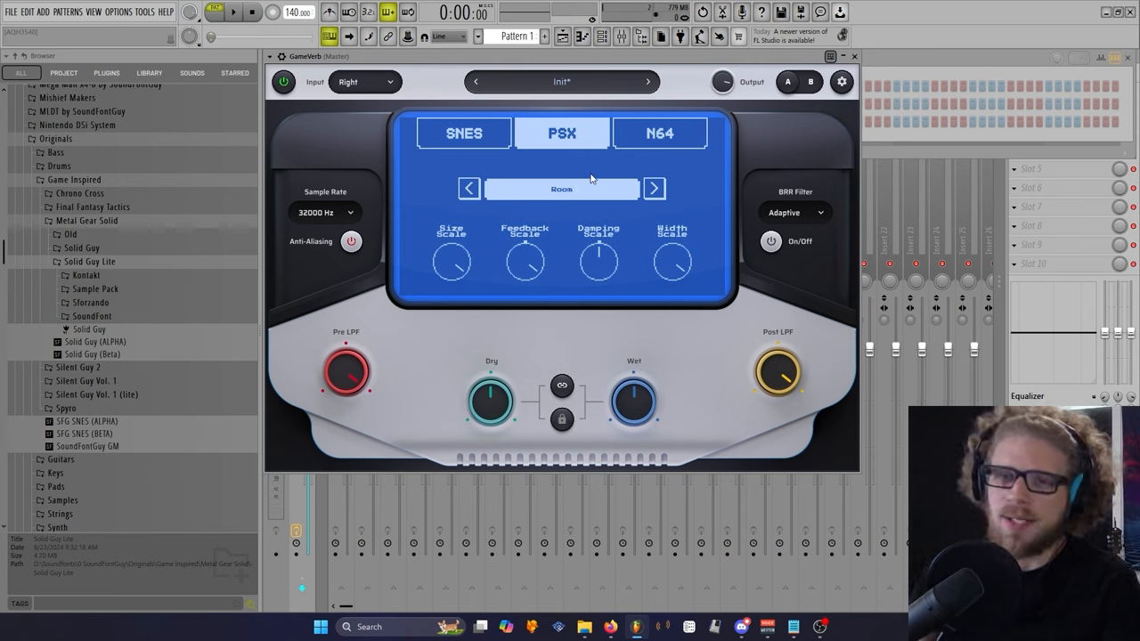
{"action": "mouse_move", "coordinate": [786, 141]}
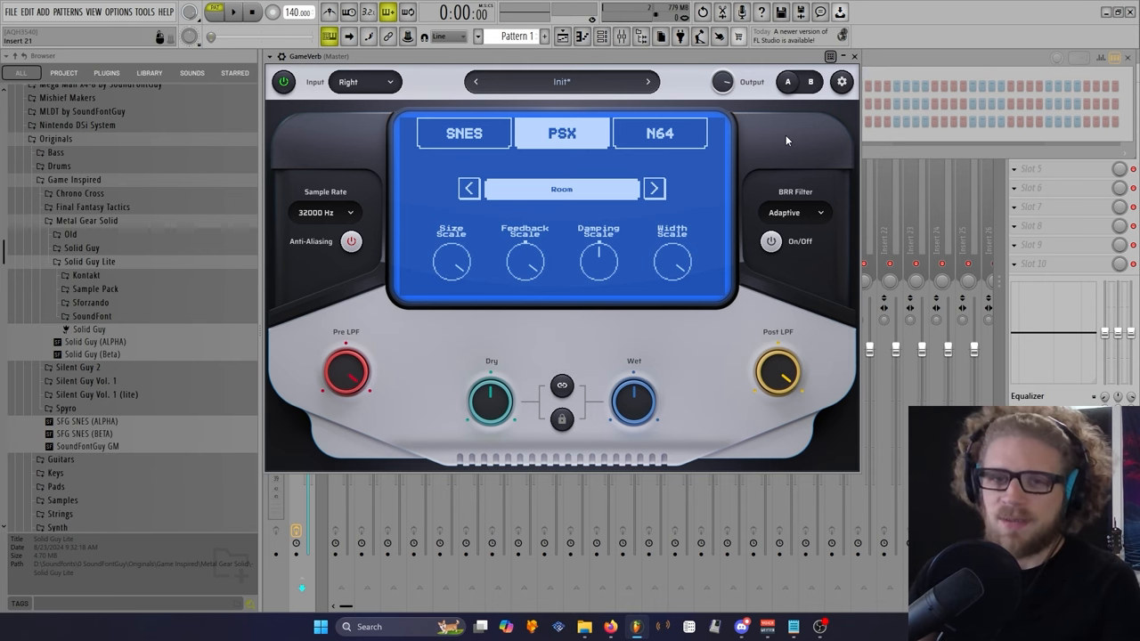
{"action": "mouse_move", "coordinate": [725, 156]}
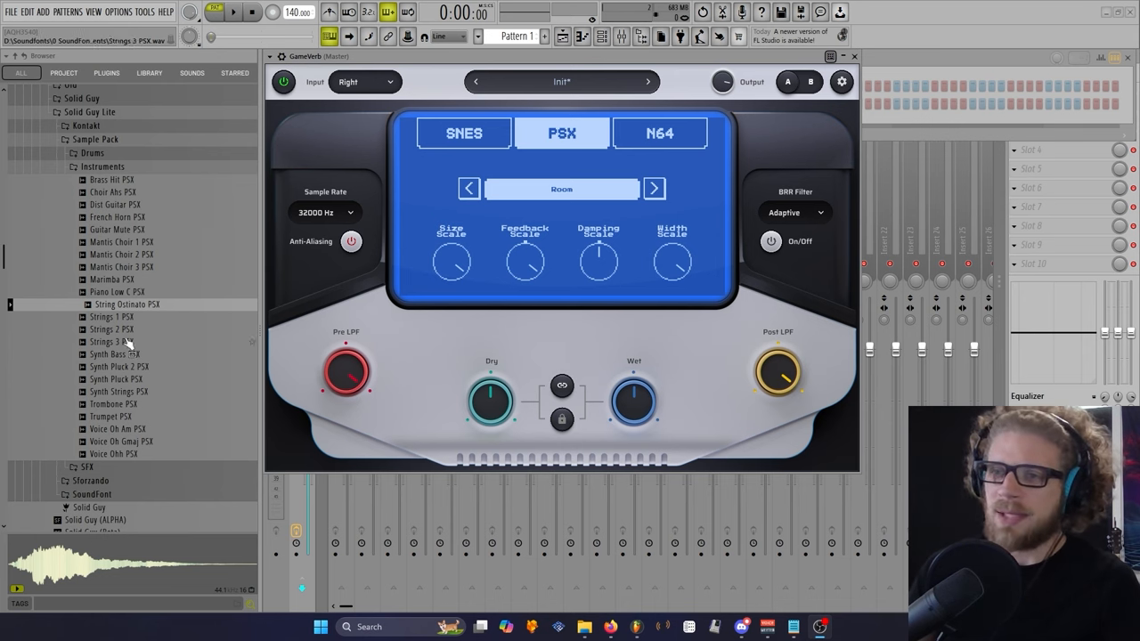
Step: Preview the String Ostinato and Dist Guitar PSX samples, then add String Ostinato PSX as a channel
{"action": "left_click", "coordinate": [127, 303]}
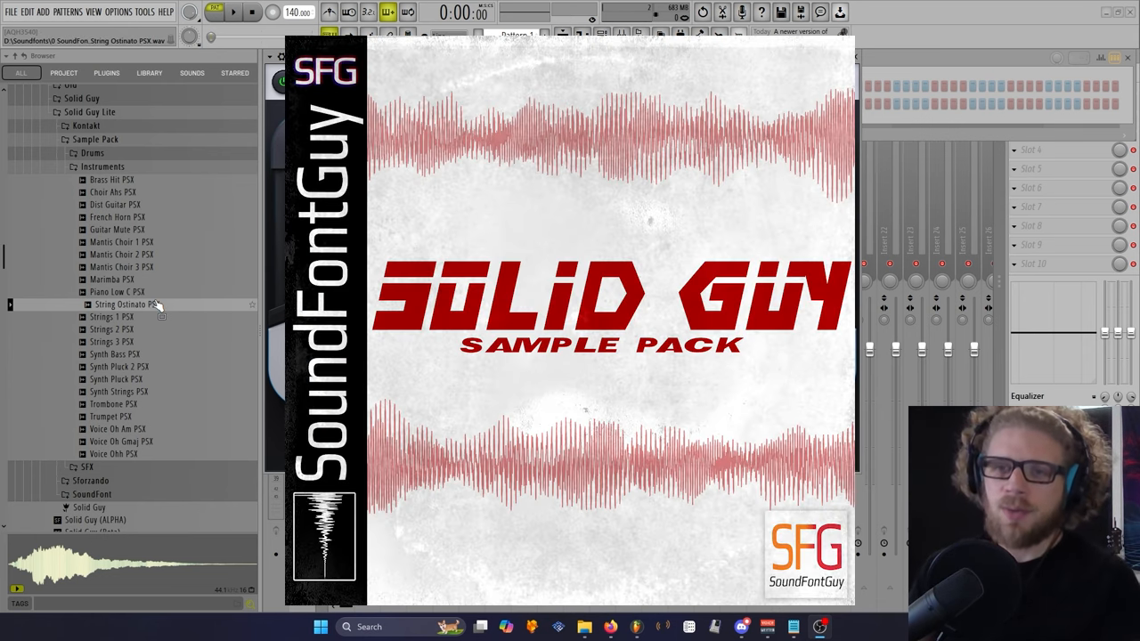
{"action": "left_click", "coordinate": [115, 204]}
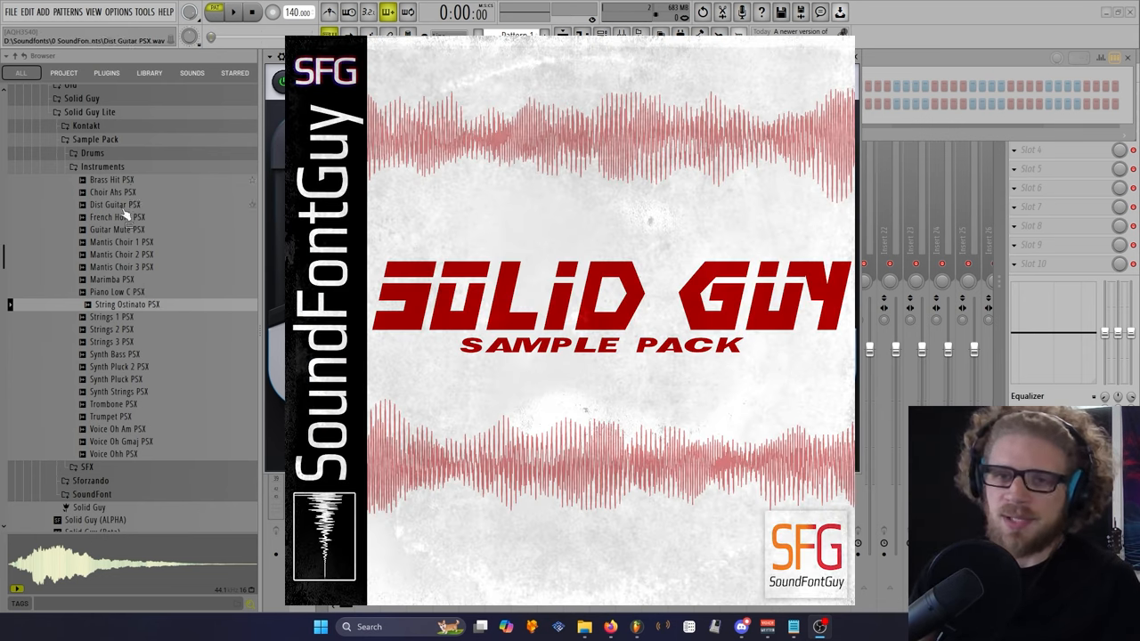
{"action": "left_click", "coordinate": [121, 266]}
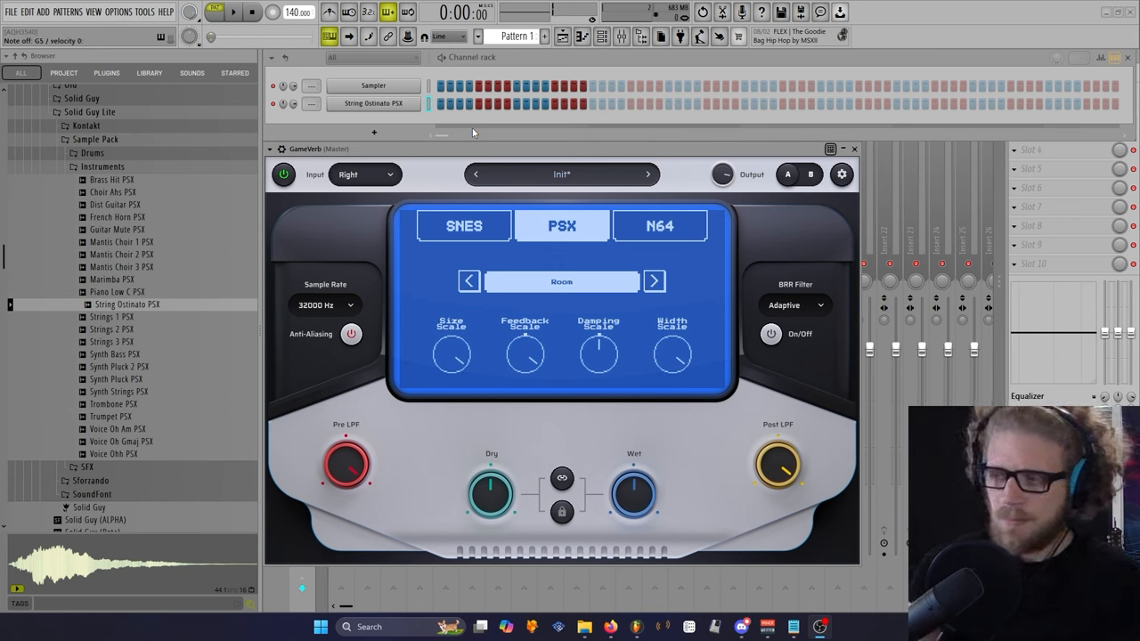
Step: Step GameVerb's PSX subpresets forward to Hall and add Choir Ahs PSX as a channel
{"action": "left_click", "coordinate": [655, 281]}
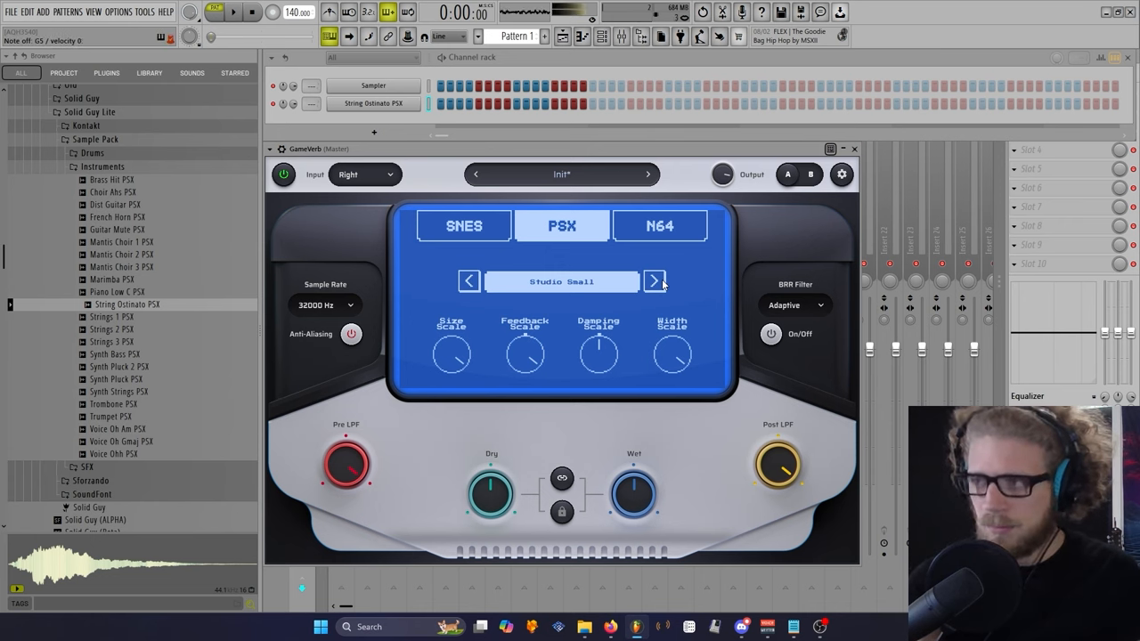
{"action": "left_click", "coordinate": [655, 281]}
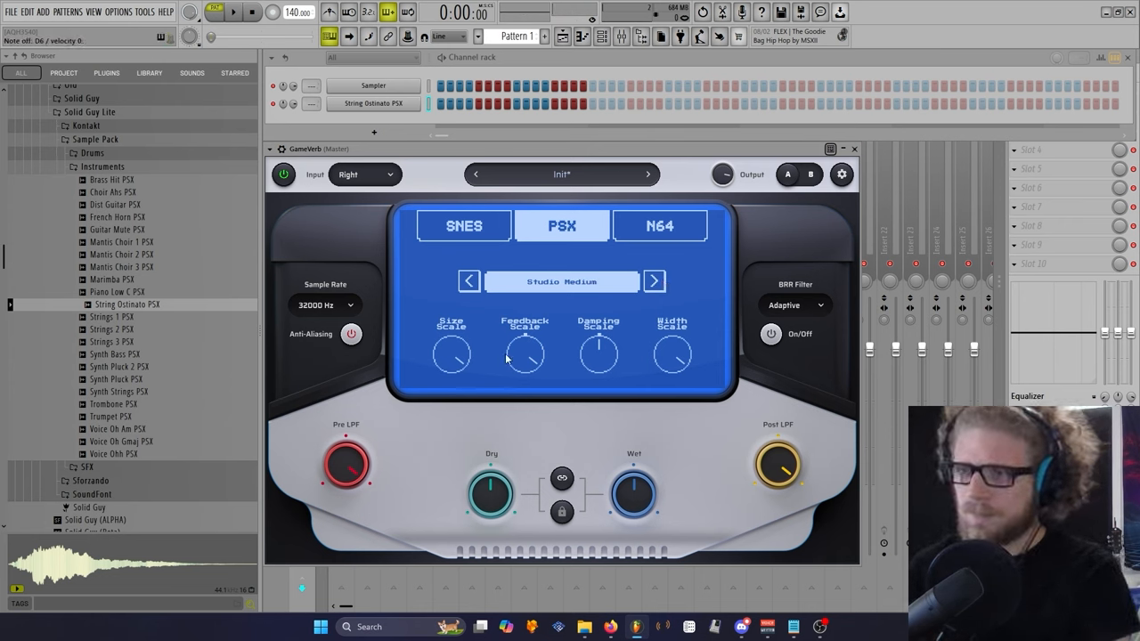
{"action": "left_click", "coordinate": [654, 280]}
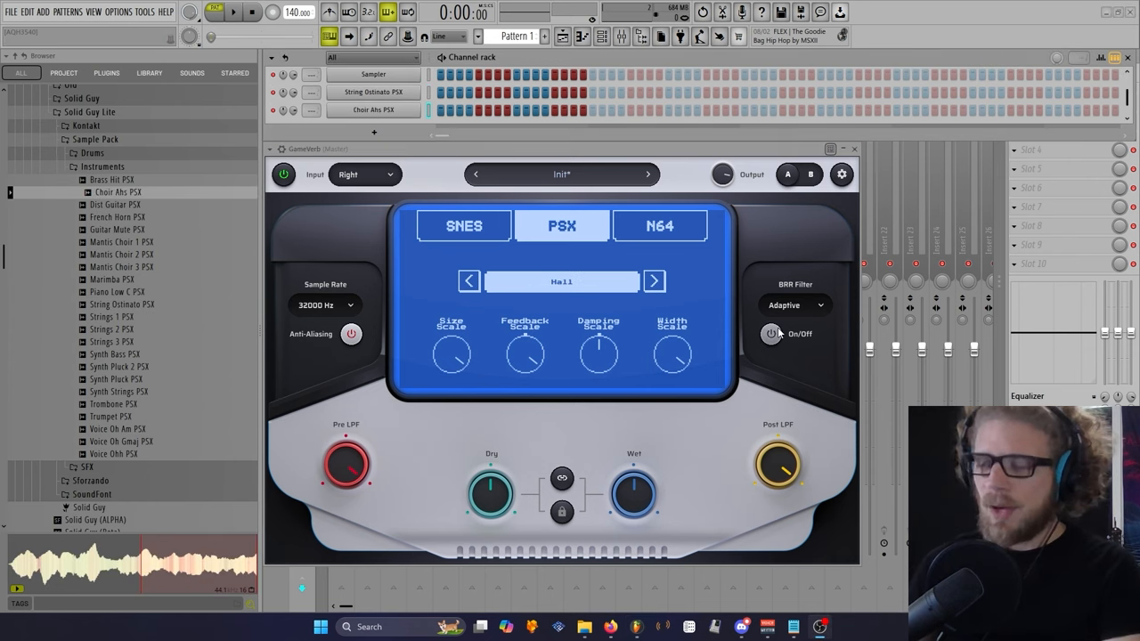
{"action": "mouse_move", "coordinate": [550, 301]}
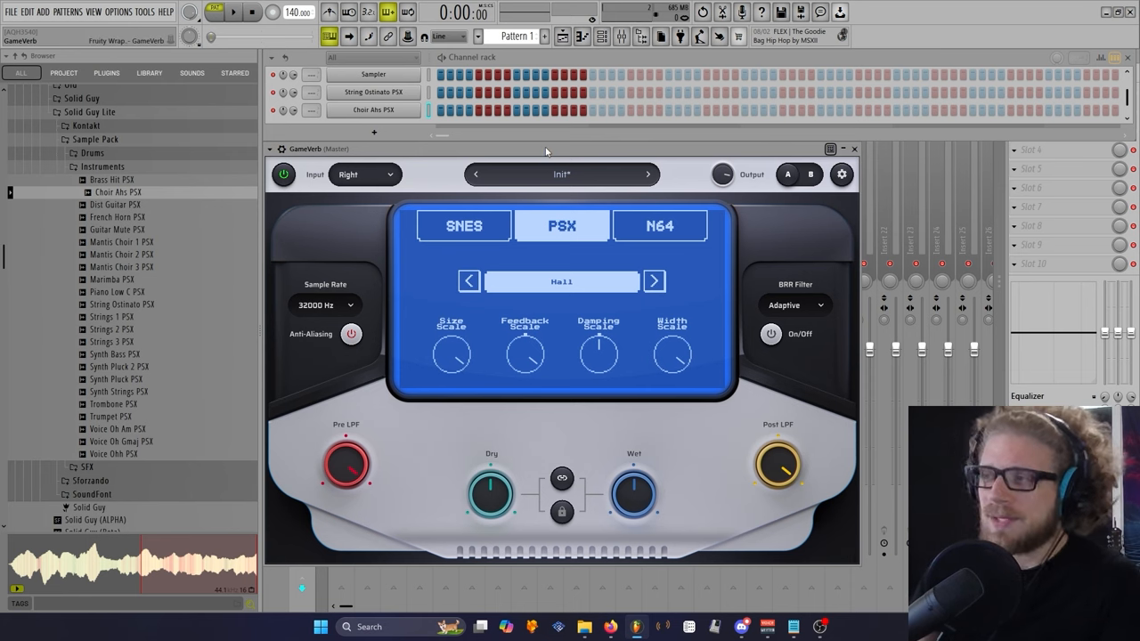
{"action": "mouse_move", "coordinate": [570, 225]}
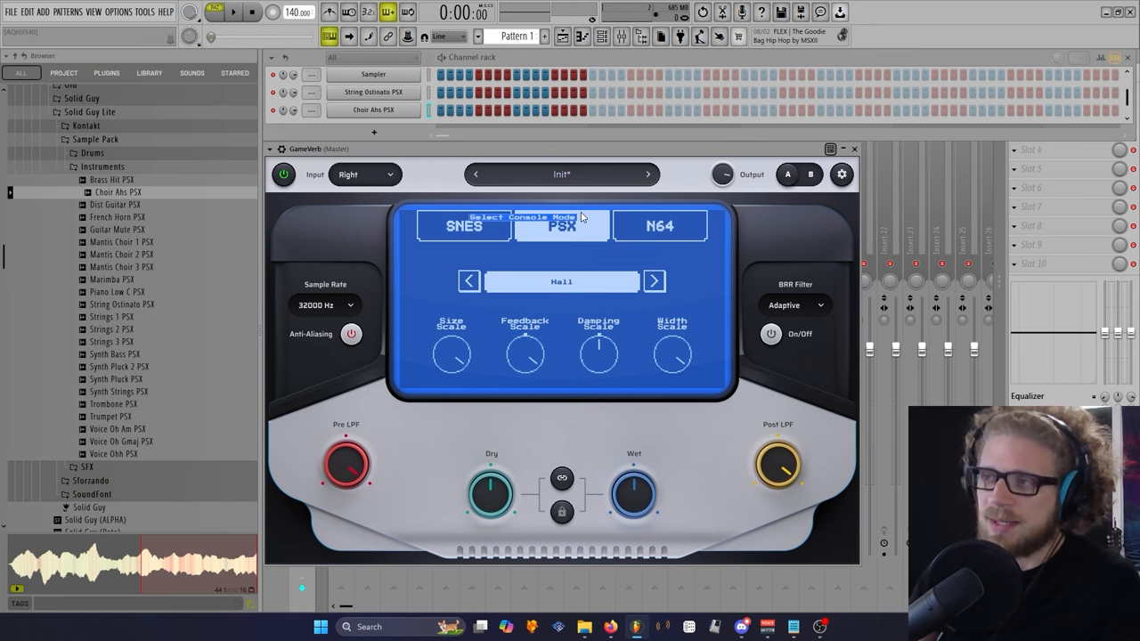
{"action": "mouse_move", "coordinate": [475, 201]}
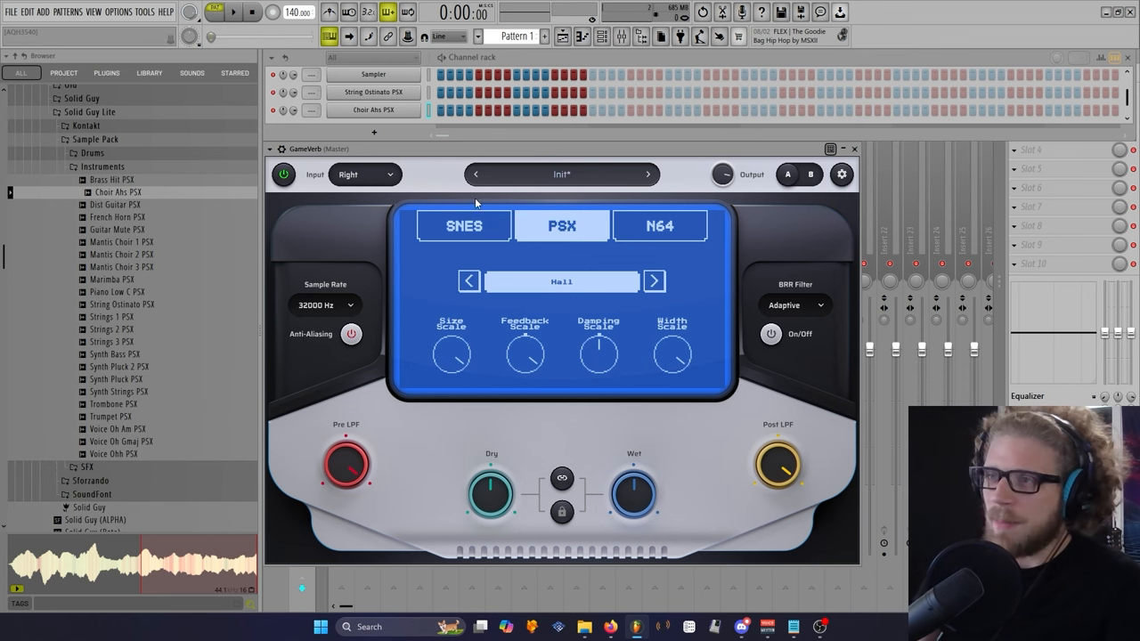
{"action": "mouse_move", "coordinate": [525, 250]}
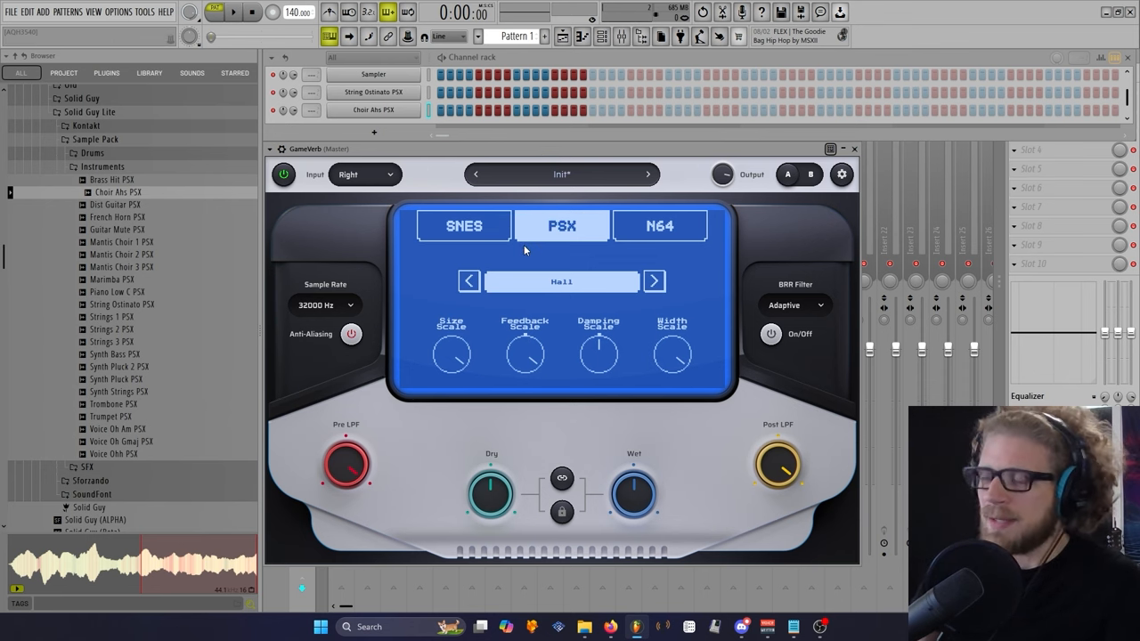
Step: View the PSX subpreset list, then open the 80 BPM Solid Guy demo arrangement in the Playlist
{"action": "left_click", "coordinate": [560, 282]}
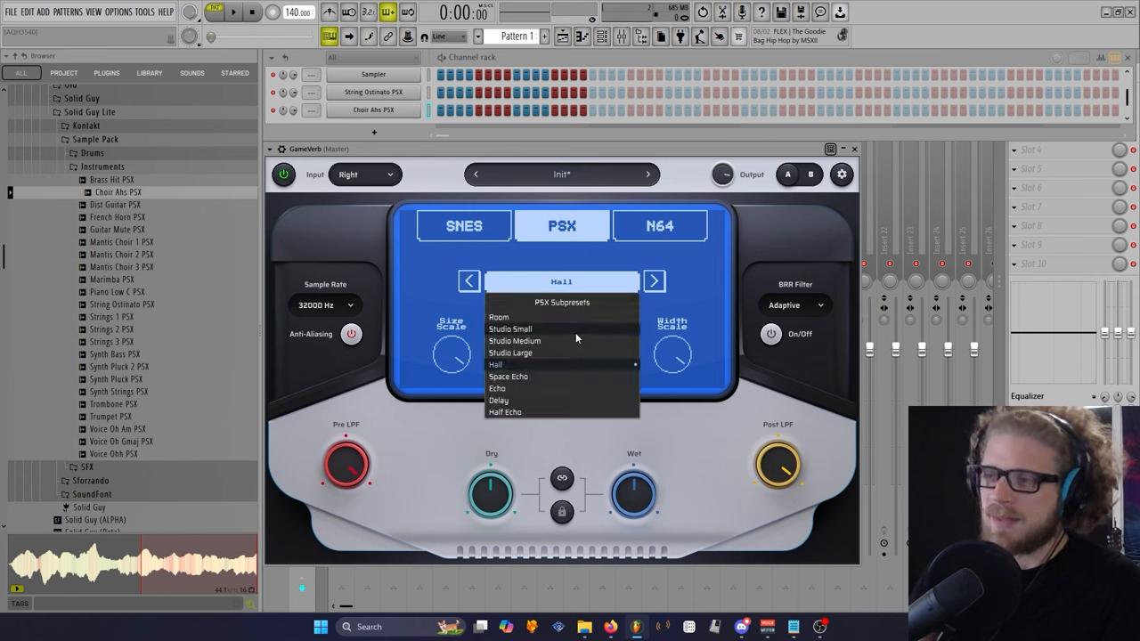
{"action": "mouse_move", "coordinate": [409, 198]}
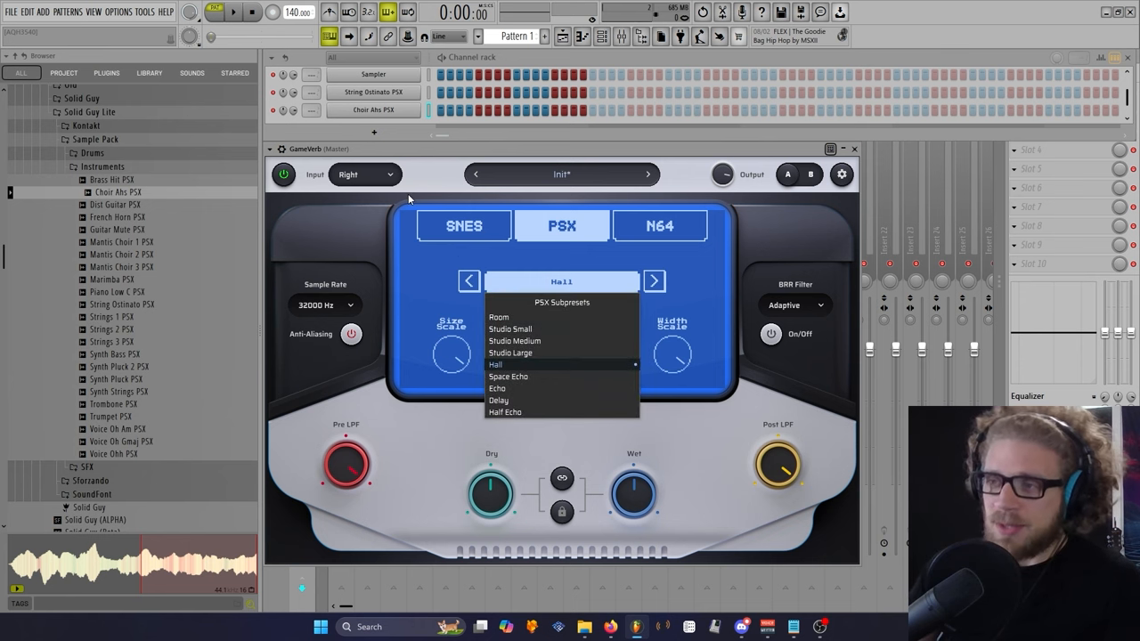
{"action": "mouse_move", "coordinate": [524, 377]}
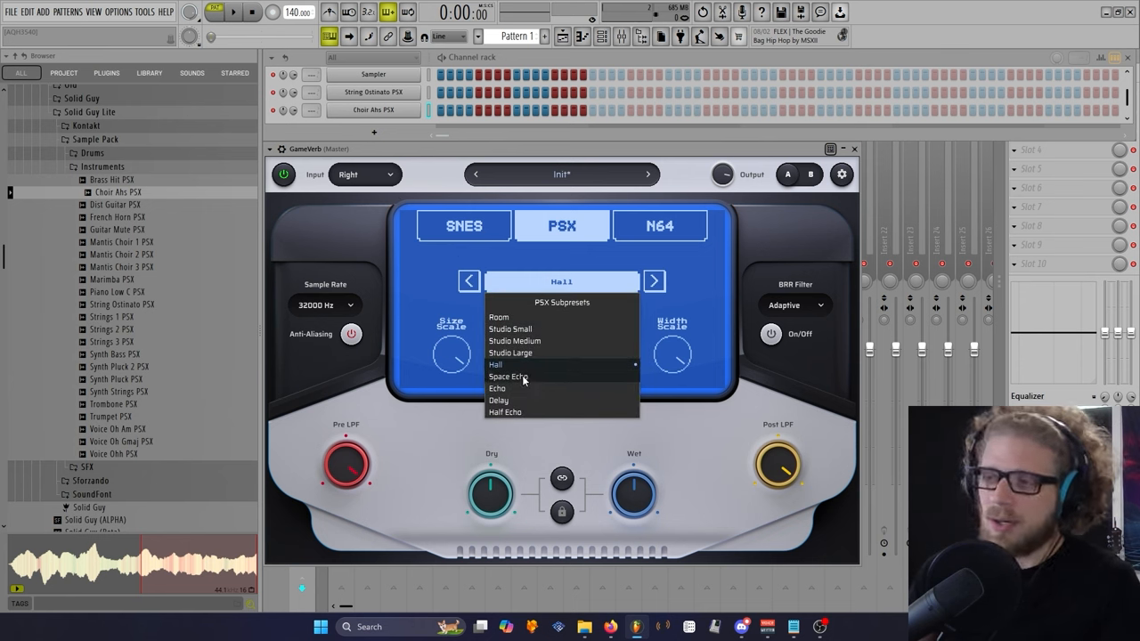
{"action": "mouse_move", "coordinate": [529, 328]}
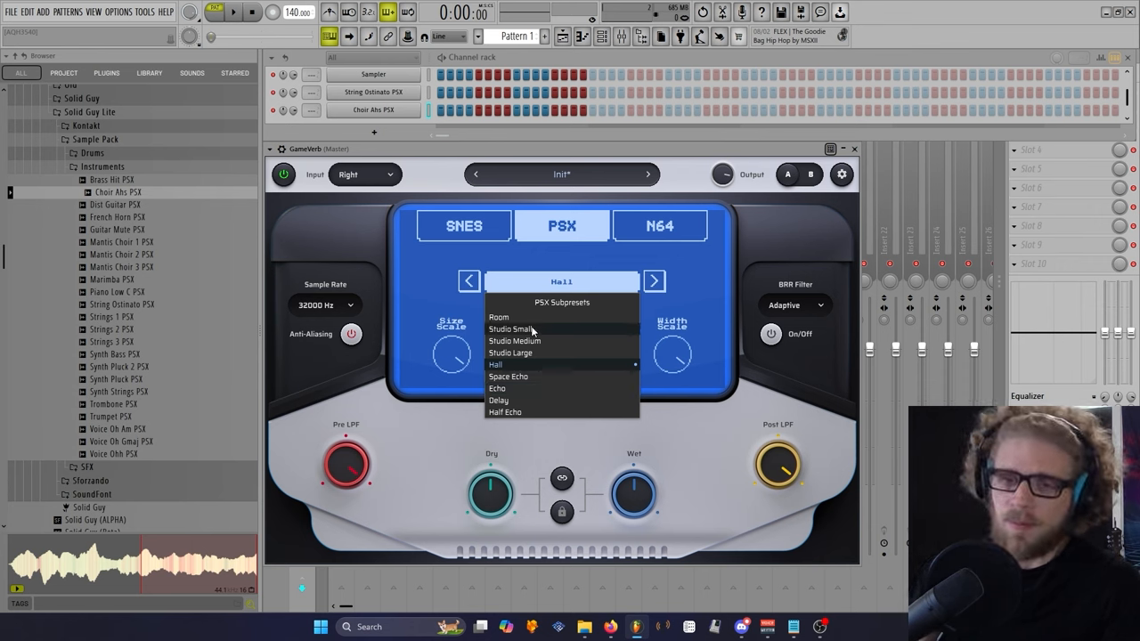
{"action": "mouse_move", "coordinate": [499, 318]}
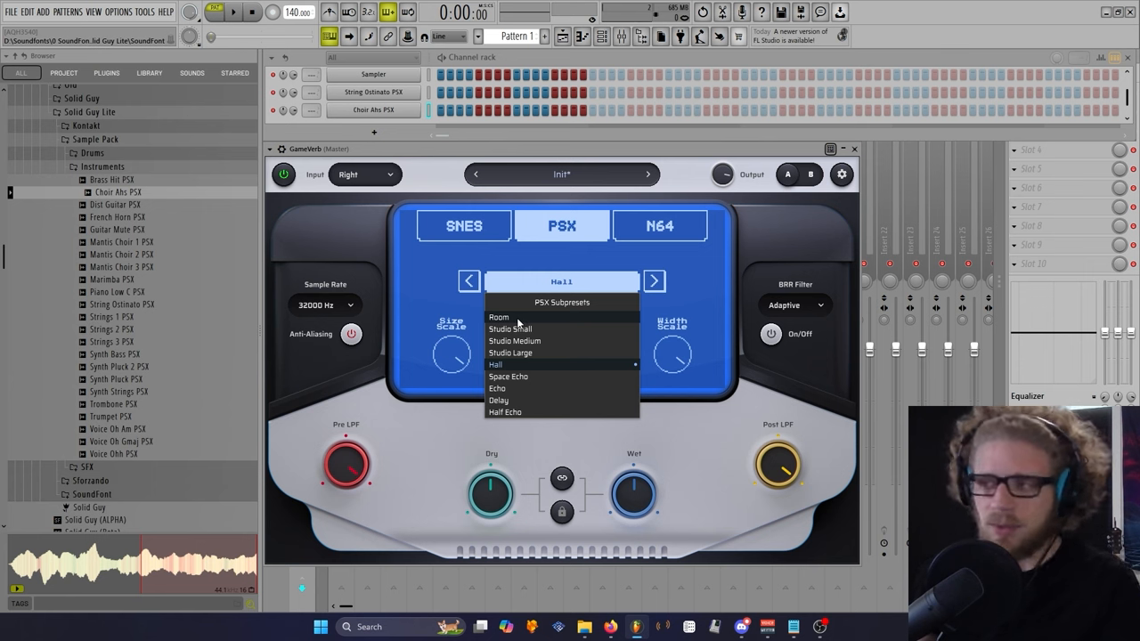
{"action": "mouse_move", "coordinate": [488, 326]}
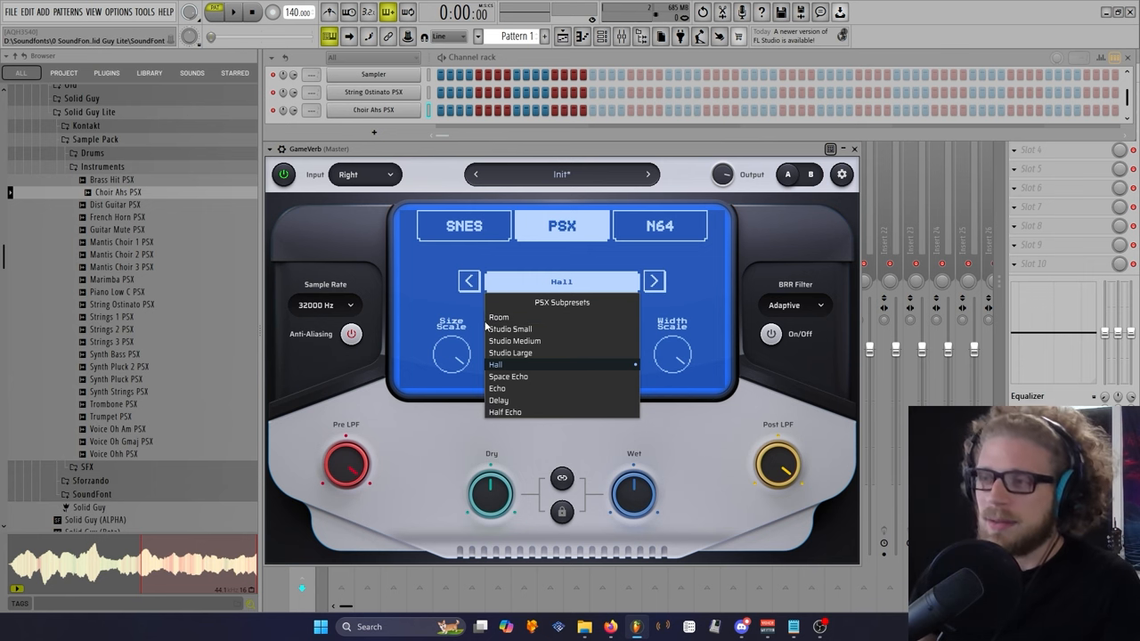
{"action": "left_click", "coordinate": [495, 364]}
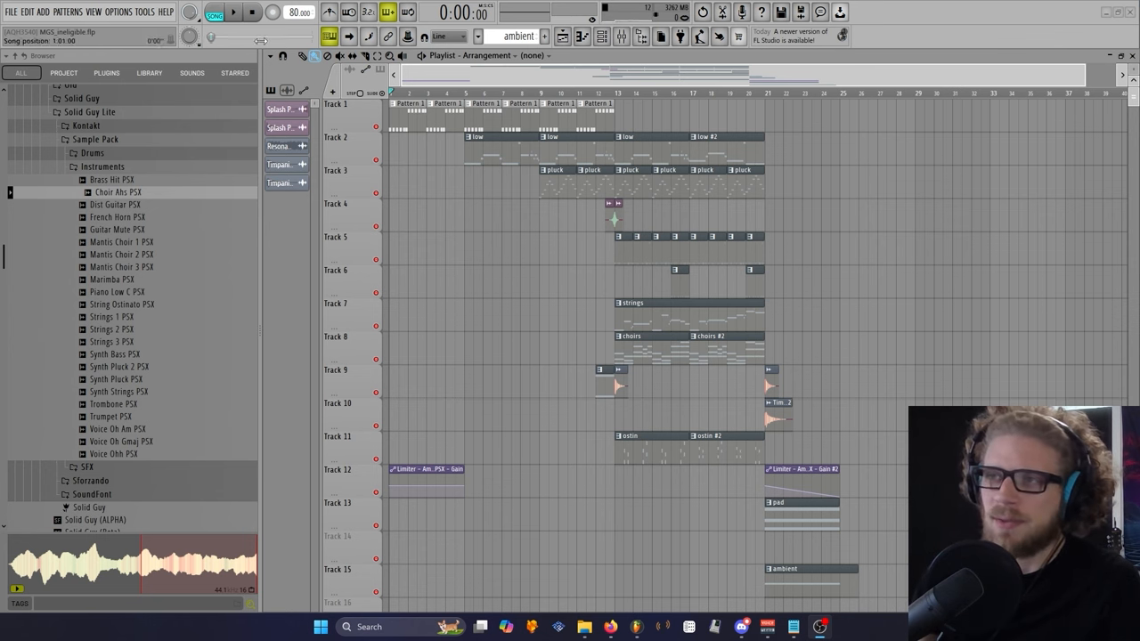
Step: Play back the Solid Guy demo arrangement in Song mode at 80 BPM
{"action": "left_click", "coordinate": [233, 12]}
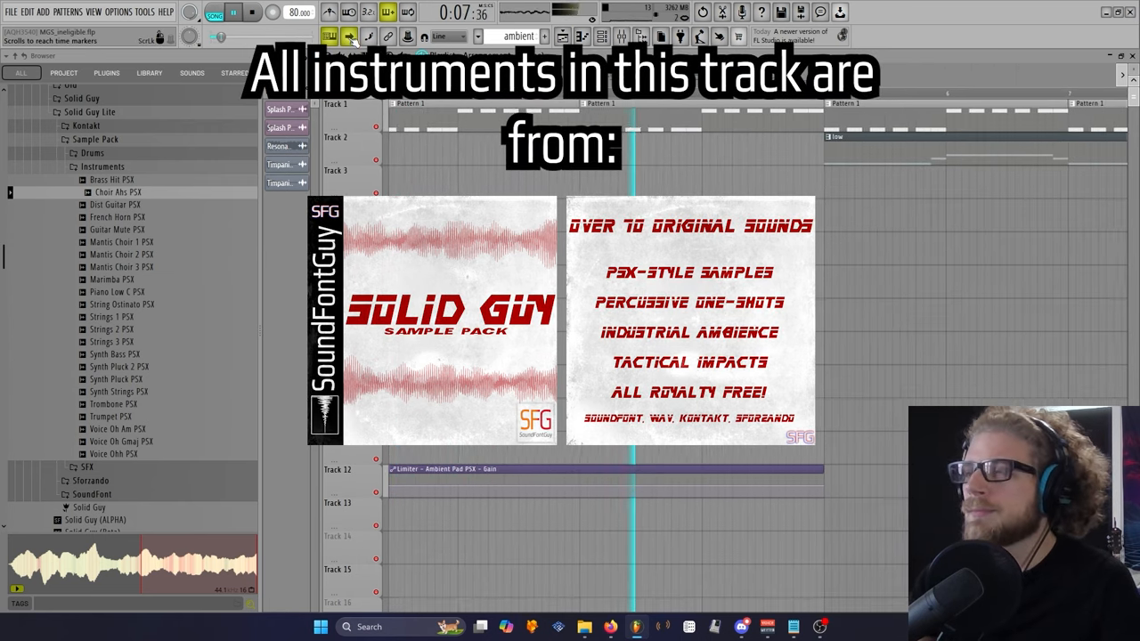
{"action": "left_click", "coordinate": [252, 11]}
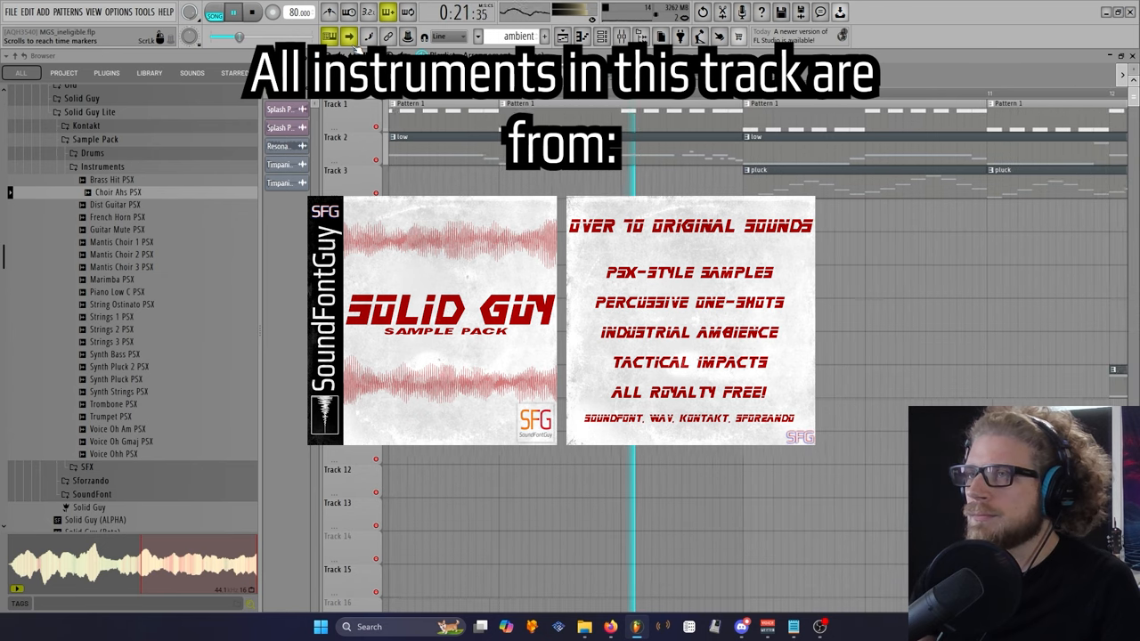